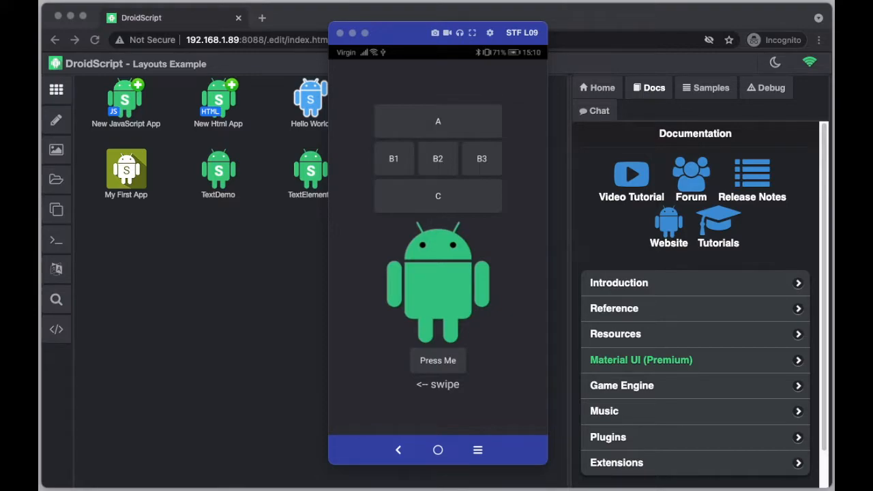
mouse_move(491, 165)
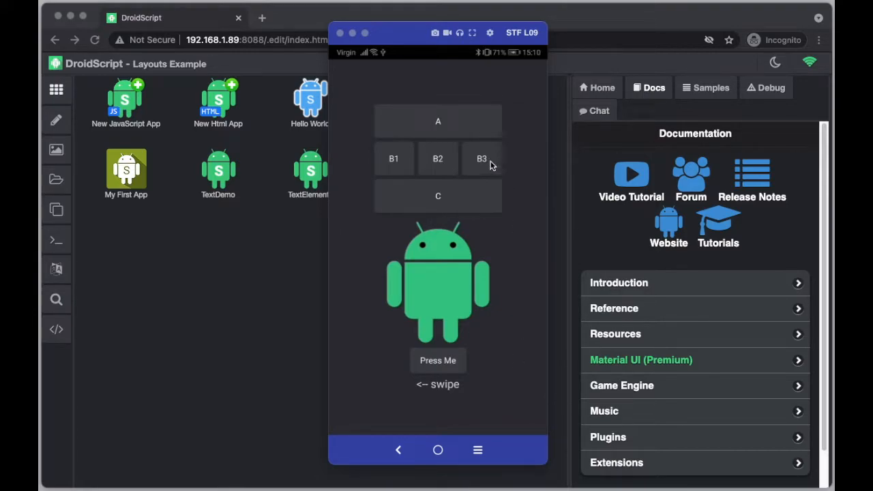
mouse_move(505, 360)
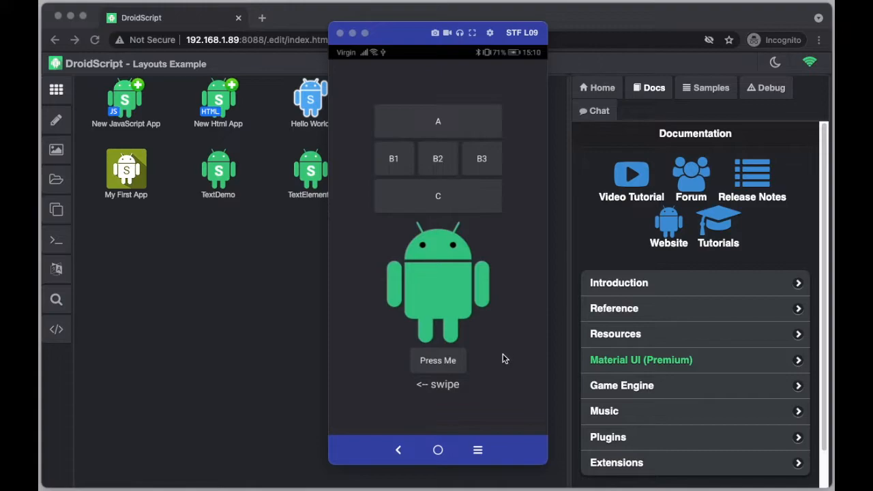
mouse_move(513, 355)
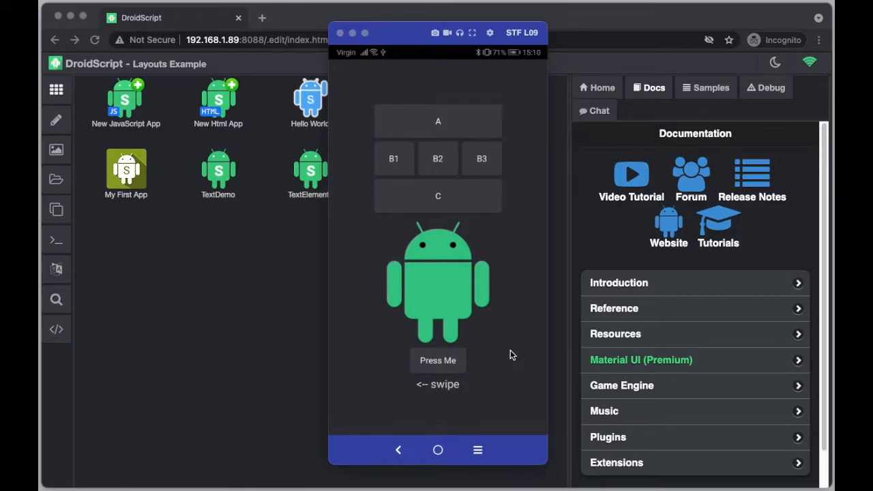
mouse_move(448, 317)
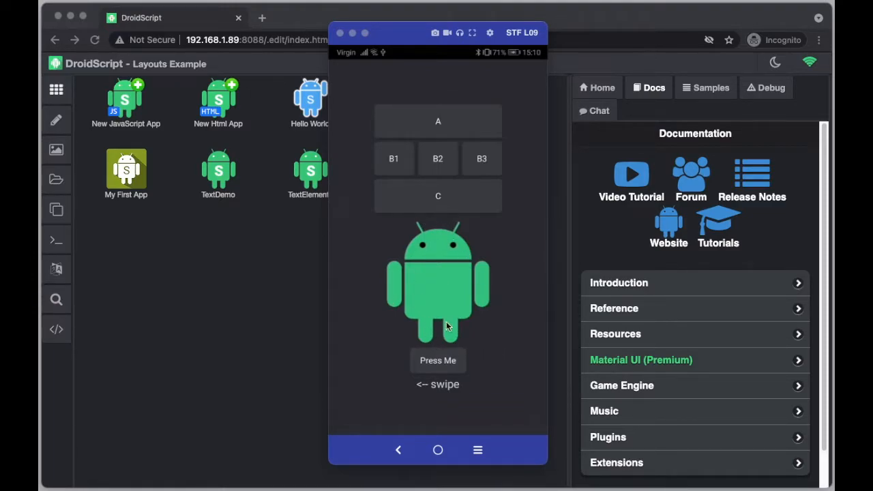
mouse_move(440, 360)
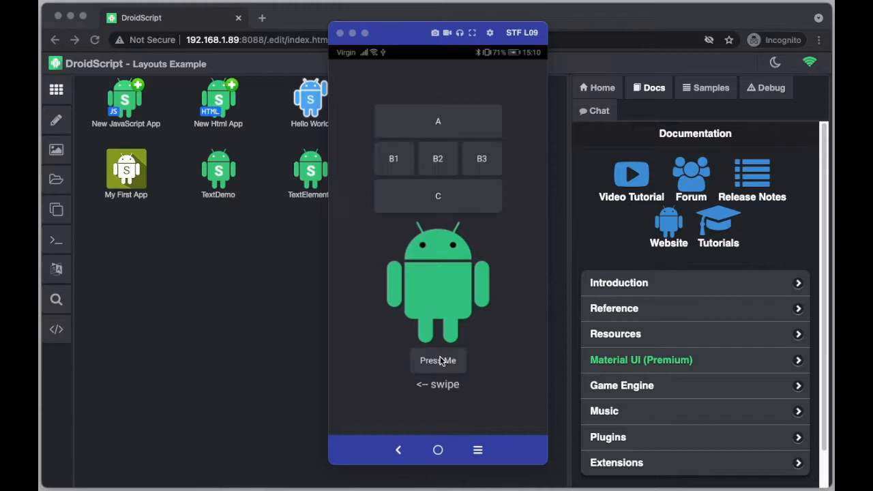
Step: Swipe the running Layouts Example app to its blue Hello page and back to the main layout
left_click(438, 360)
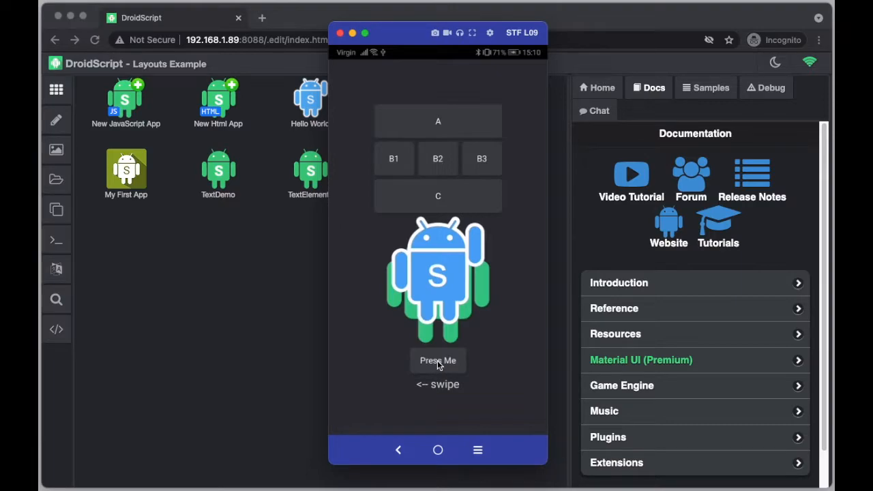
left_click(438, 360)
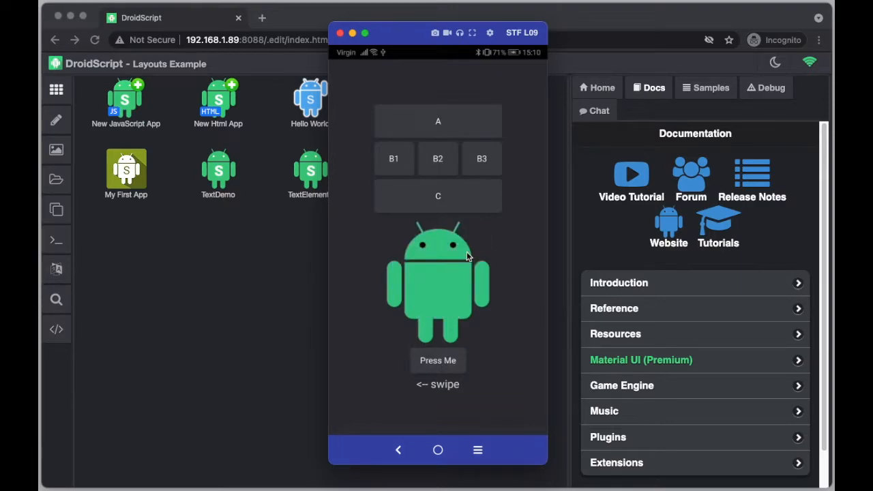
mouse_move(458, 226)
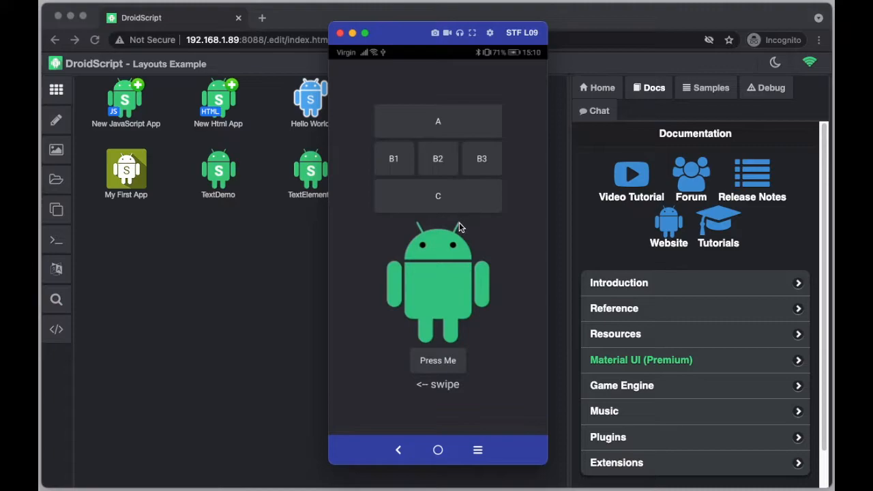
mouse_move(461, 102)
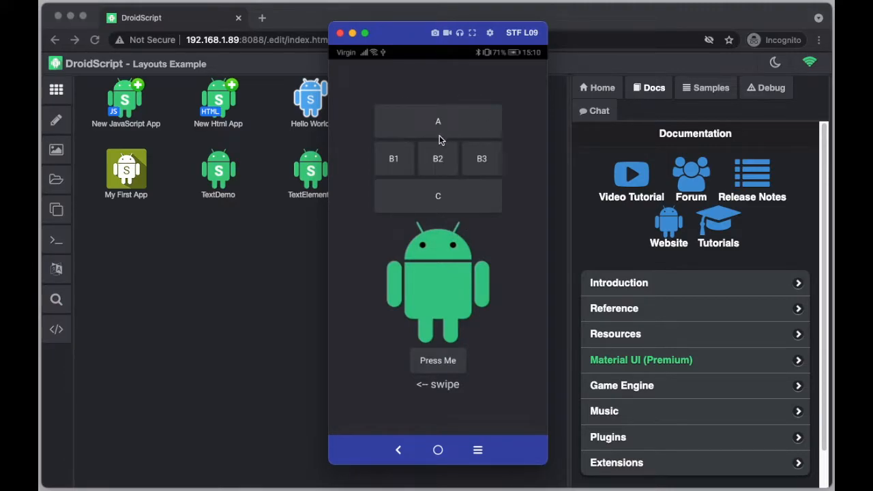
mouse_move(522, 118)
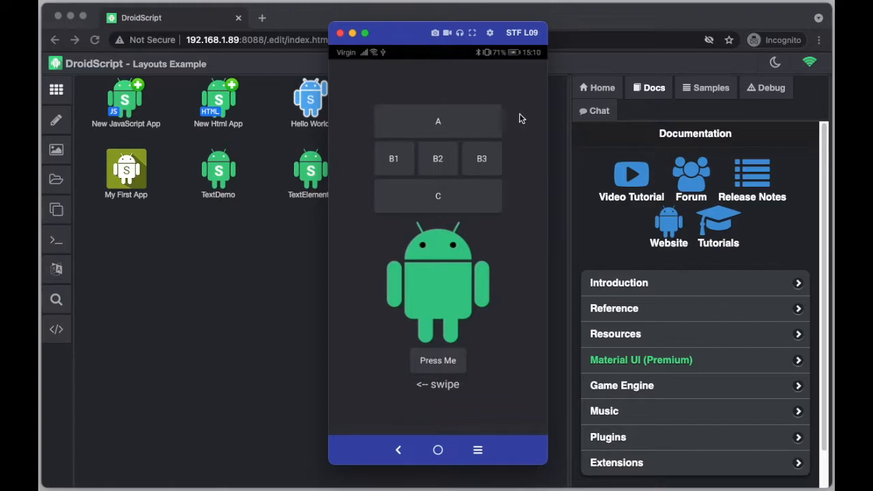
mouse_move(513, 139)
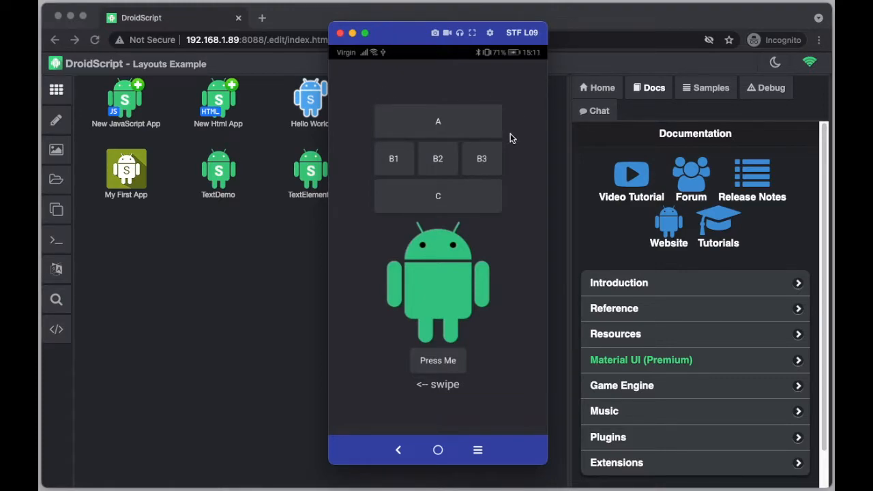
mouse_move(507, 128)
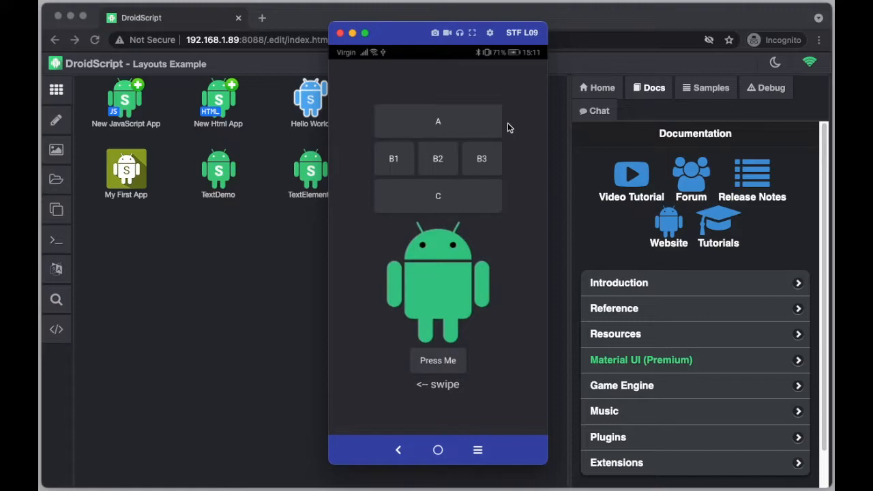
mouse_move(385, 140)
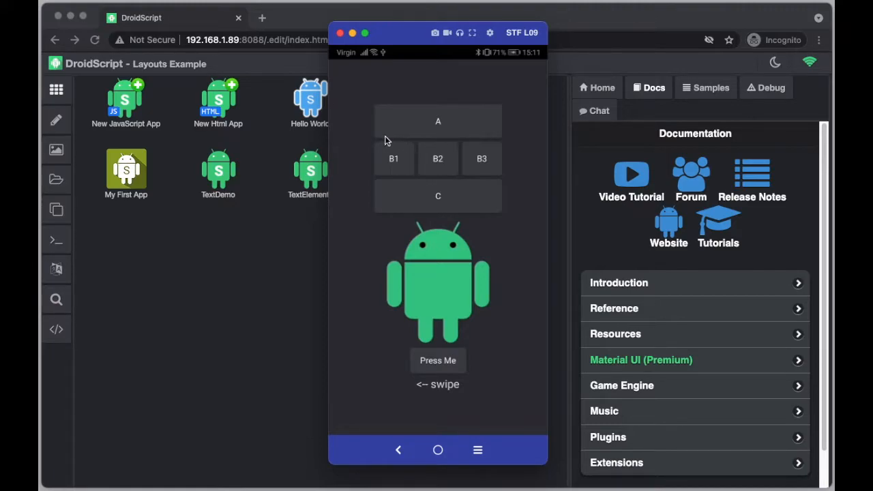
mouse_move(401, 115)
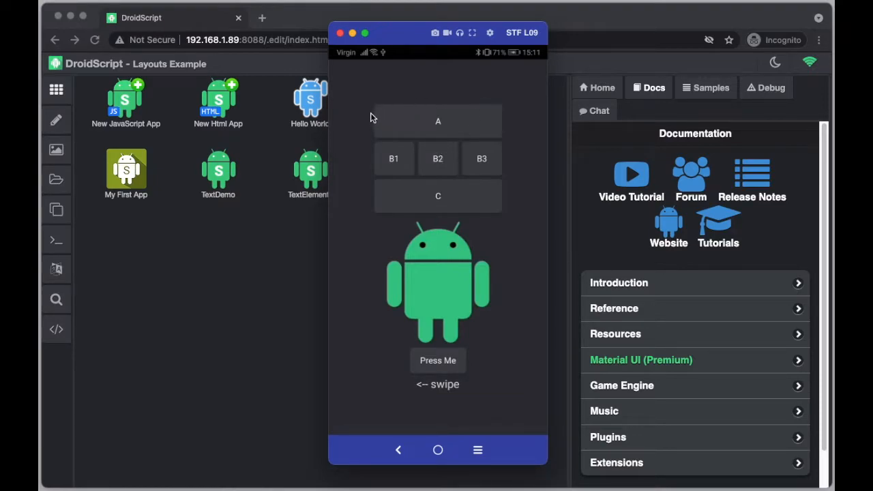
mouse_move(453, 98)
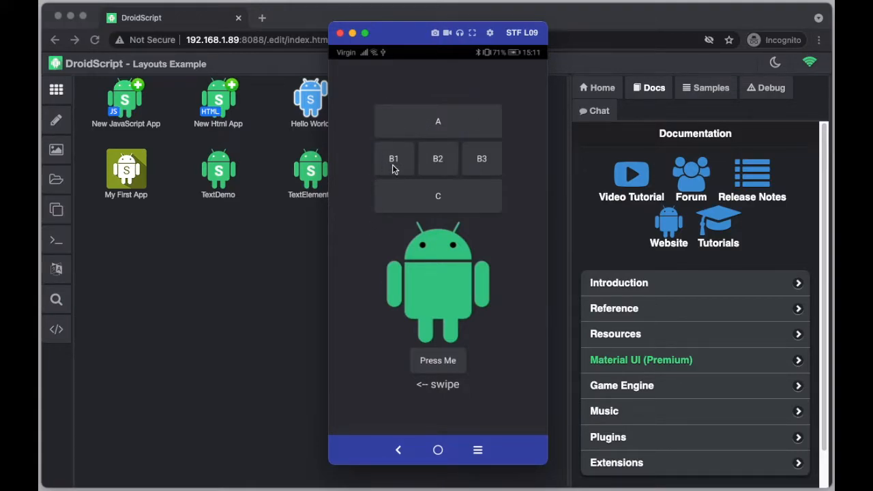
mouse_move(399, 170)
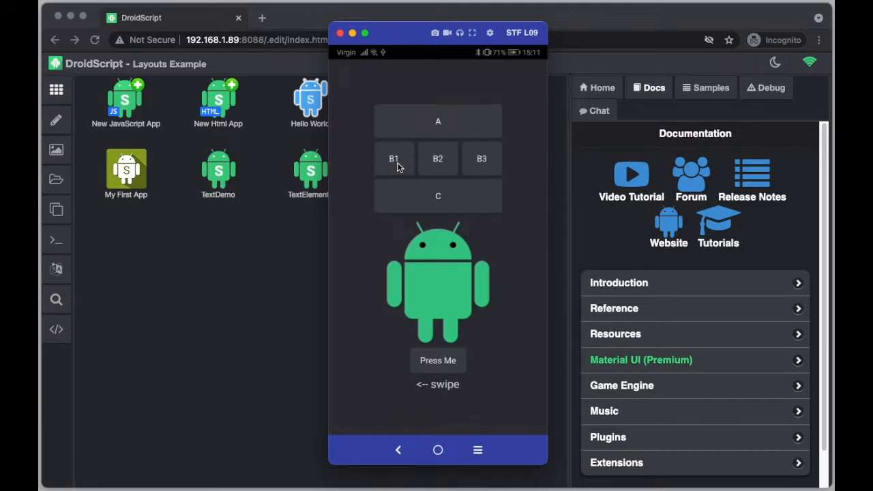
mouse_move(461, 168)
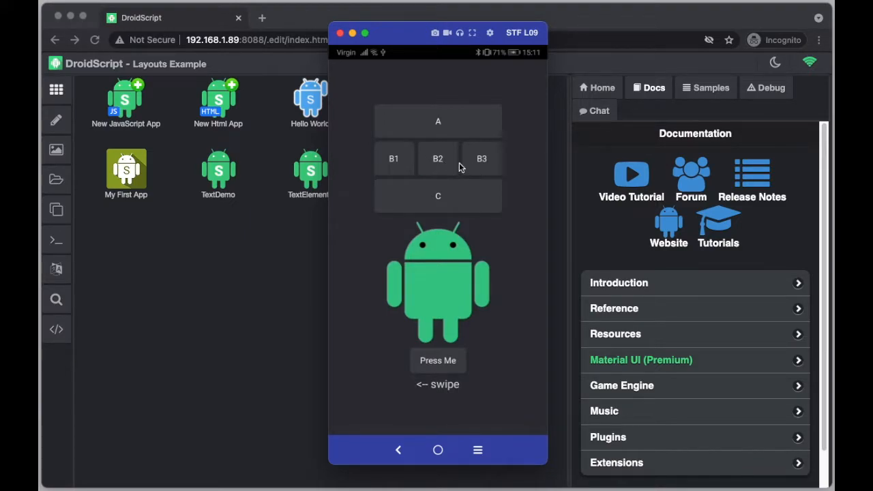
mouse_move(436, 216)
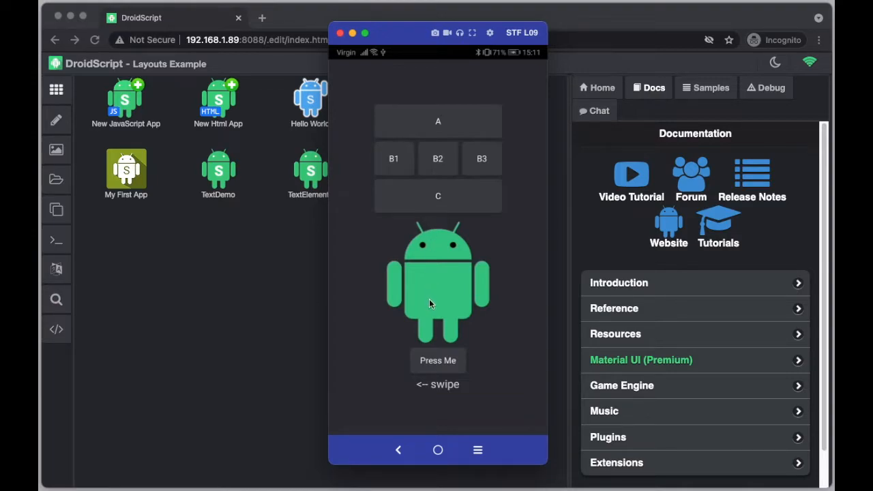
mouse_move(361, 320)
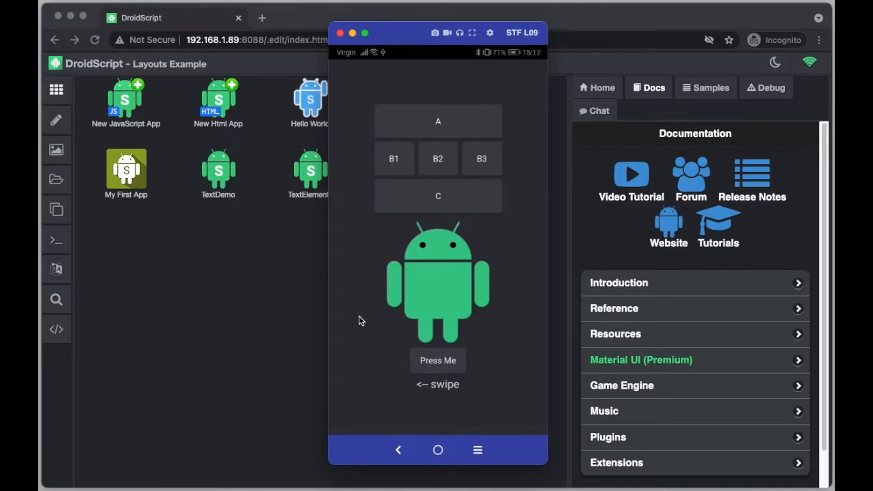
mouse_move(393, 349)
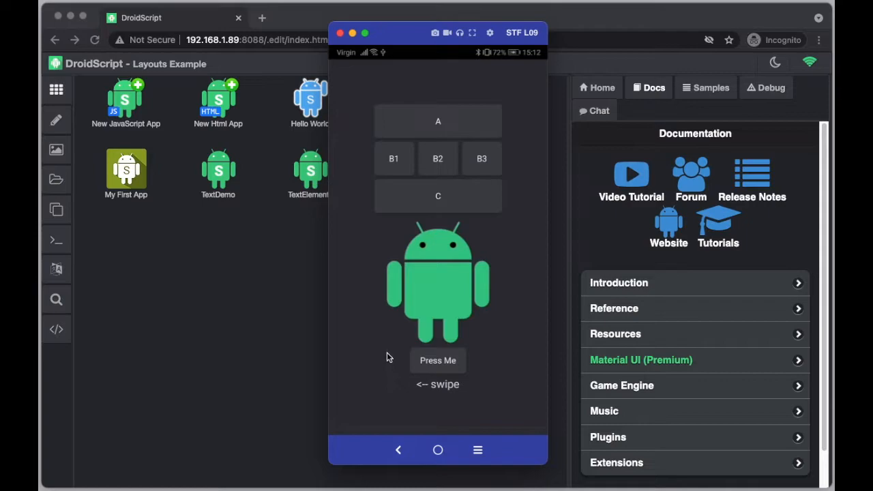
mouse_move(374, 354)
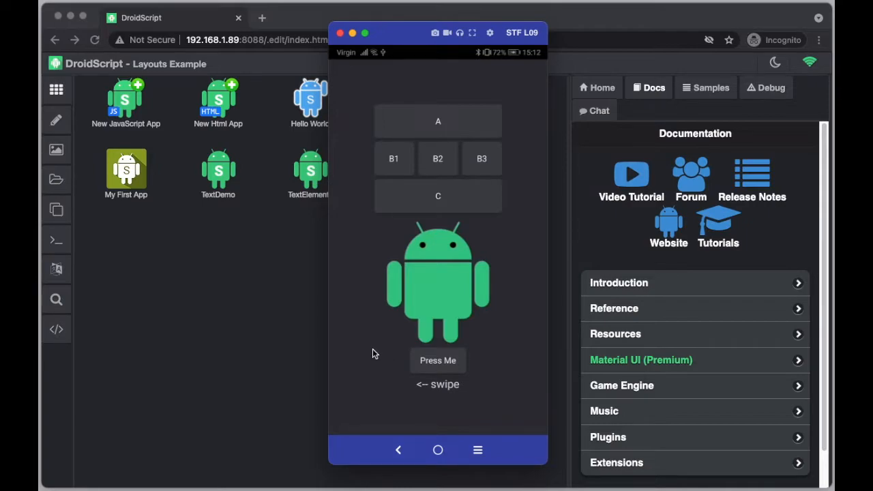
mouse_move(420, 390)
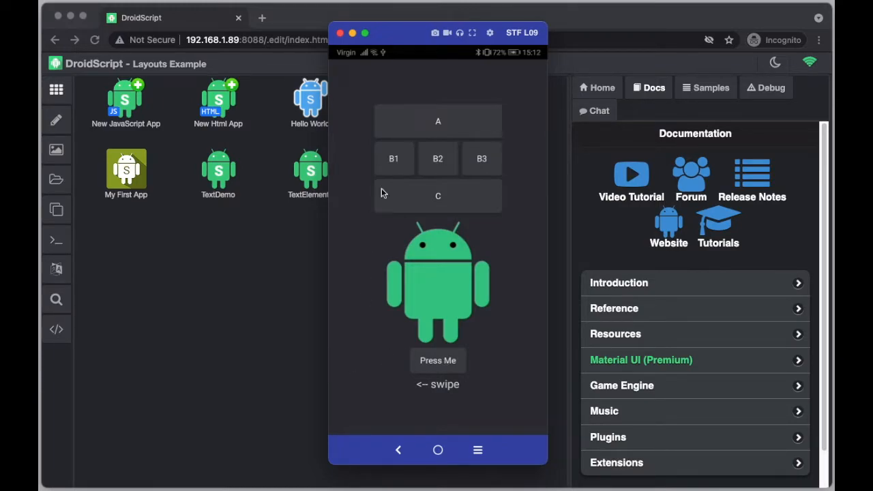
mouse_move(374, 366)
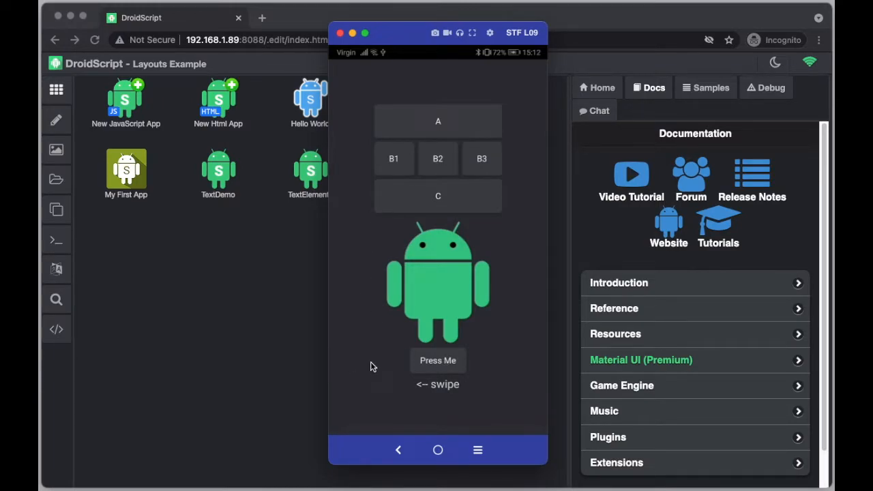
mouse_move(391, 365)
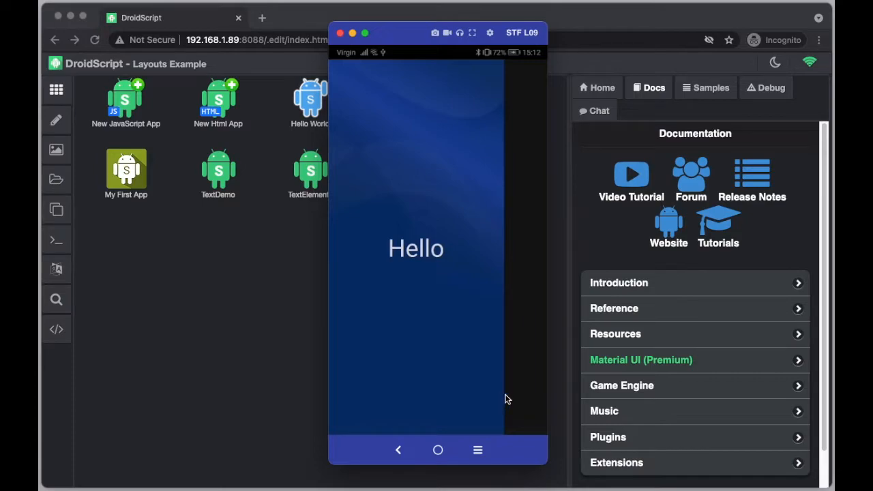
mouse_move(393, 279)
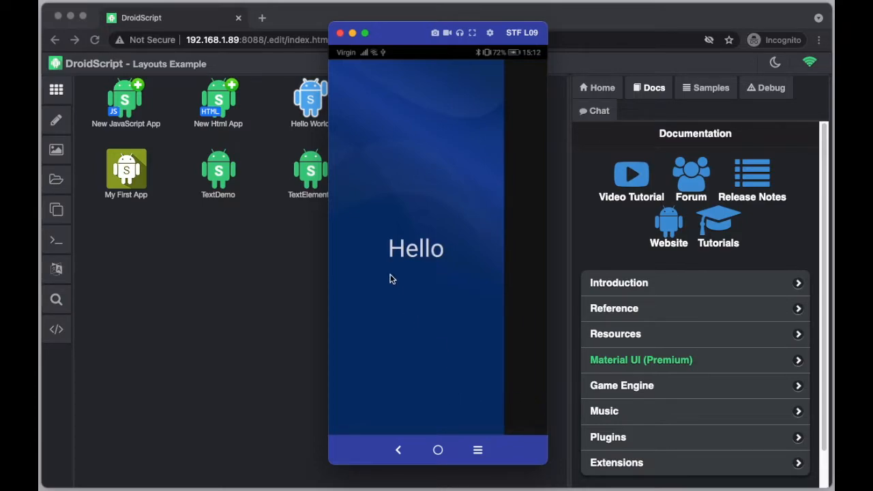
mouse_move(391, 290)
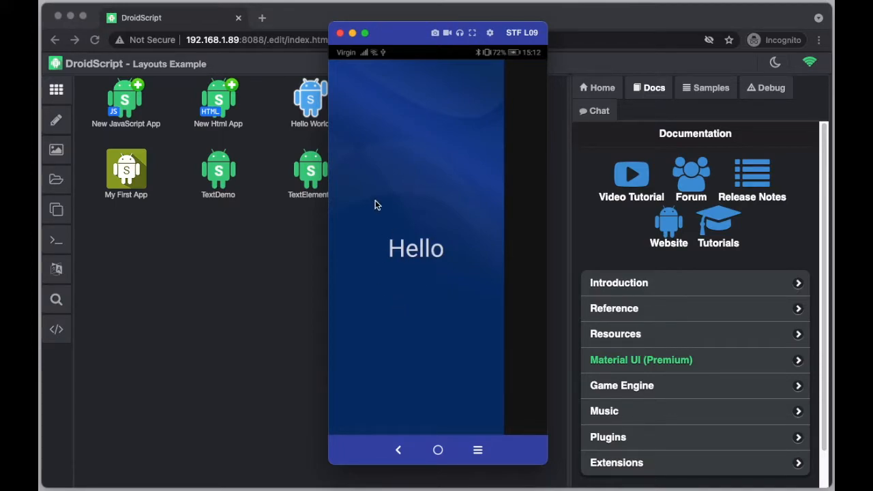
mouse_move(375, 249)
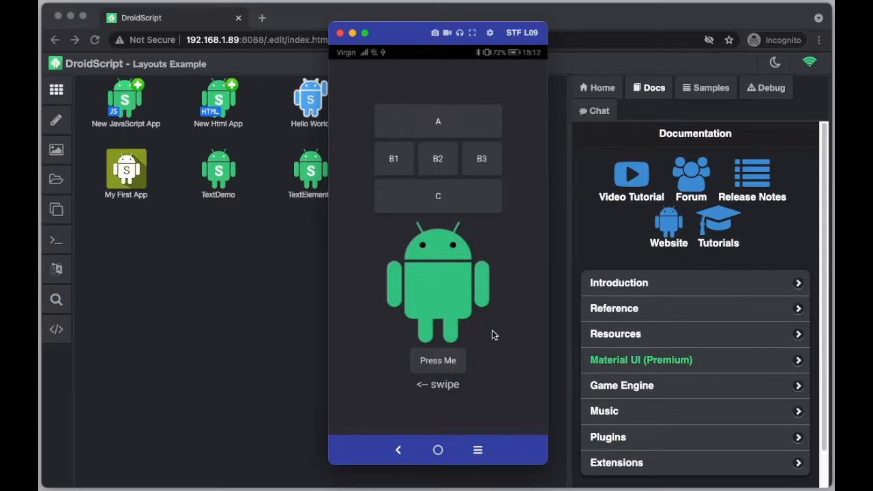
mouse_move(634, 259)
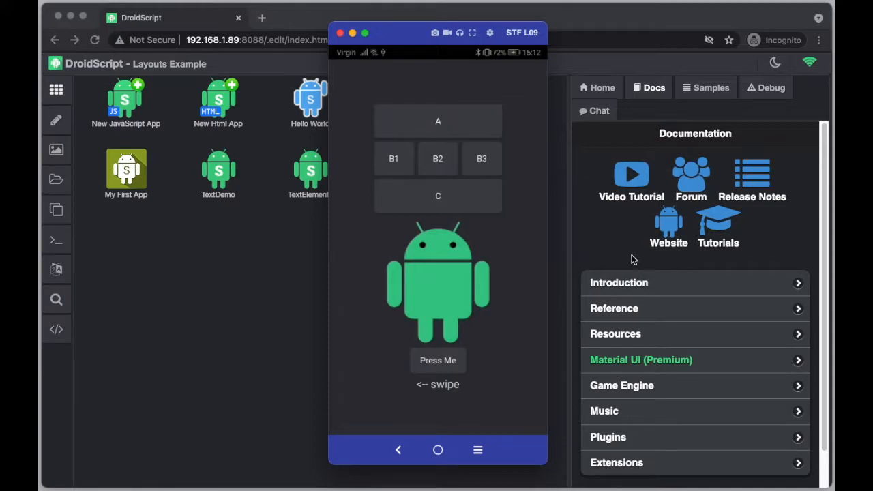
mouse_move(611, 248)
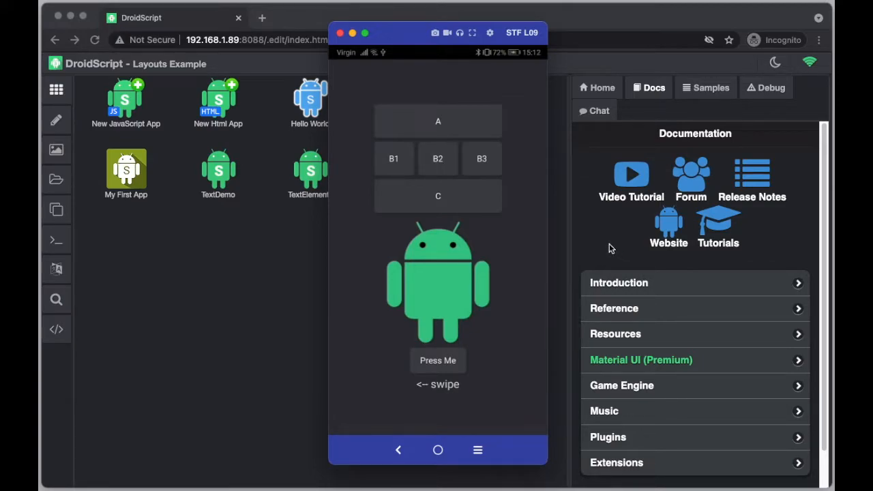
mouse_move(605, 252)
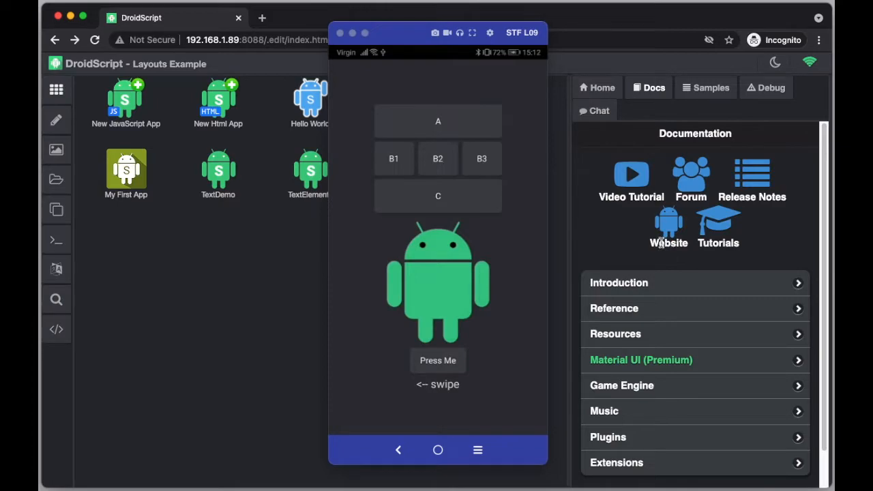
mouse_move(592, 235)
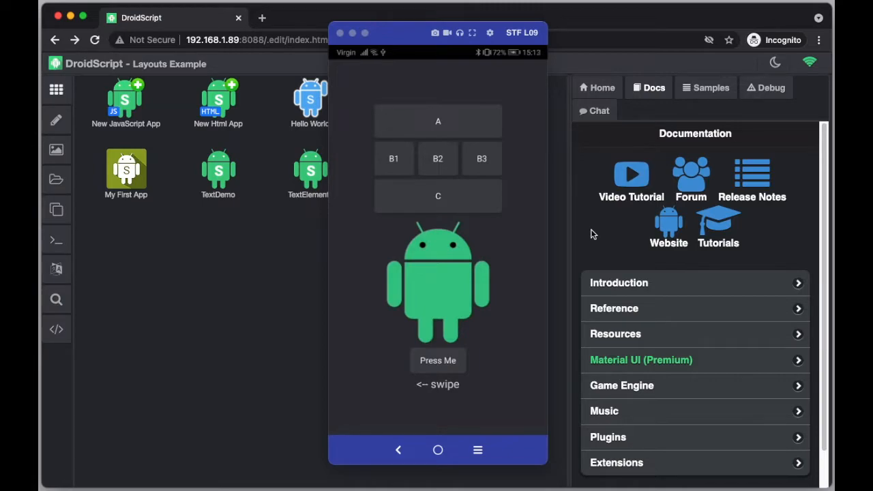
mouse_move(664, 309)
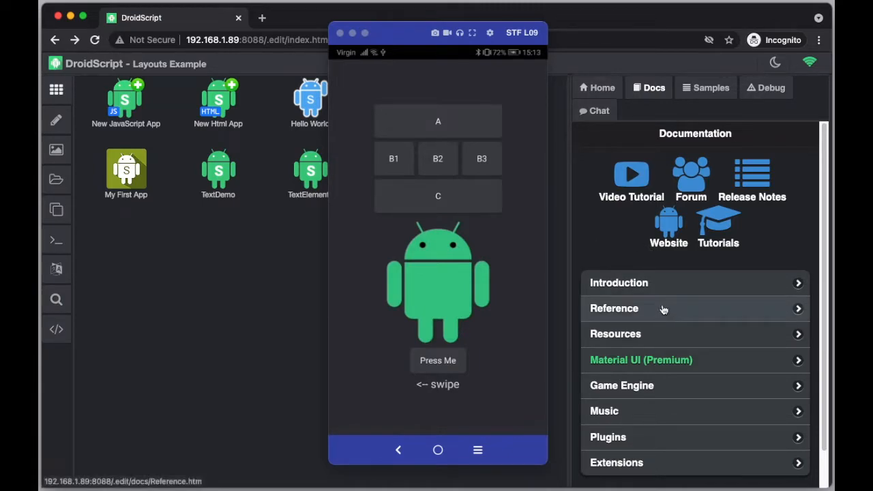
Step: Navigate Reference > Layouts > AddDrawer in the Docs tab
left_click(614, 309)
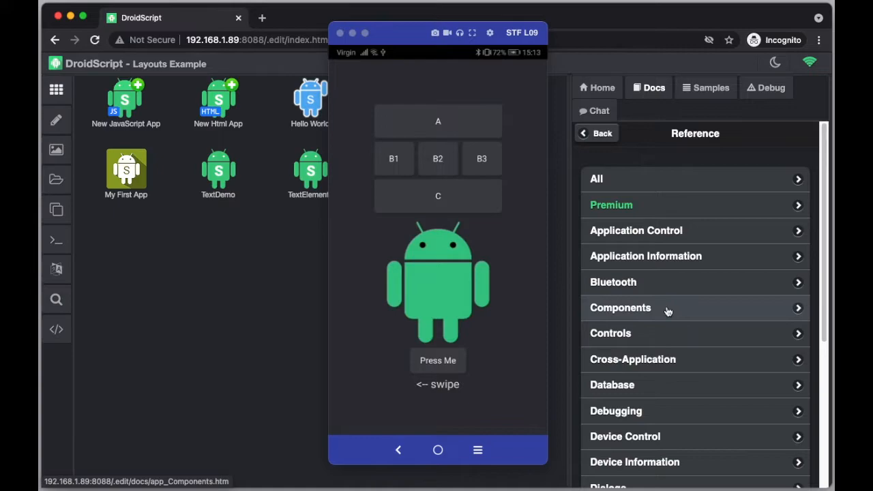
scroll("down", 3)
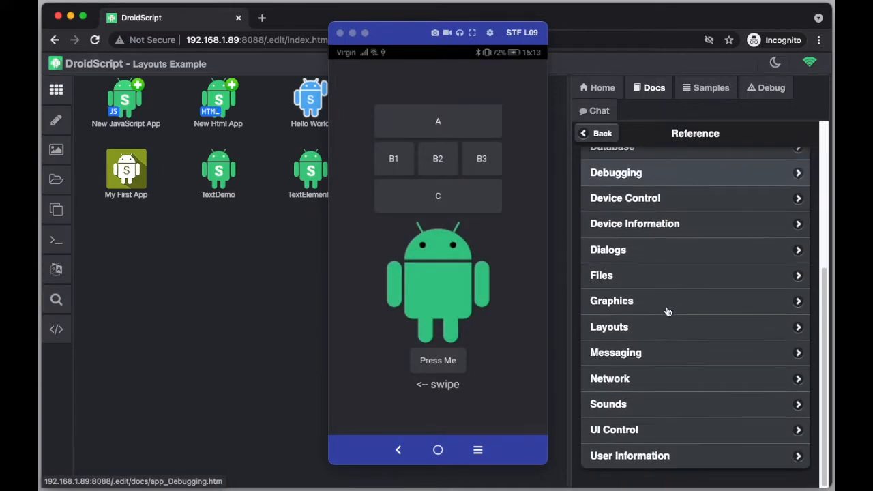
left_click(609, 328)
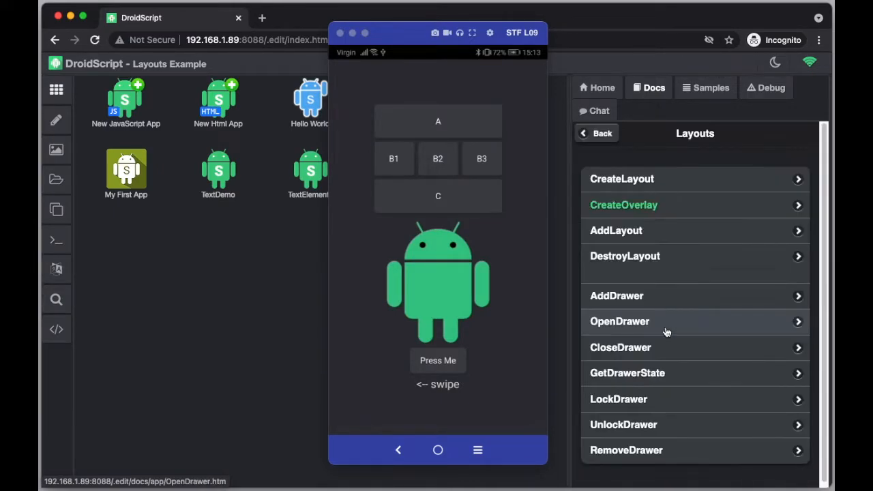
mouse_move(683, 330)
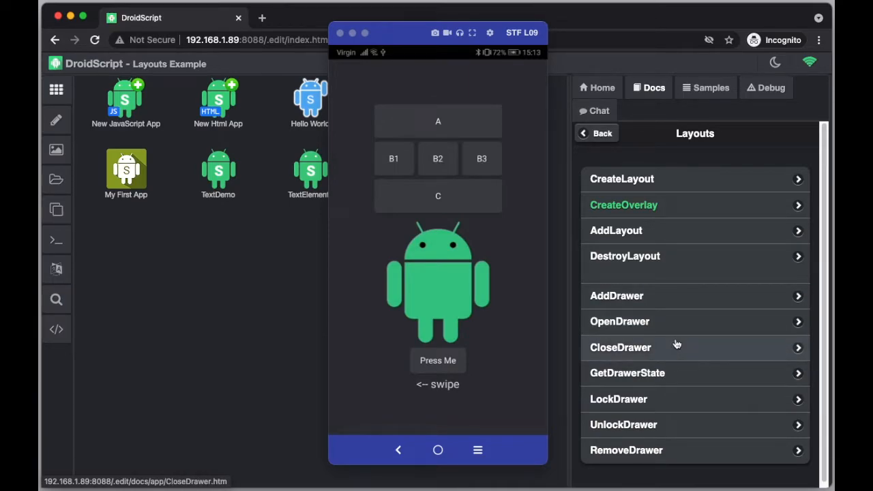
mouse_move(675, 177)
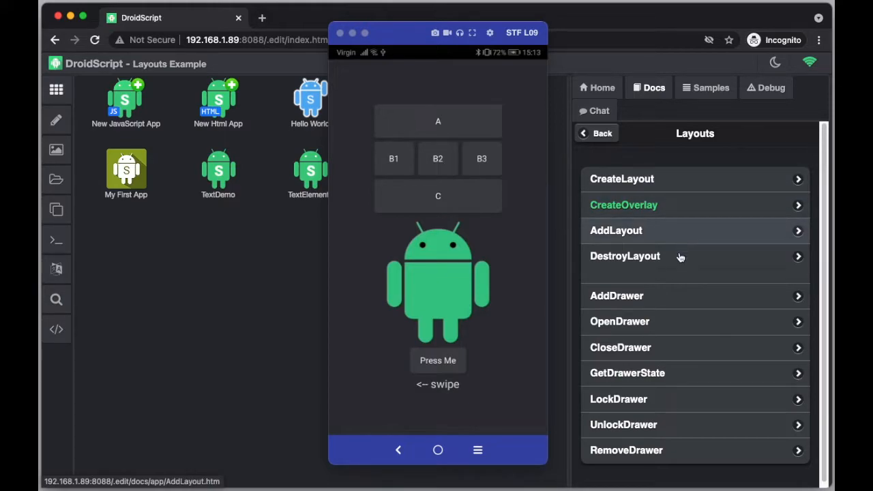
left_click(617, 295)
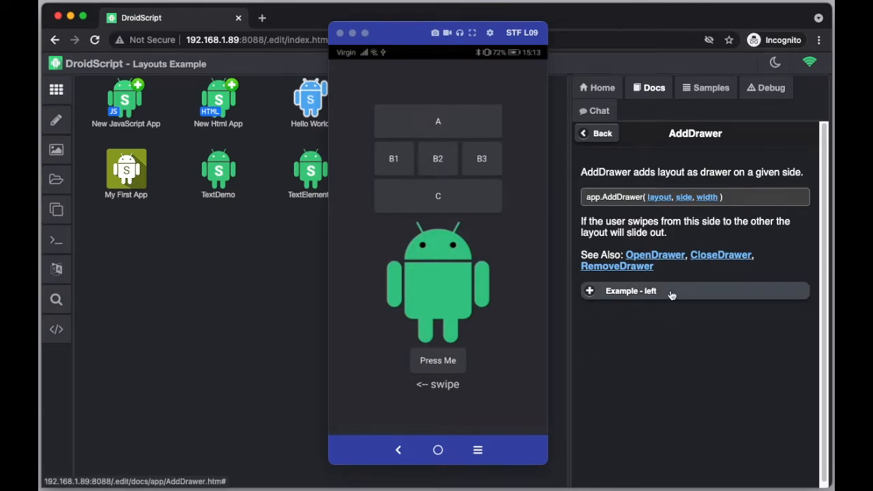
Step: Expand the 'Example - left' section to show the left-side drawer sample code
left_click(630, 290)
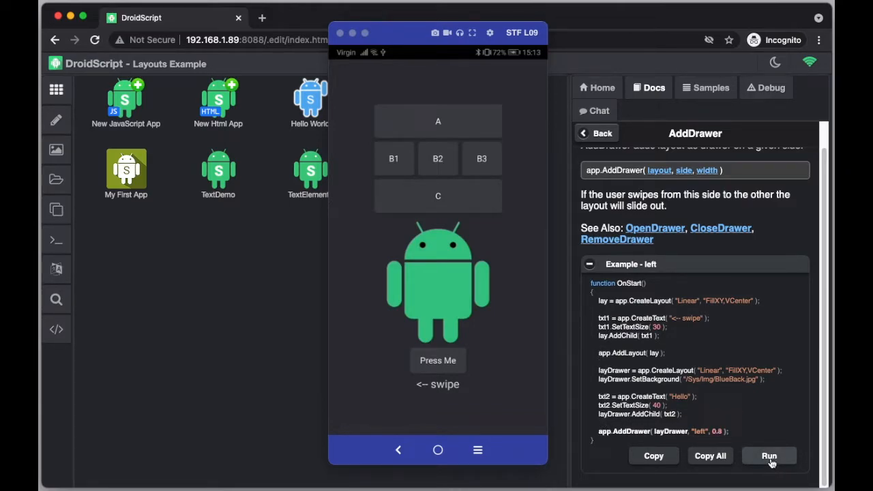
mouse_move(680, 423)
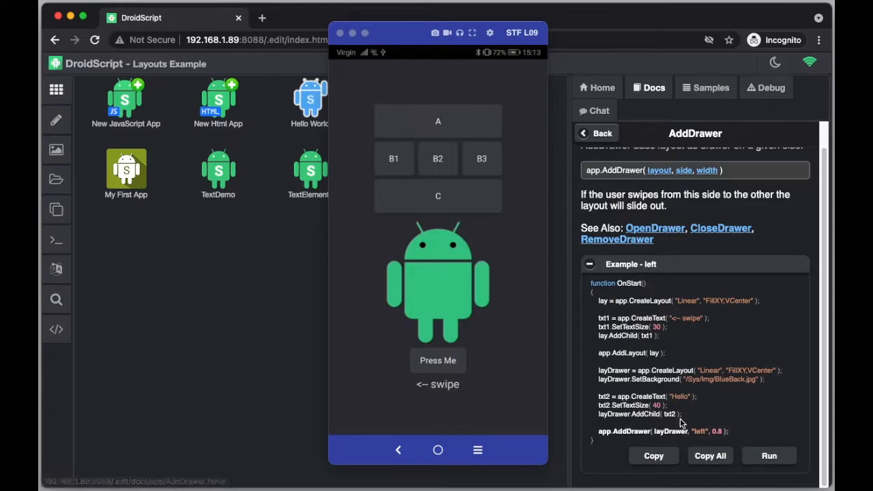
Step: Collapse the example, go back to the Layouts list and show the AddLayout page
left_click(589, 265)
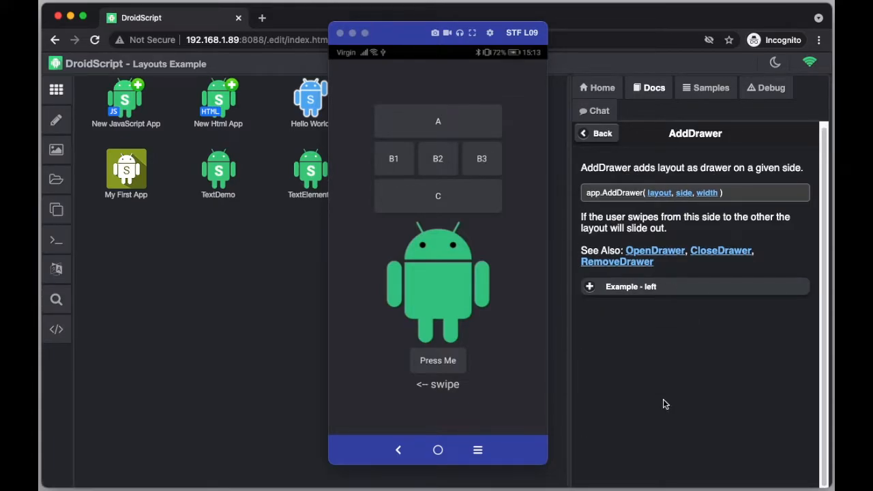
left_click(595, 134)
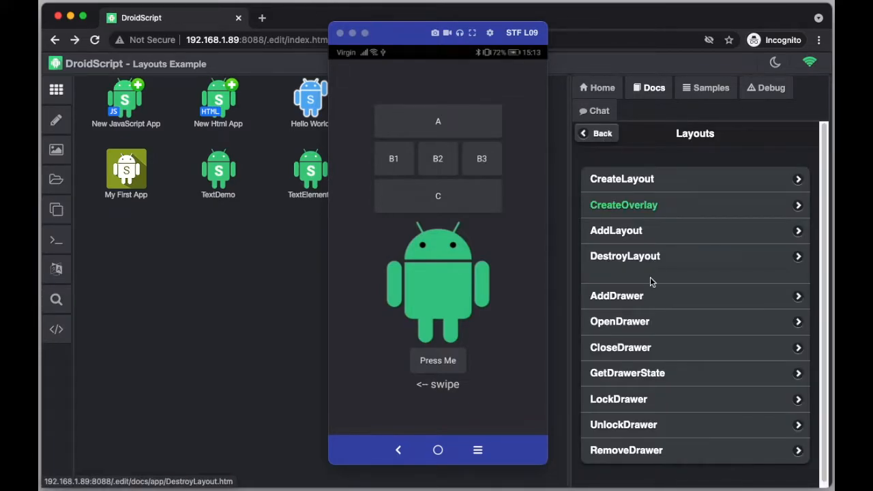
mouse_move(685, 243)
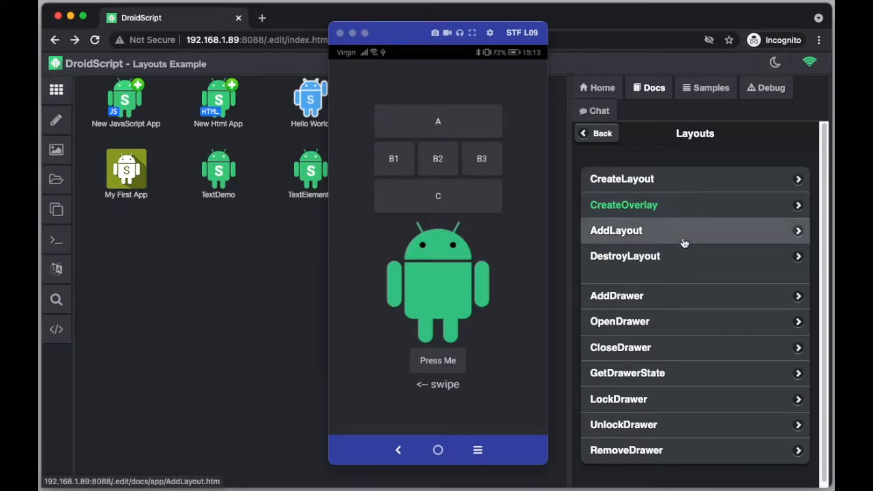
left_click(616, 229)
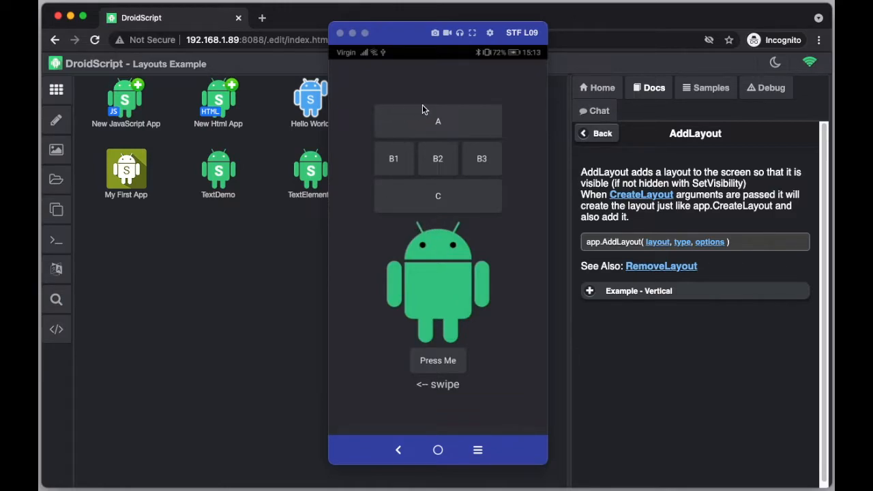
mouse_move(494, 208)
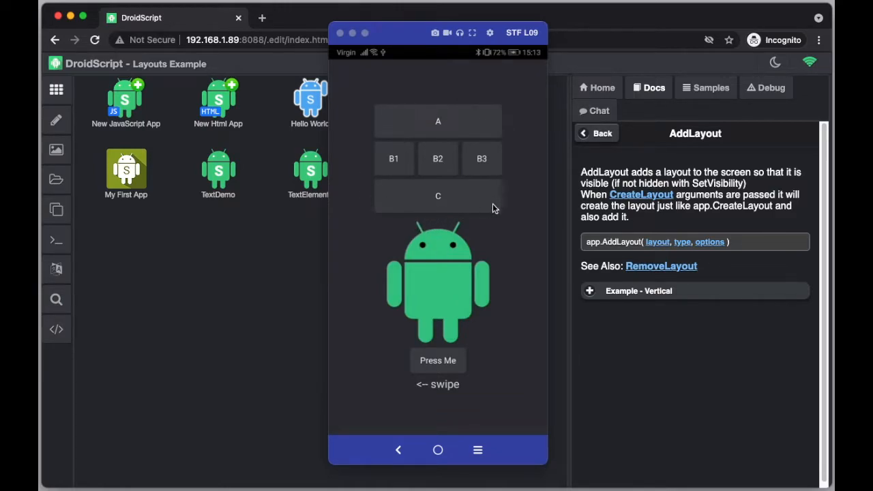
mouse_move(349, 237)
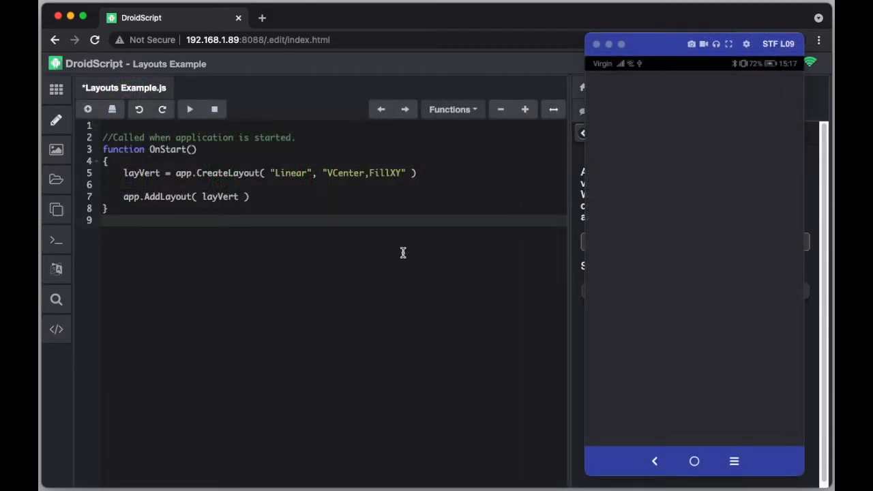
mouse_move(391, 257)
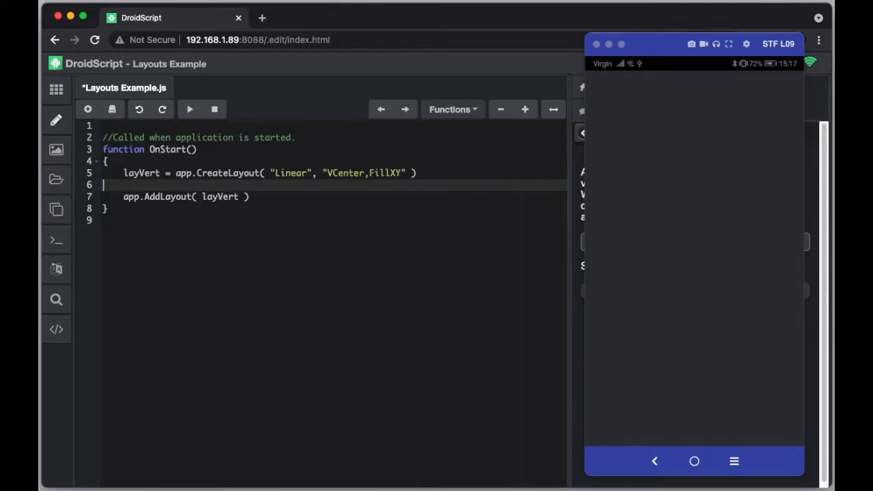
Step: Place the cursor after the CreateLayout line in Layouts Example.js to insert blank lines
left_click(418, 172)
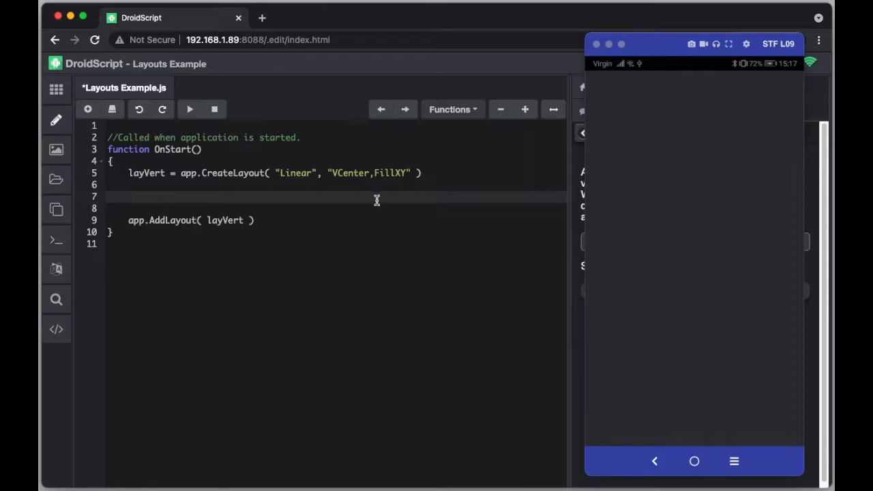
mouse_move(334, 172)
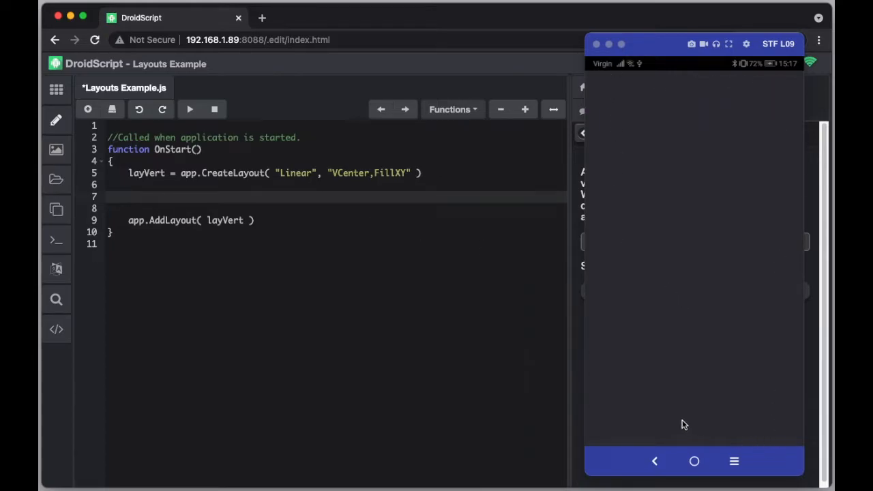
mouse_move(693, 271)
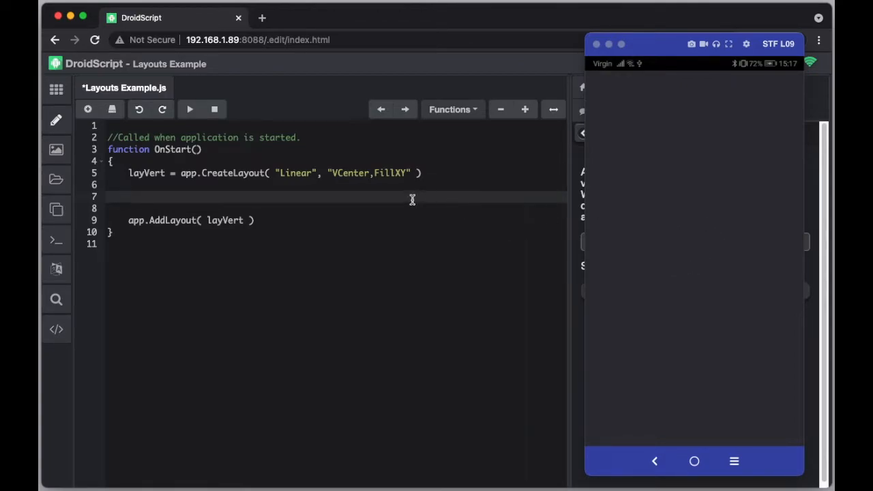
mouse_move(679, 243)
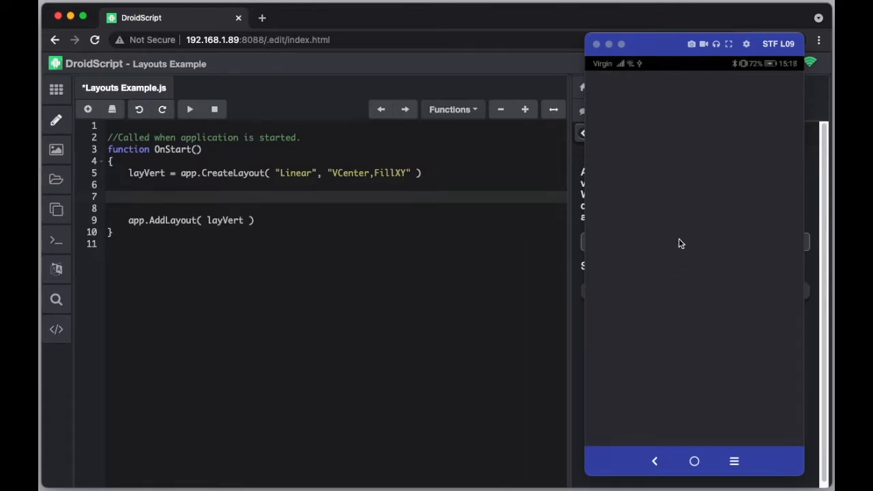
mouse_move(464, 216)
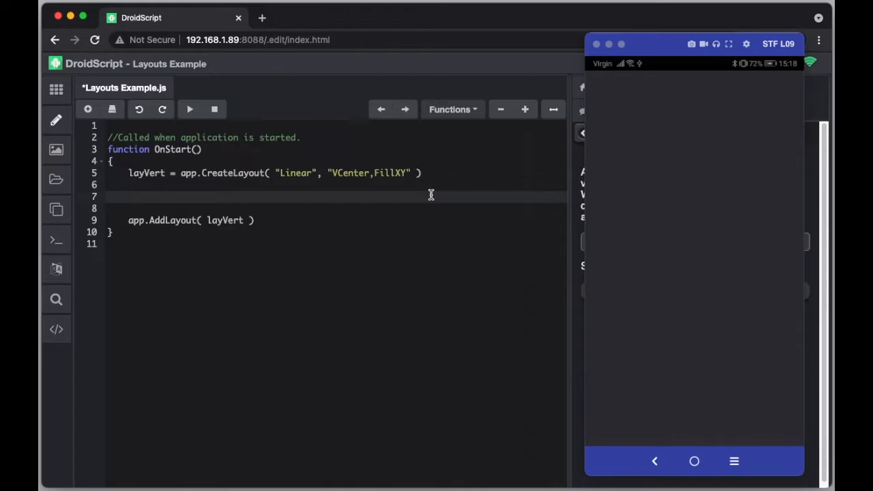
Step: Write btnA = app.AddButton( layVert, "A", 0.2, 0.1 ) on line 7 using autocomplete
type("btnA")
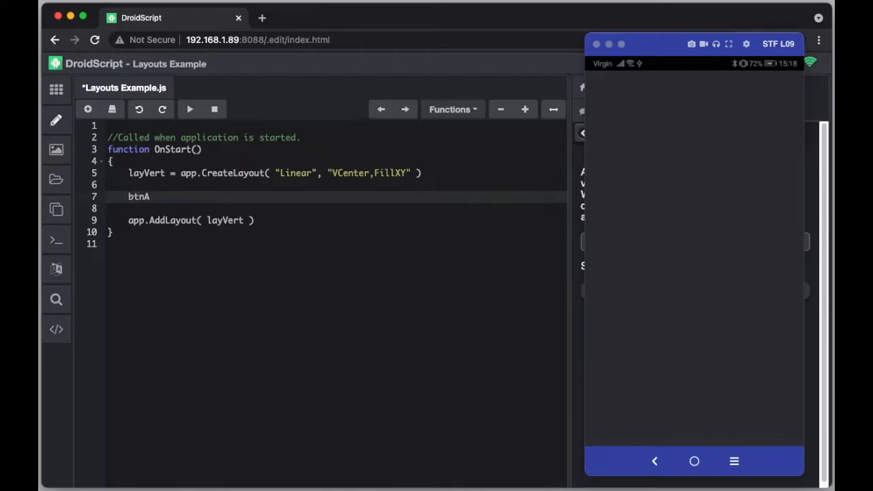
type("= app")
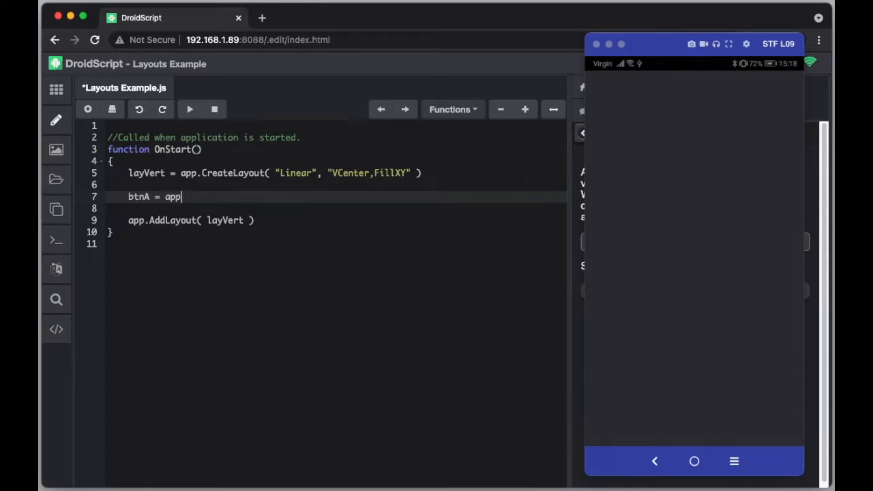
type(".A")
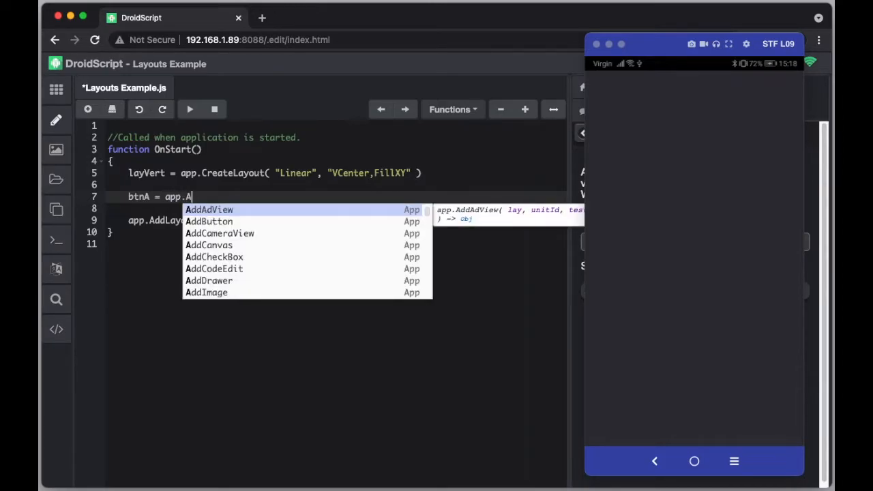
left_click(209, 222)
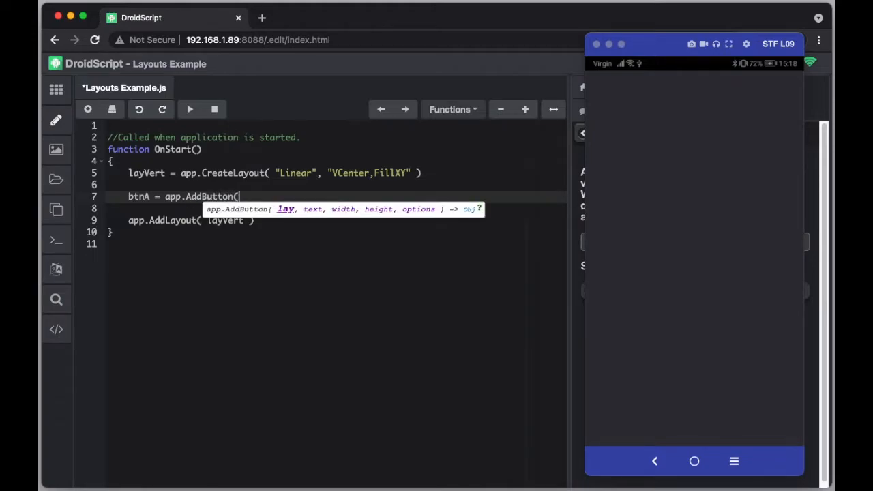
type("lay")
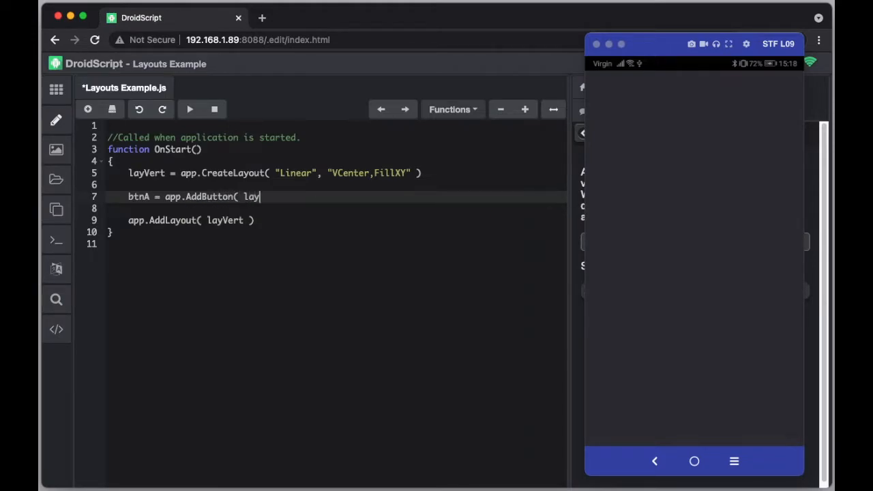
type("Vert")
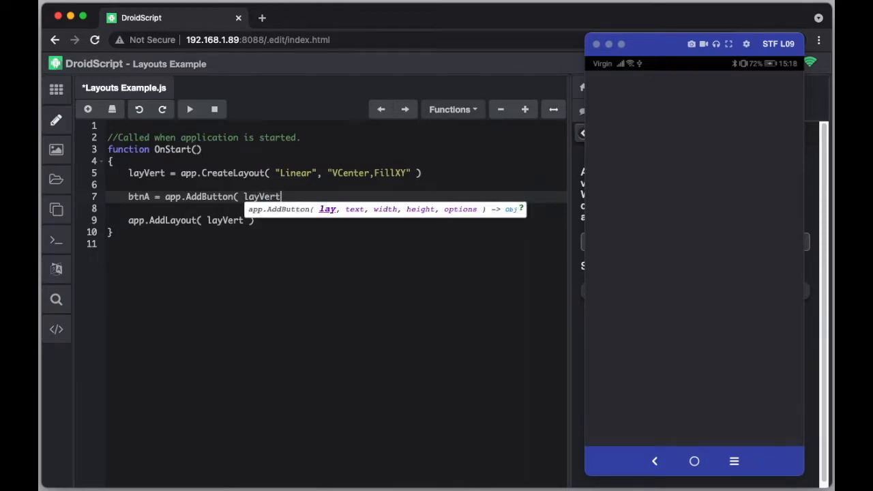
type(", \"")
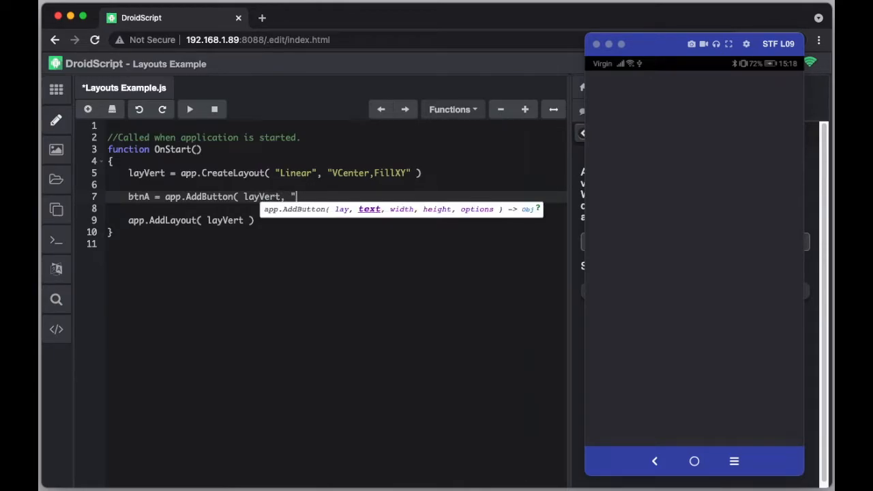
type("A")
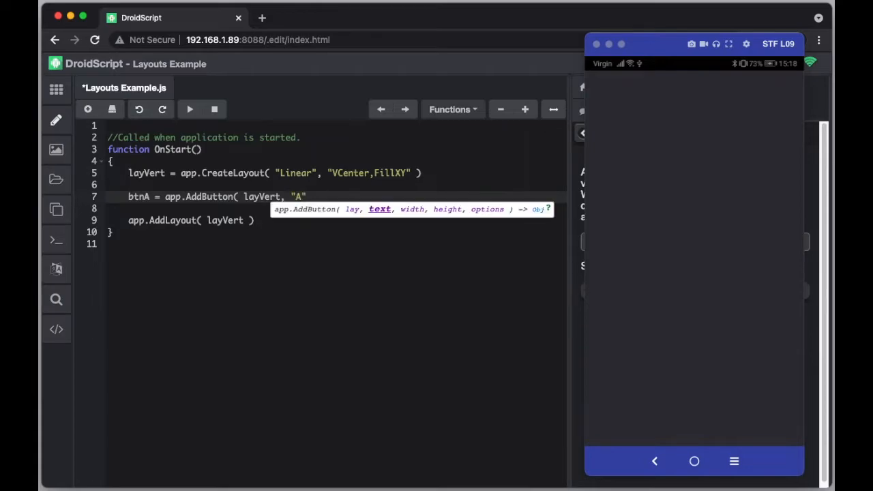
type(", 0.2")
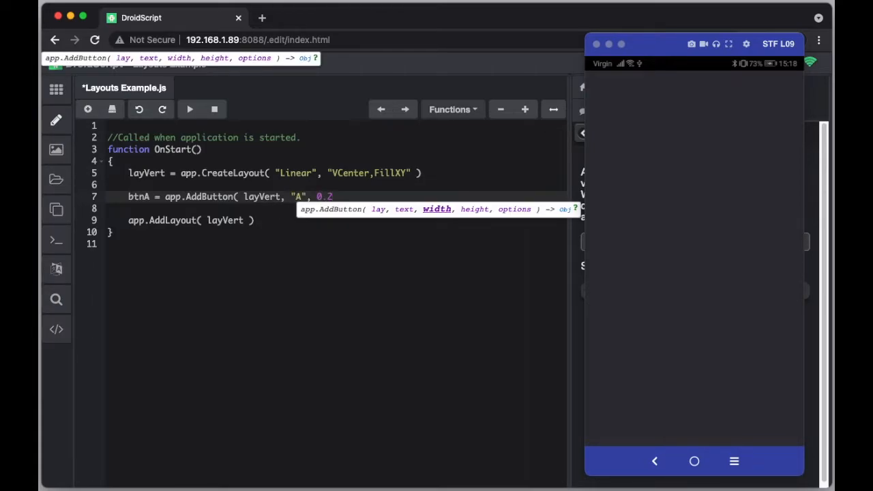
type(", 0.1")
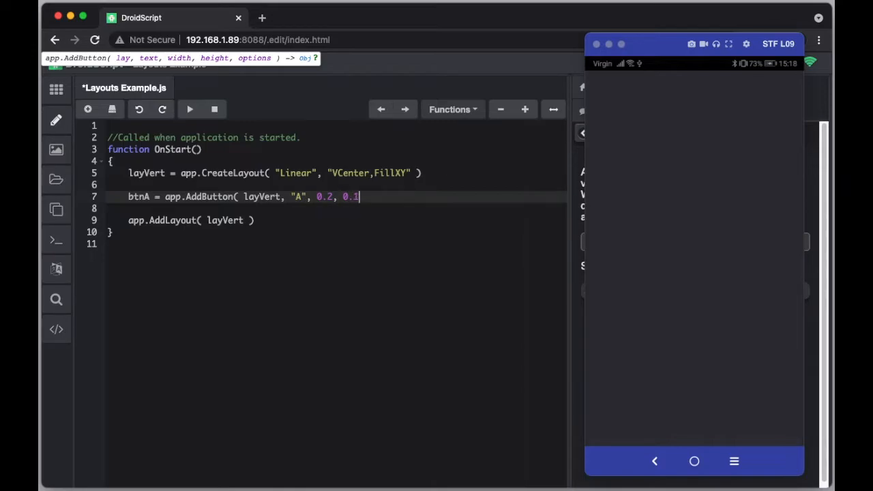
type(")")
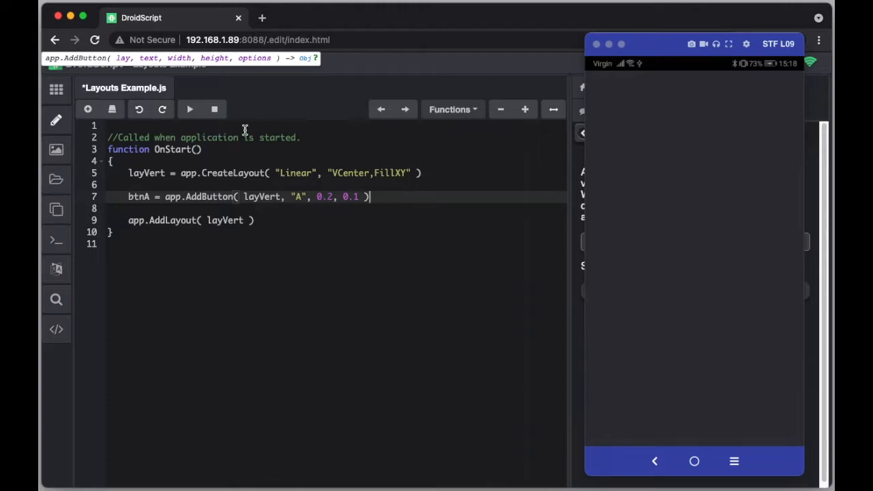
Step: Run the app so button A appears on the phone
left_click(188, 109)
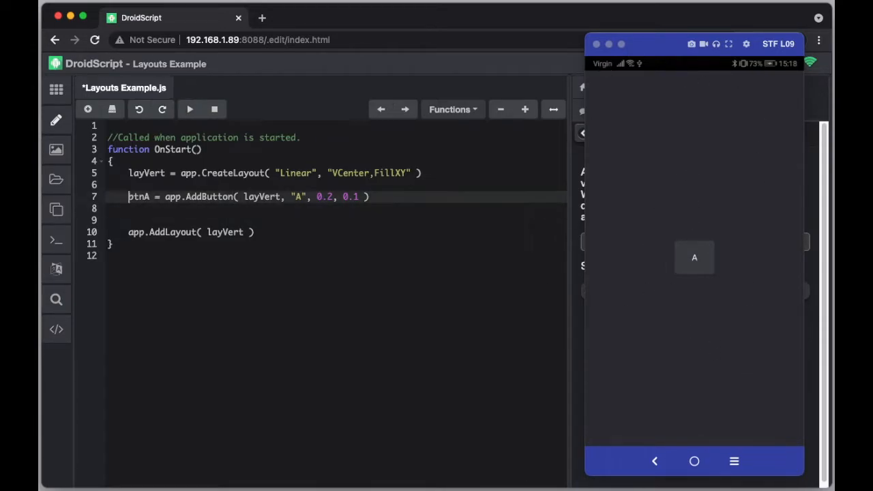
Step: Duplicate the btnA line as btnB and btnC with texts "B" and "C", then run the app
type("btnA = app.AddButton( layVert, \"A\", 0.2, 0.1 )")
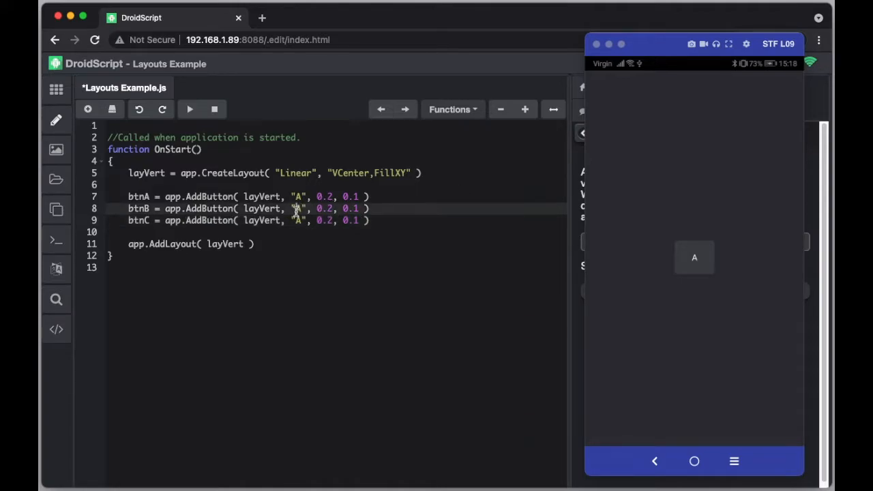
type("B")
left_click(248, 221)
type("C")
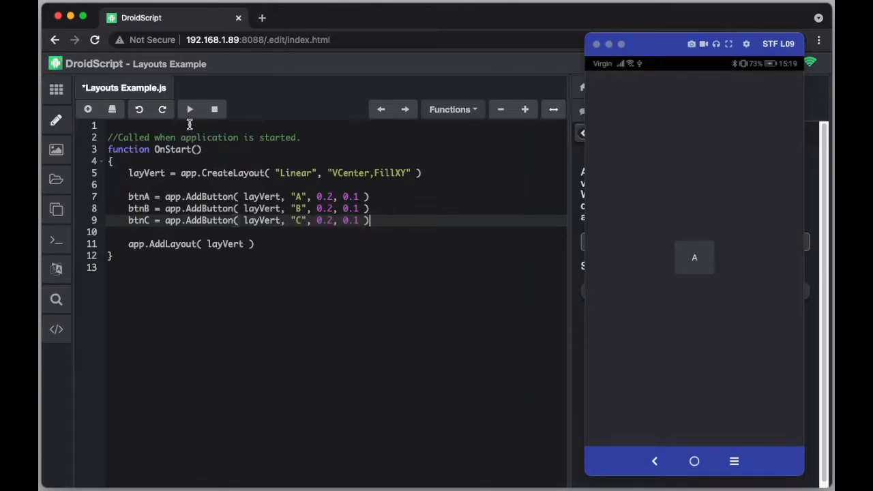
left_click(188, 109)
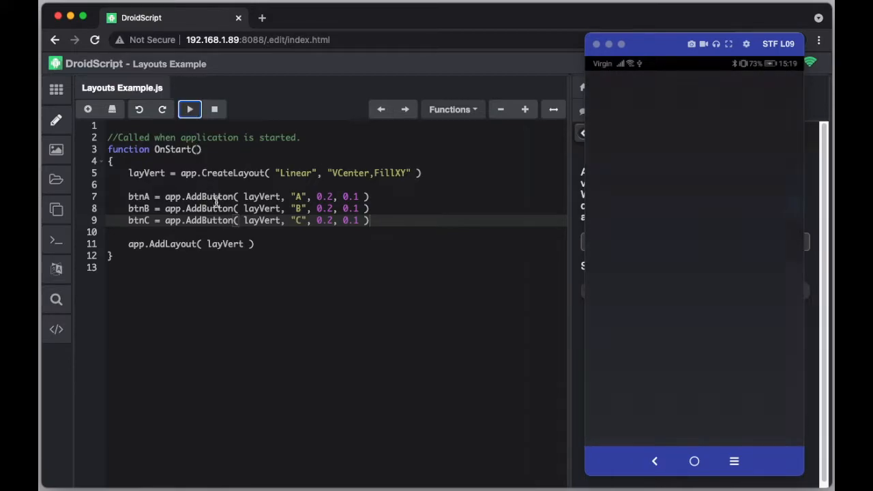
left_click(189, 109)
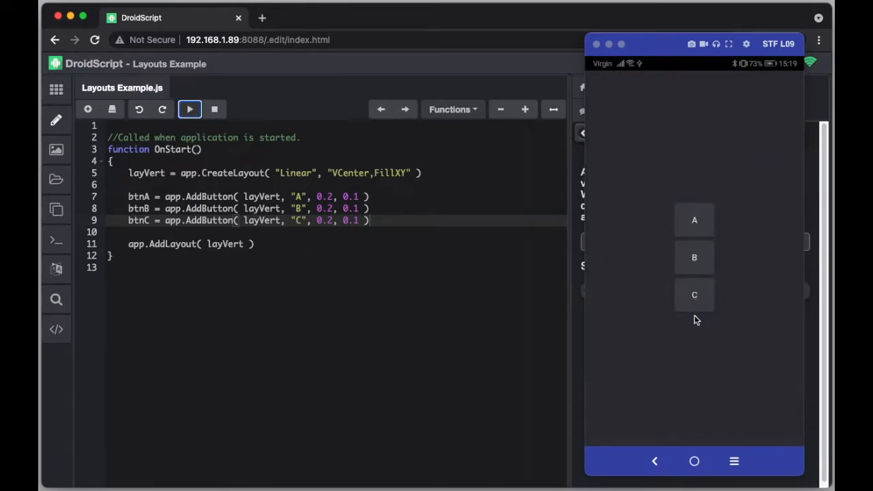
mouse_move(686, 306)
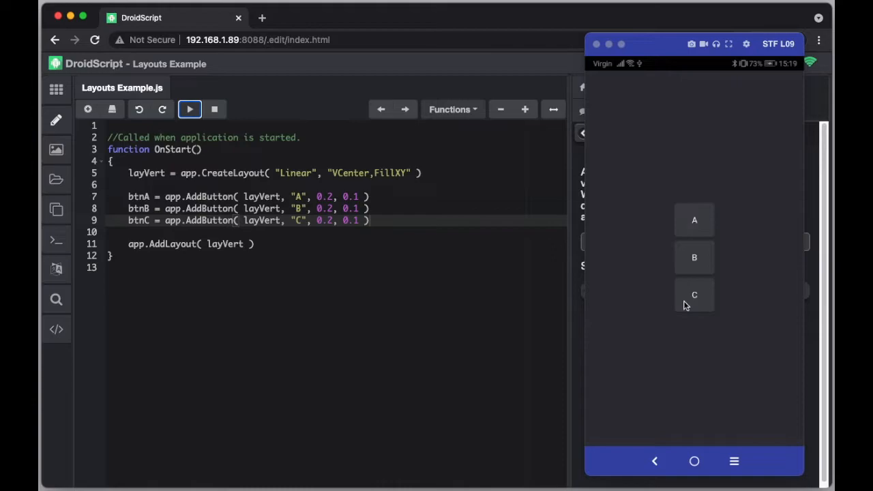
mouse_move(678, 280)
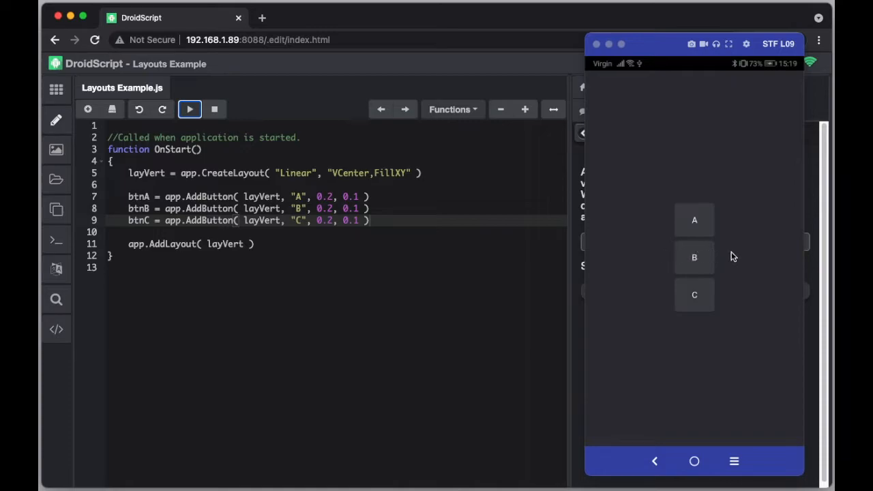
mouse_move(712, 256)
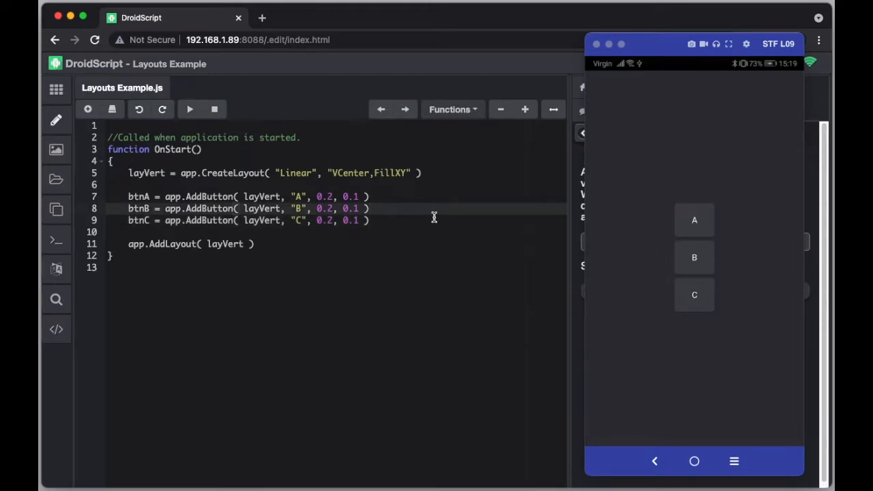
Step: Write layHor = app.CreateLayout( "Linear", "Horizontal" ) between the A and C button lines
key("Enter")
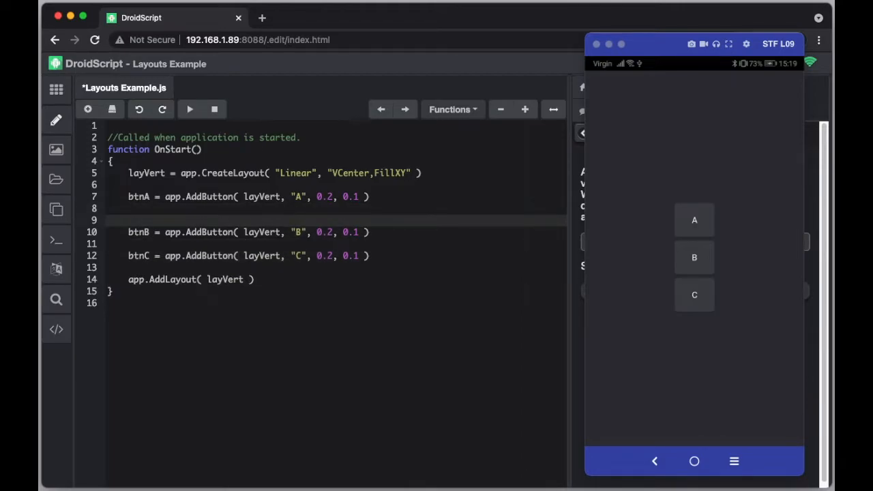
type(";a")
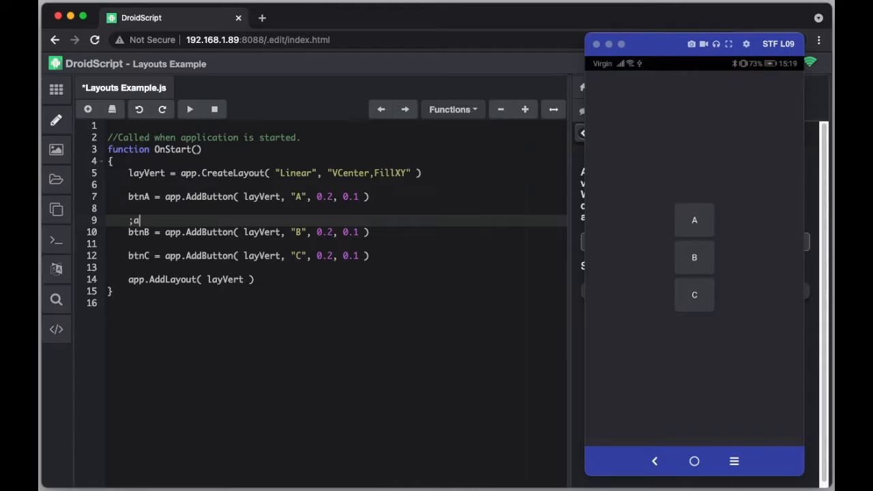
key("Backspace")
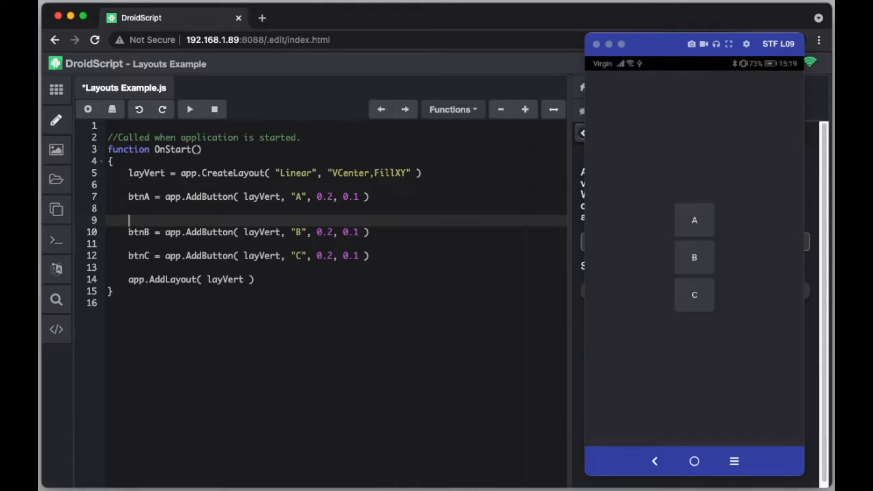
type("layHo")
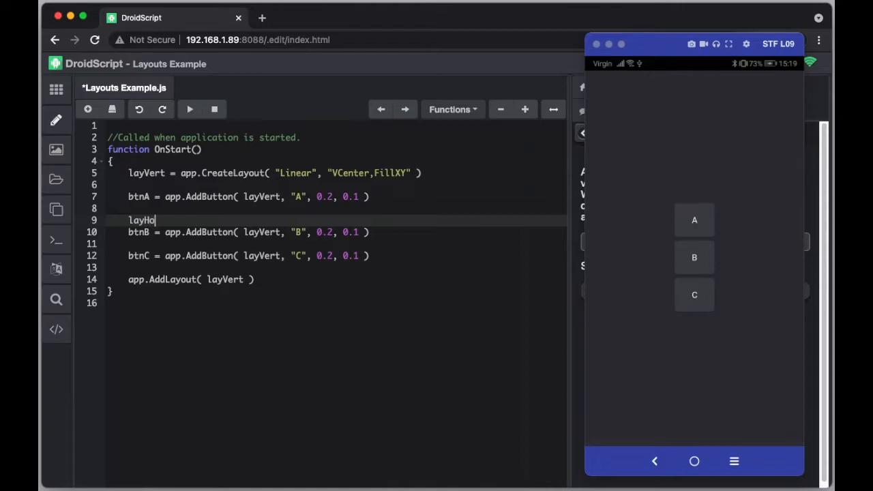
type("r =")
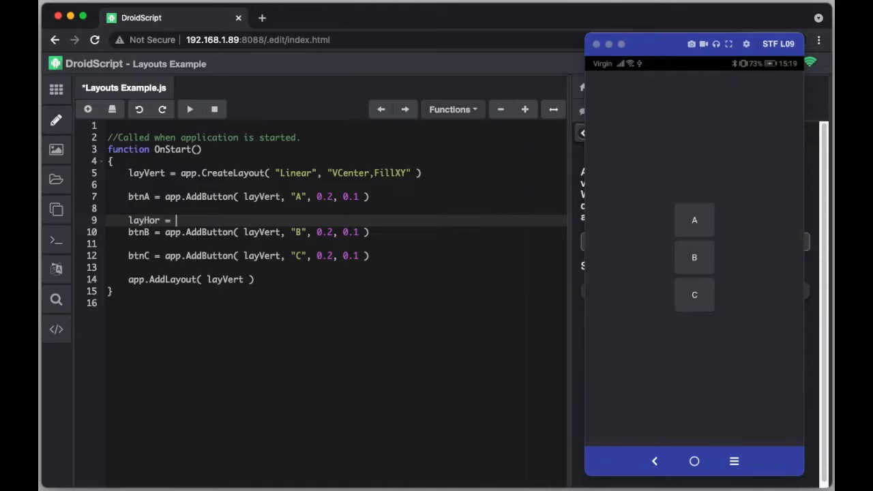
type("app.Crea")
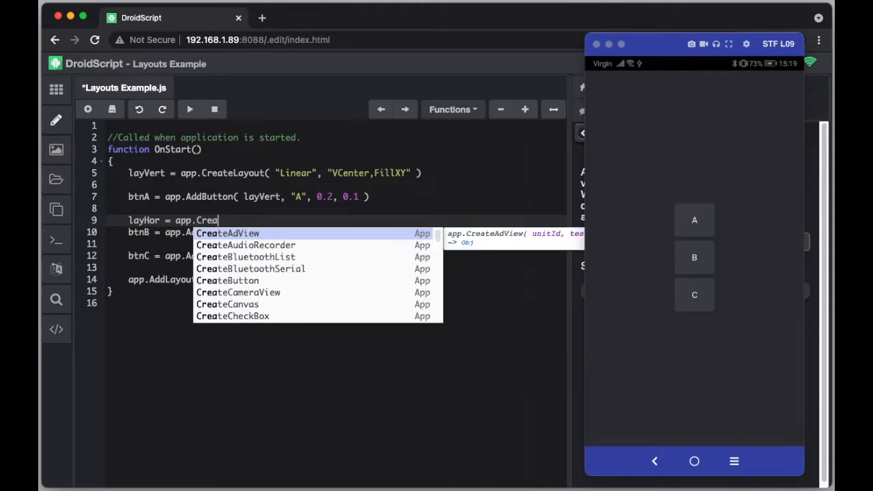
type("e")
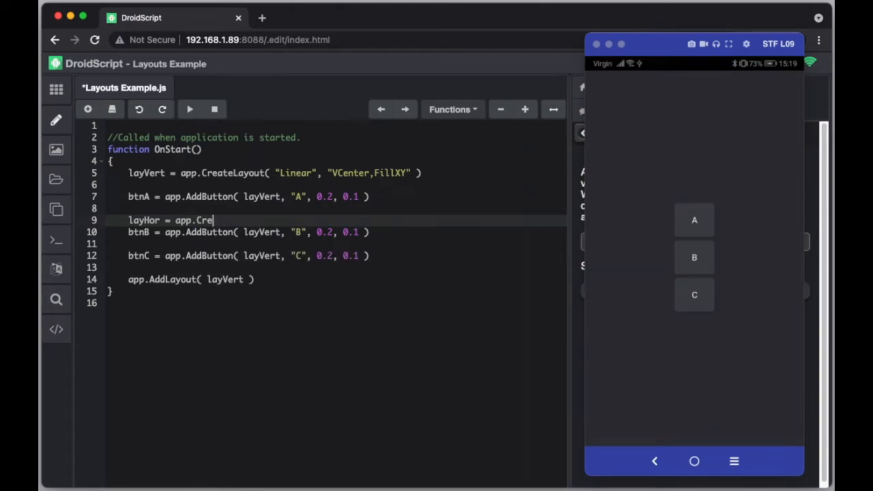
type("ateLayout(")
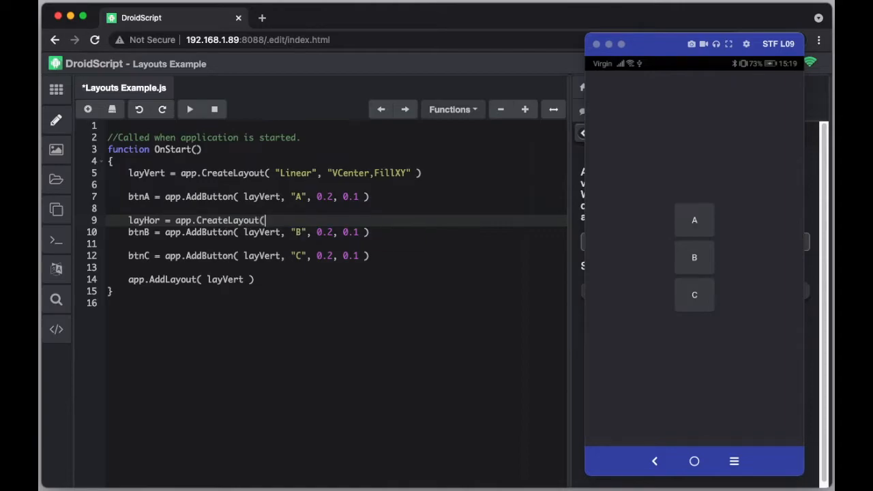
type("\"Li")
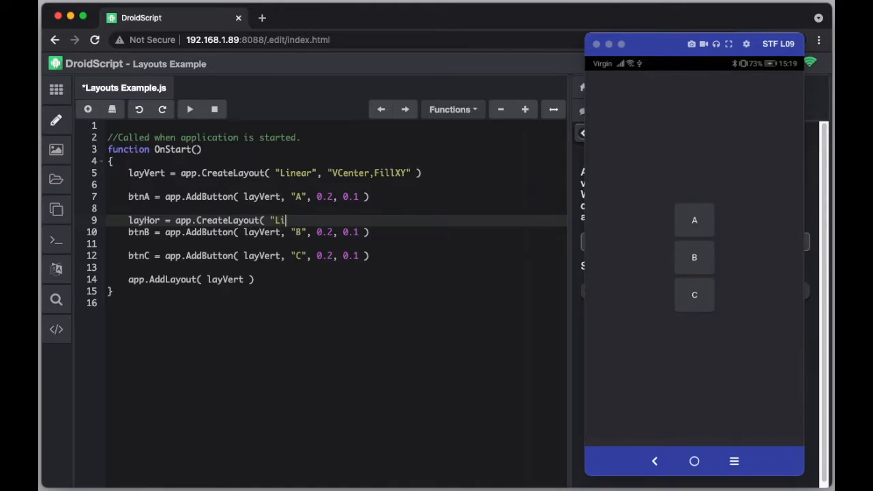
type("near\"")
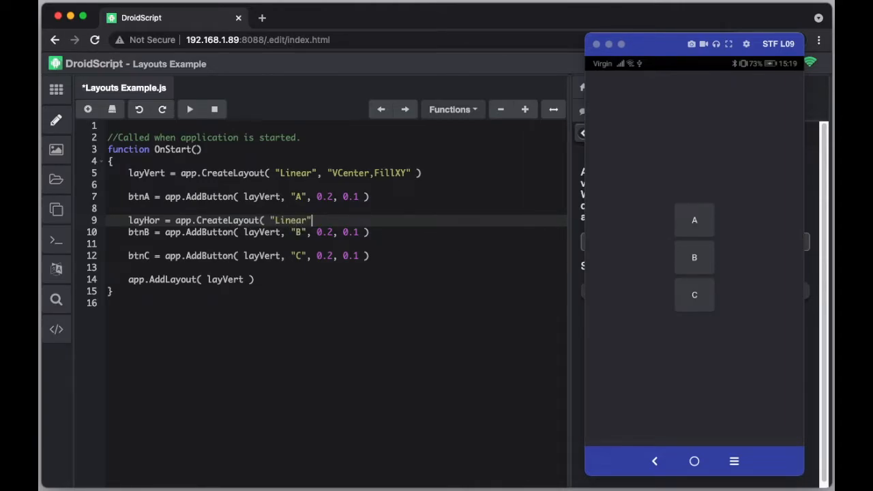
type(", \"")
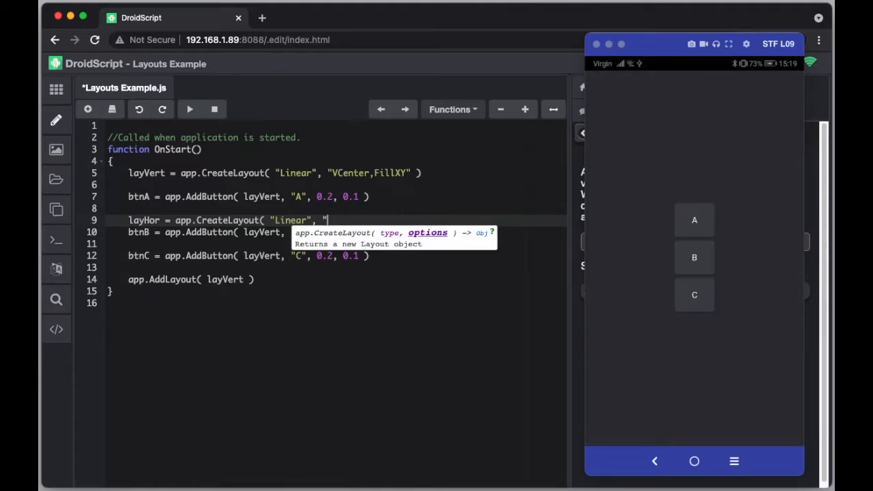
type("Horizontal\"")
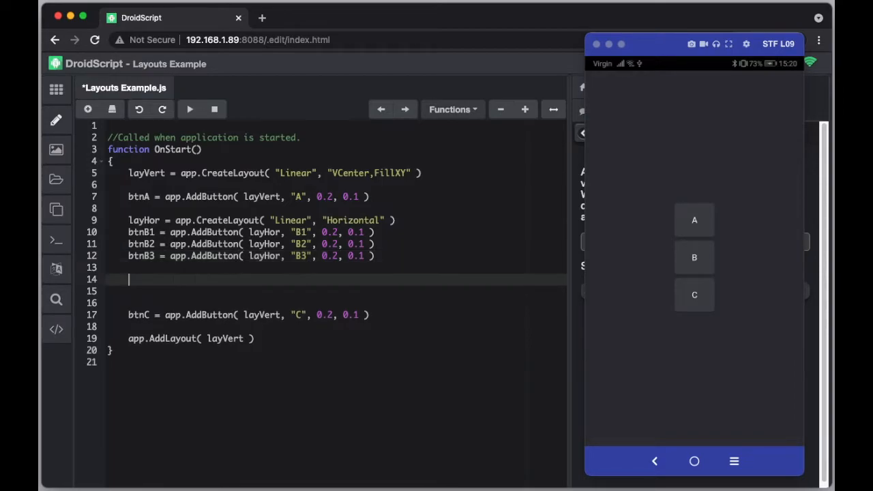
Step: Write layVert.AddChild( layHor ) after the B button lines using autocomplete
type("layVert.")
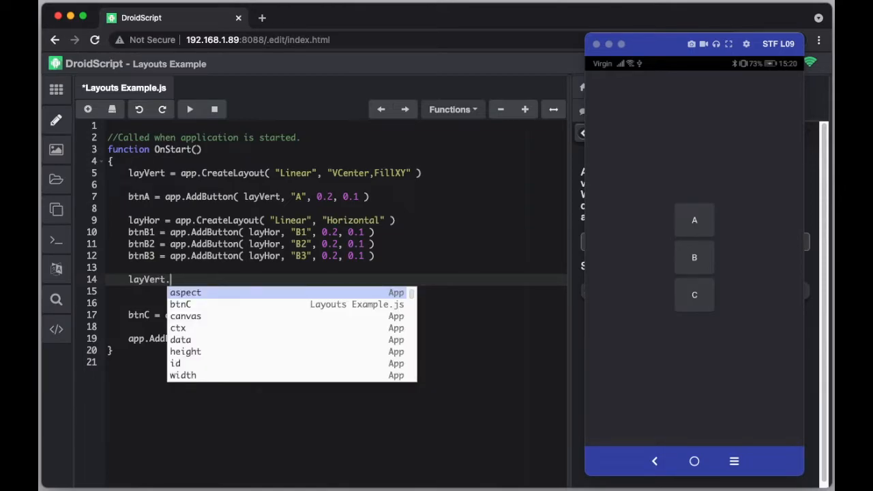
type("AddChild")
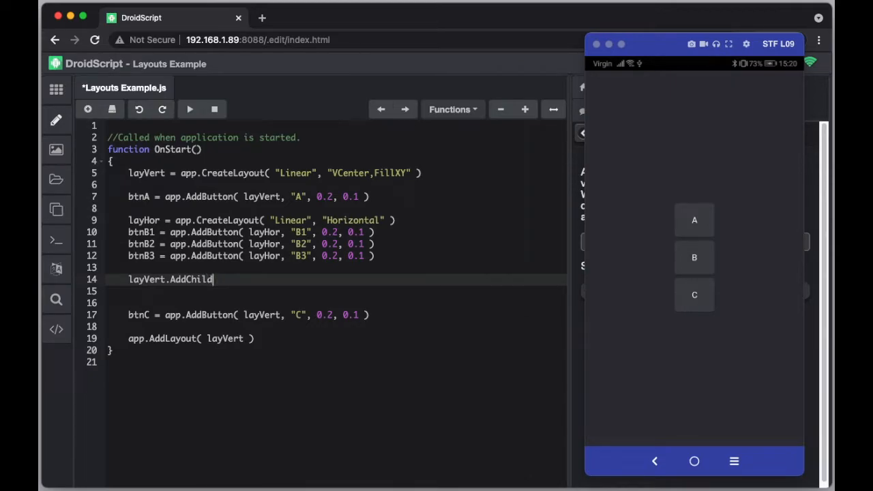
type("(")
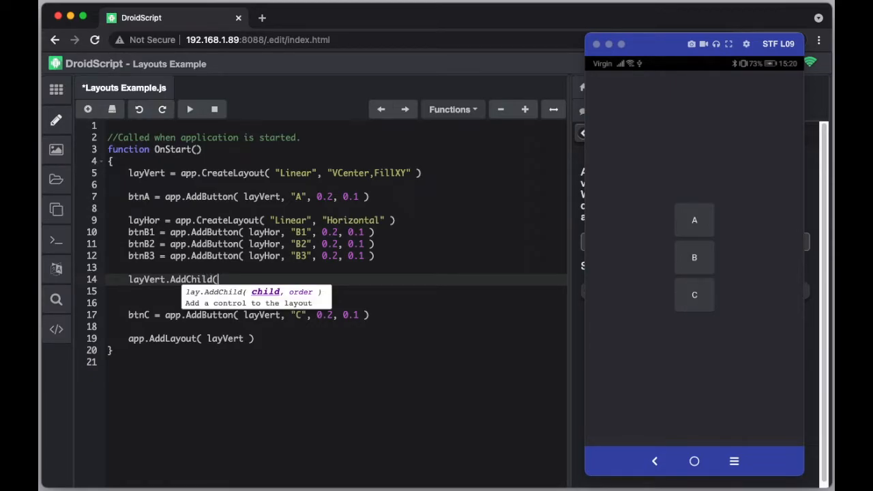
type("layhor")
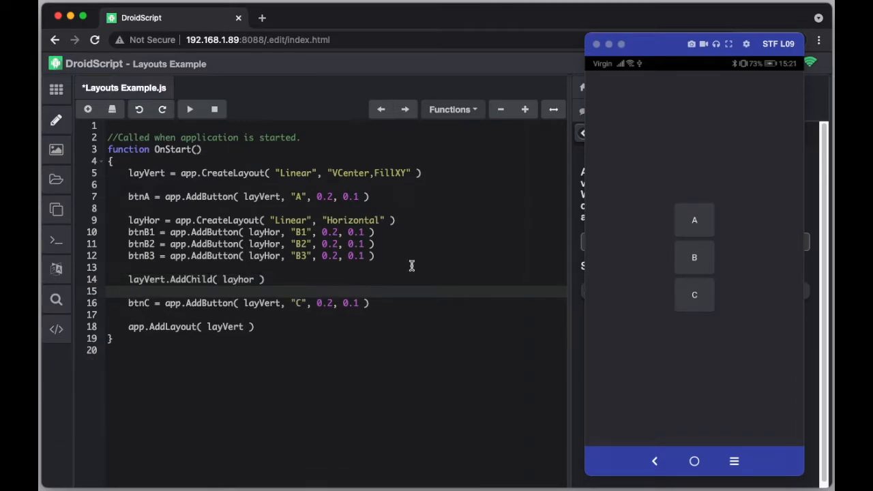
mouse_move(366, 278)
type("H")
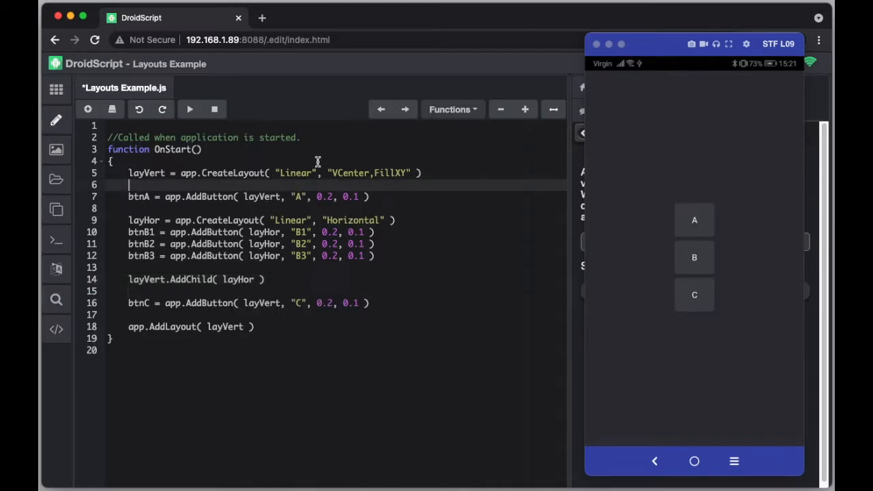
mouse_move(208, 169)
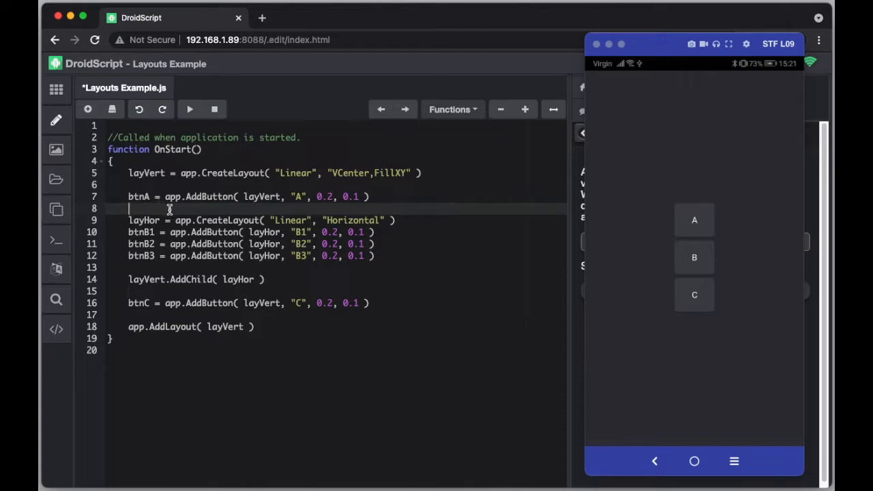
mouse_move(415, 202)
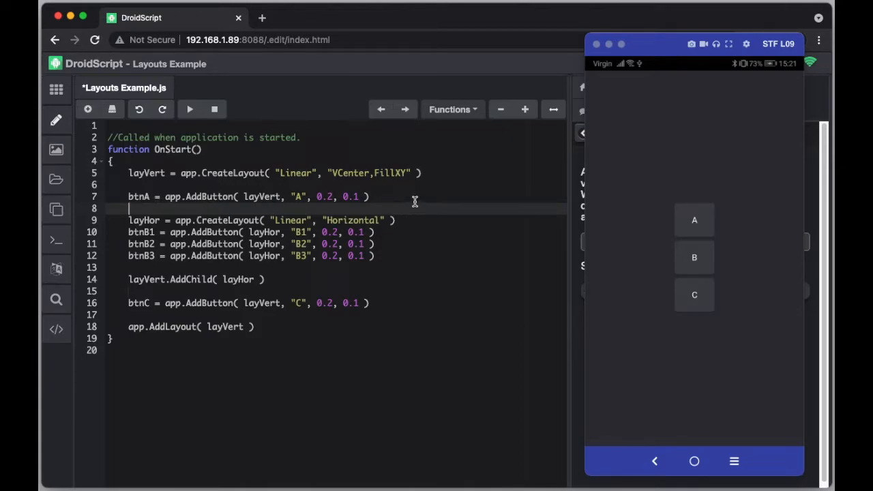
mouse_move(423, 257)
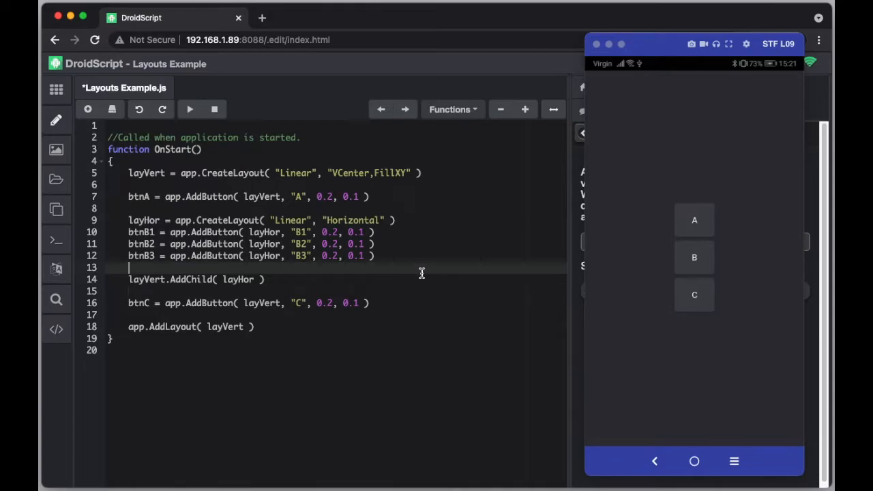
mouse_move(348, 216)
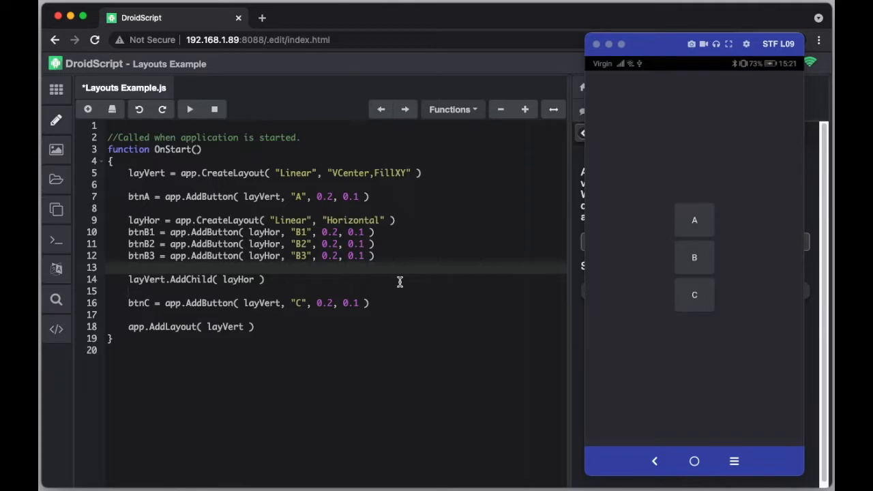
mouse_move(400, 282)
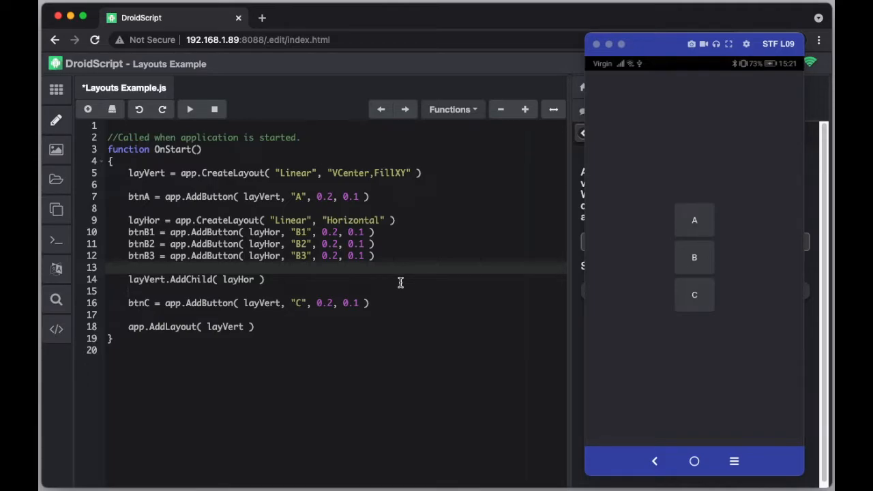
mouse_move(190, 109)
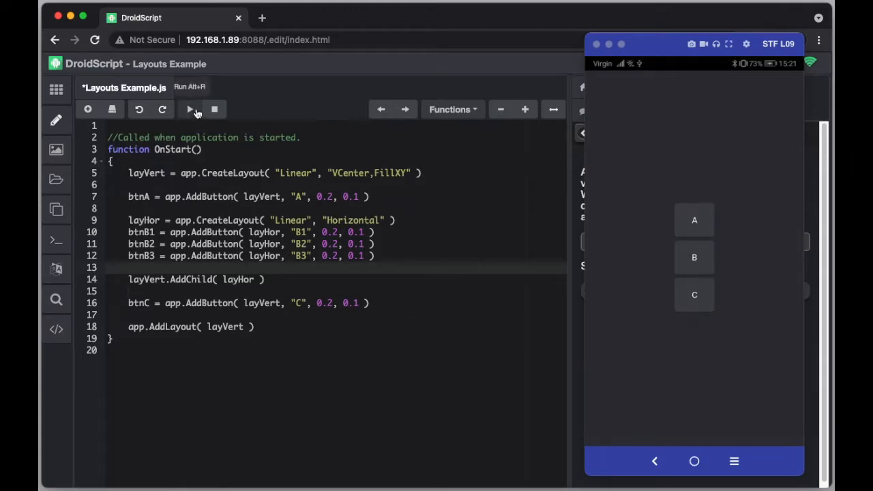
Step: Run the app so the phone shows A, the B1 B2 B3 row, then C
left_click(190, 109)
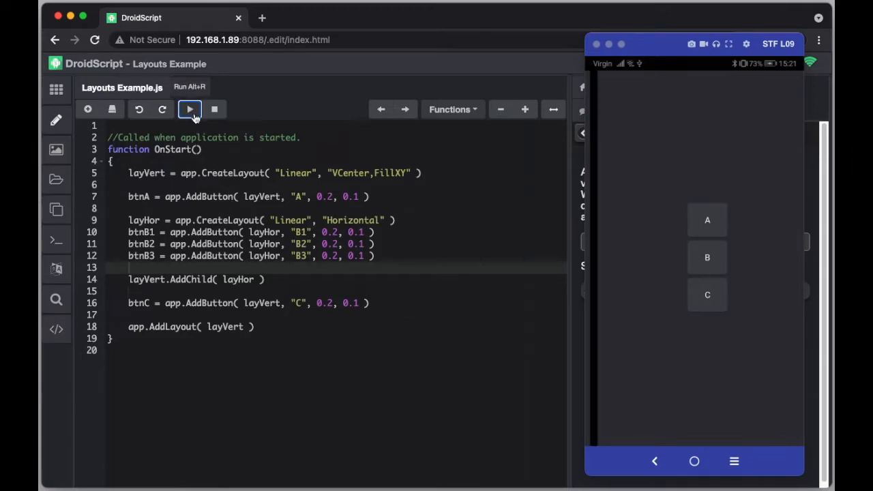
left_click(190, 109)
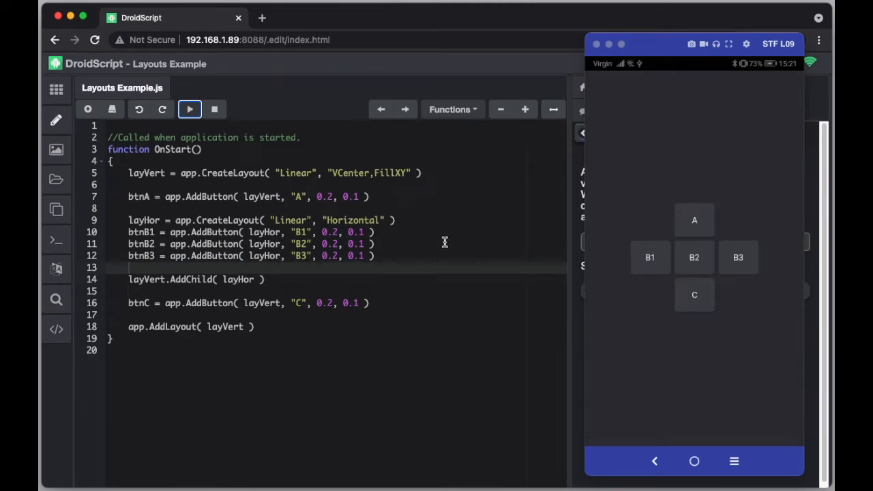
mouse_move(689, 247)
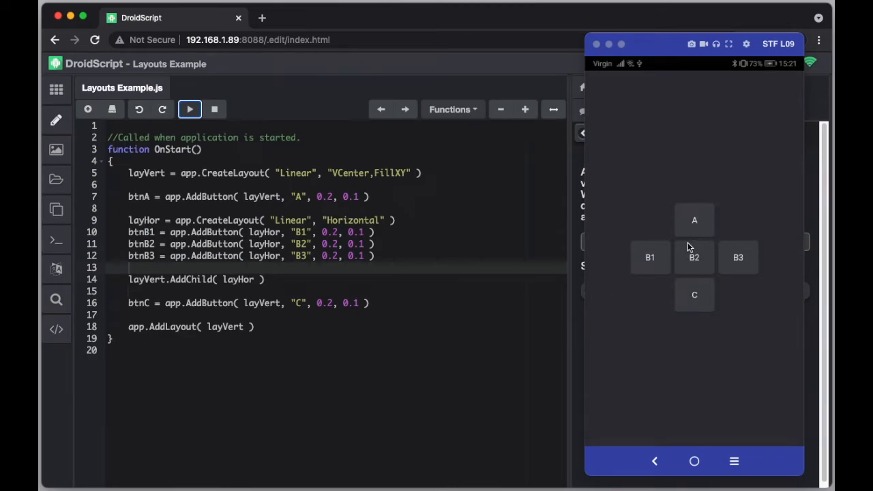
mouse_move(699, 208)
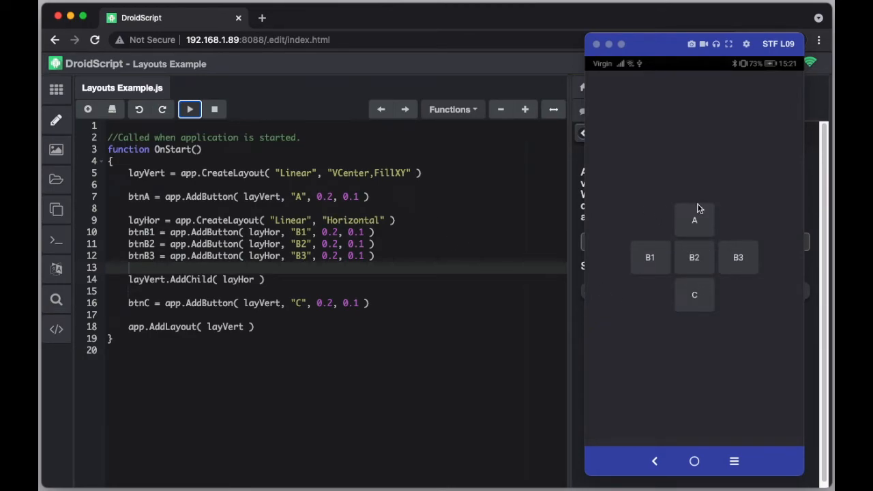
mouse_move(649, 270)
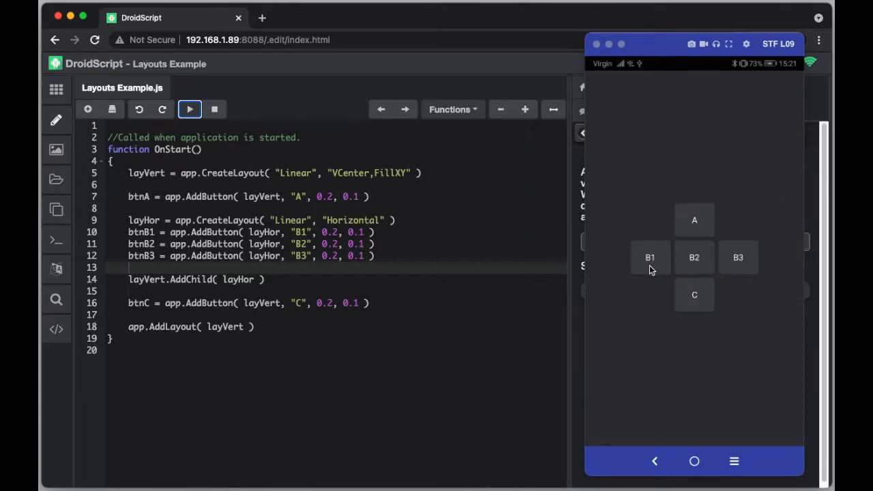
mouse_move(717, 276)
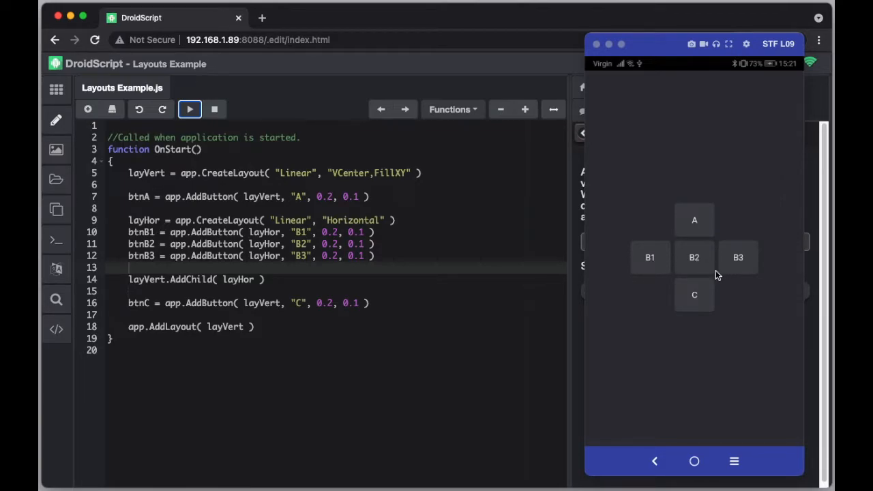
mouse_move(691, 306)
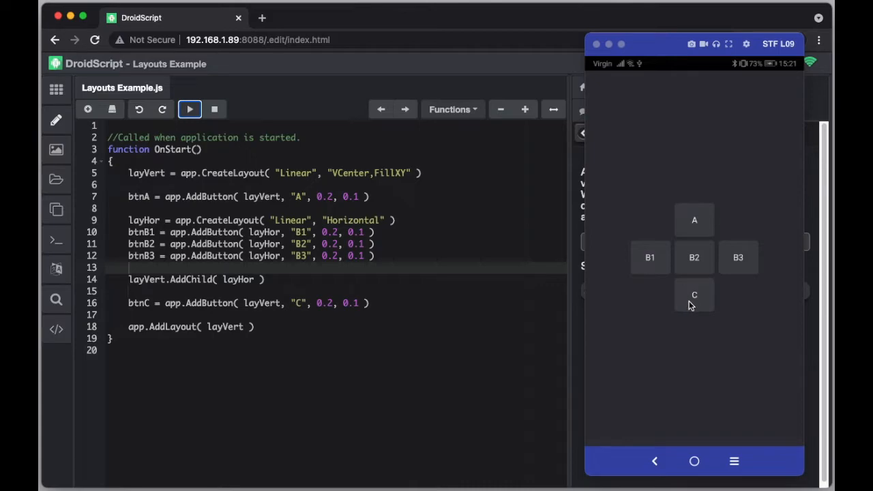
mouse_move(745, 322)
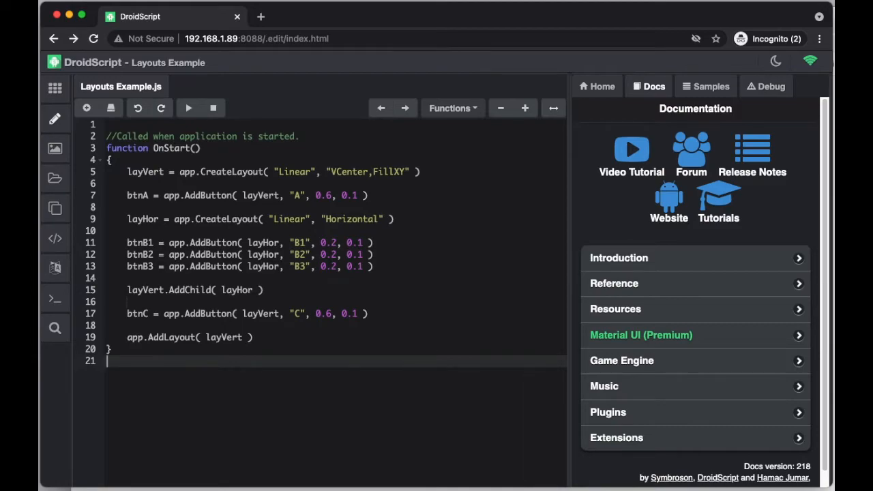
mouse_move(342, 282)
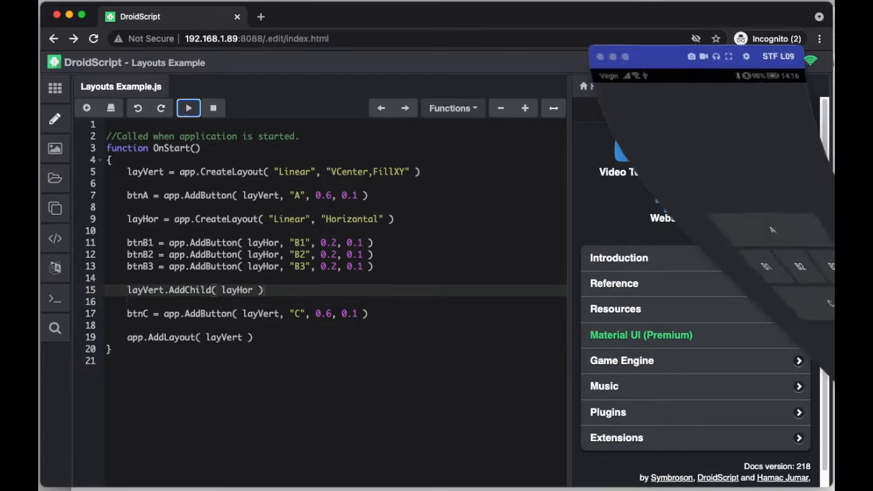
Step: Rerun the app so the 0.6-wide A and C buttons show above and below the B row
left_click(189, 107)
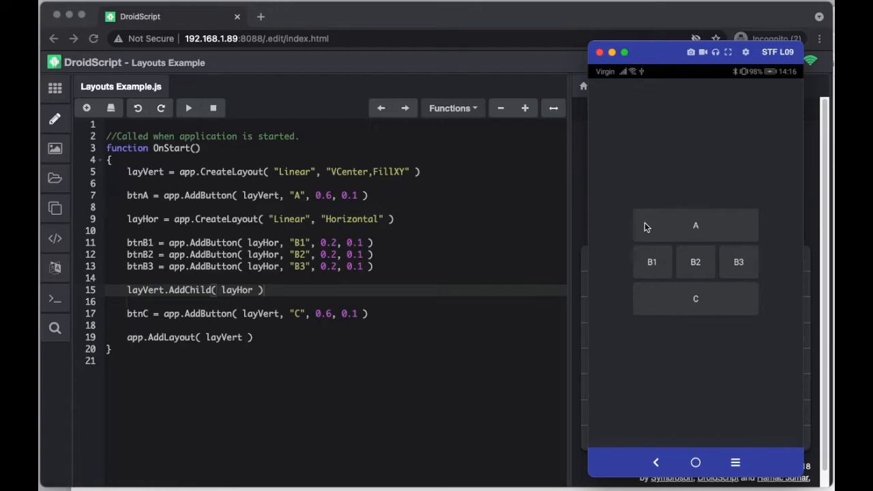
mouse_move(707, 333)
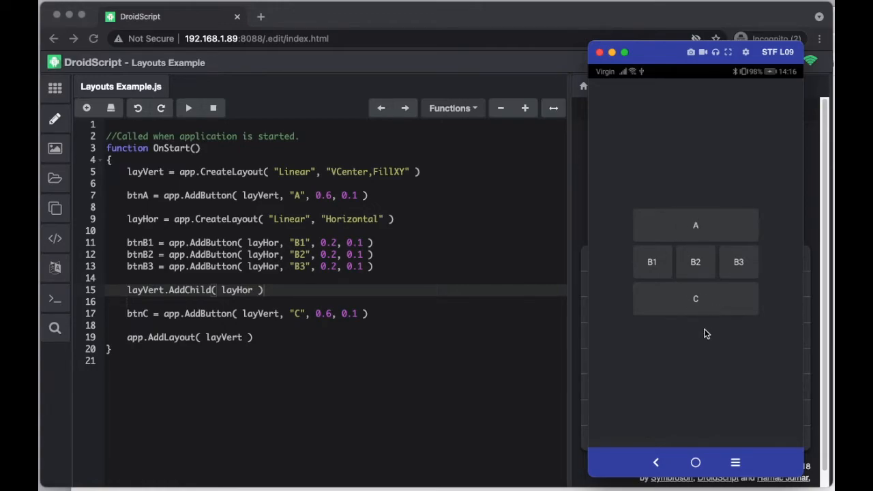
mouse_move(716, 266)
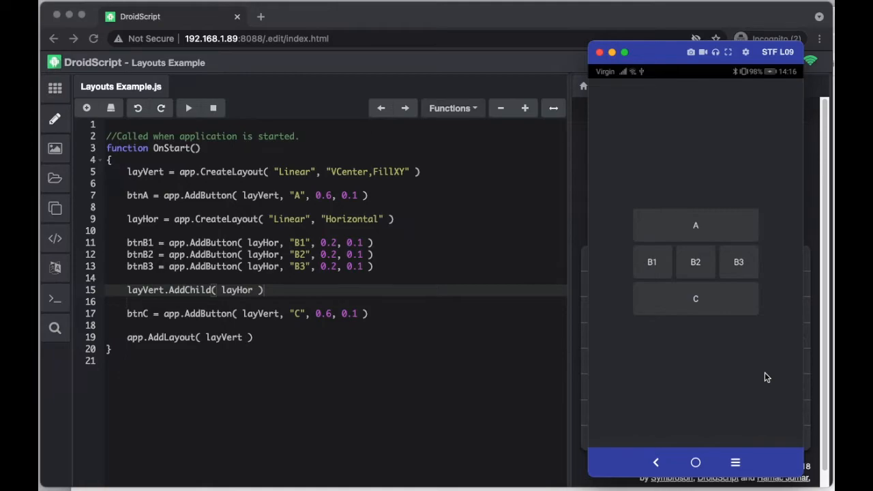
mouse_move(289, 199)
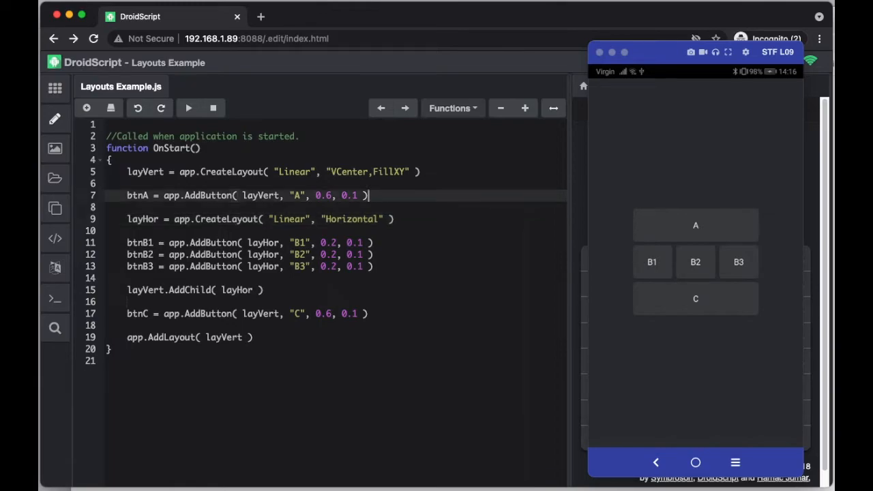
Step: Add a blank line after button A and close the running app's phone preview
key("enter")
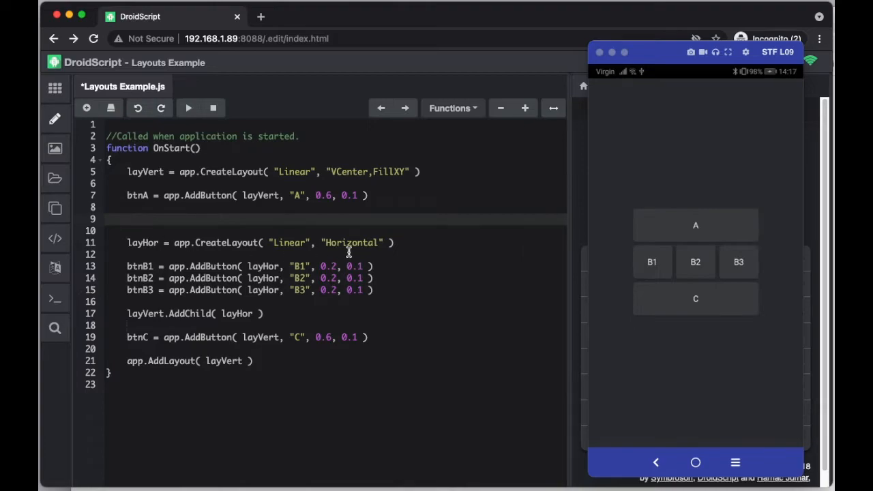
mouse_move(412, 292)
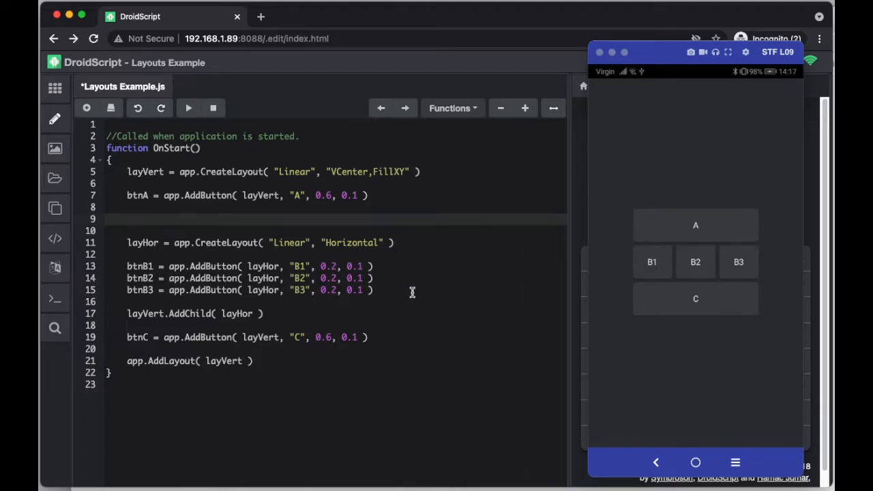
mouse_move(407, 287)
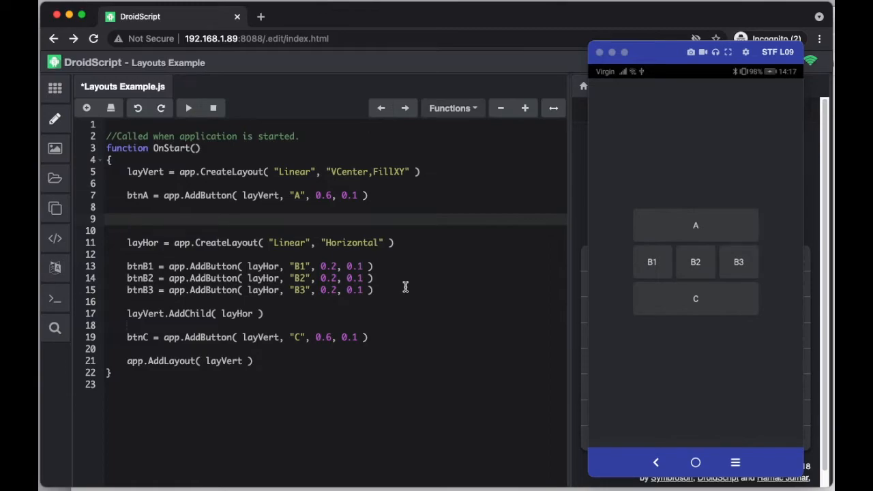
mouse_move(497, 267)
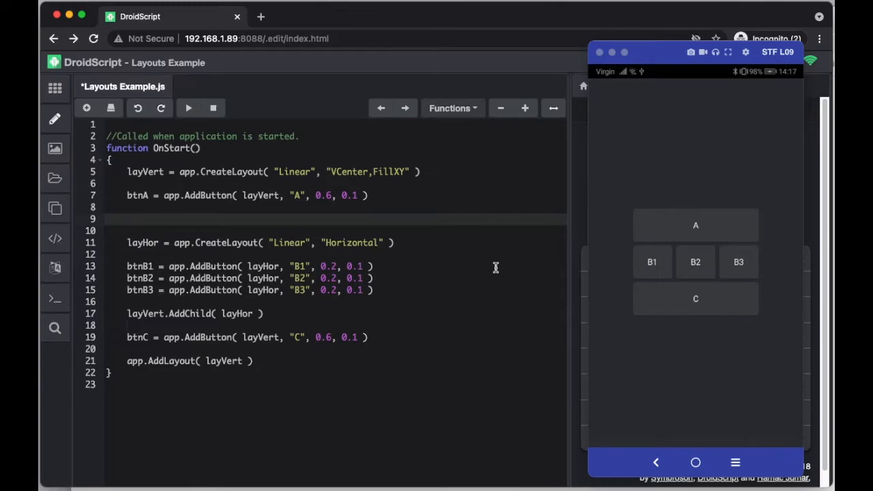
left_click(650, 86)
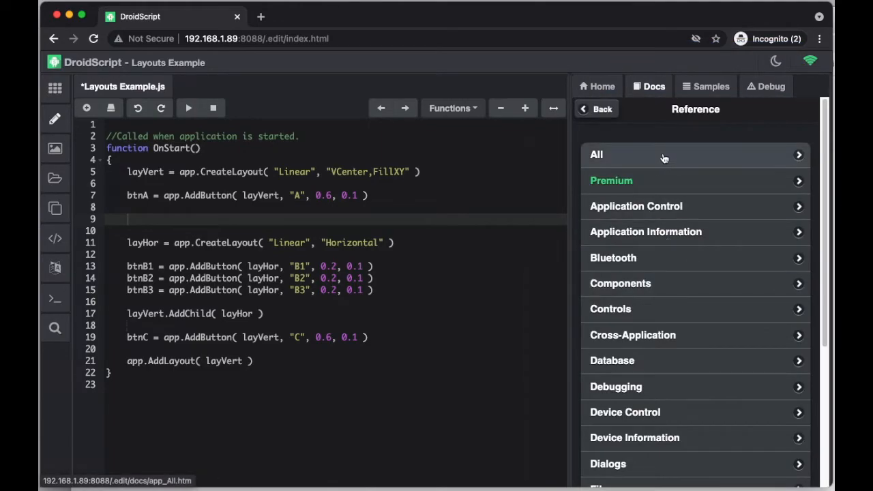
Step: Filter the full reference list for 'scroll' and show the CreateScroller docs with its example expanded
left_click(597, 154)
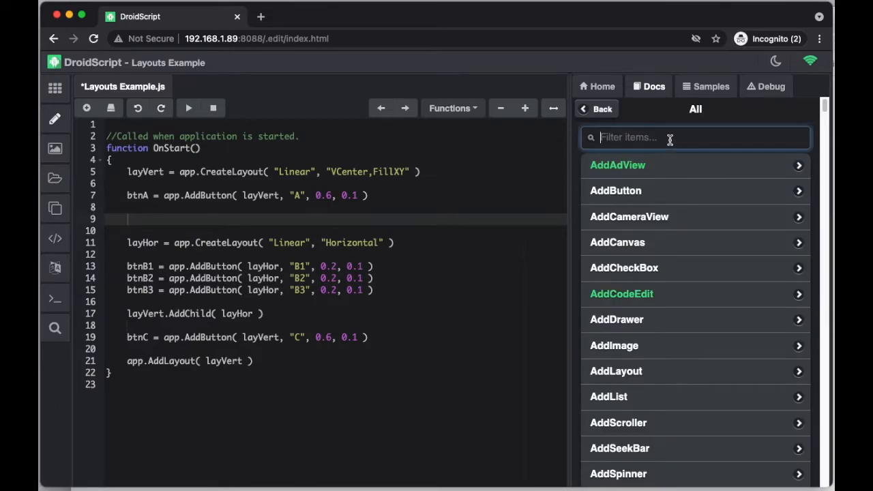
type("scroll")
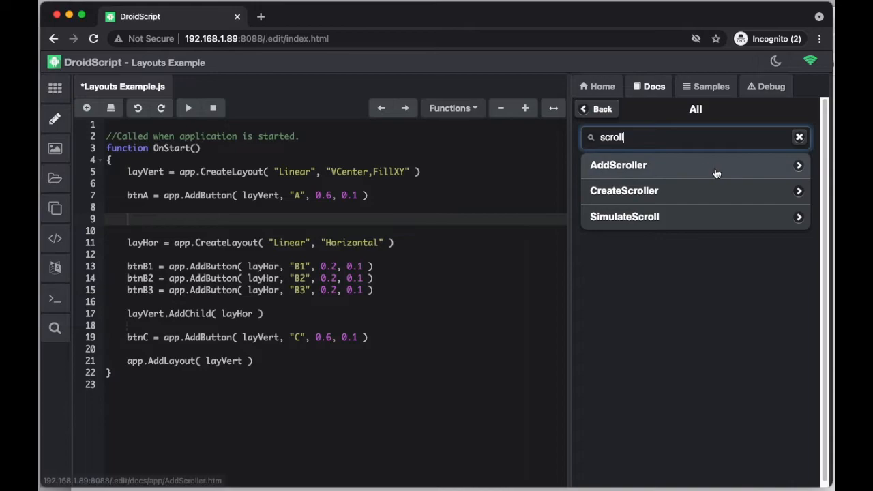
left_click(624, 191)
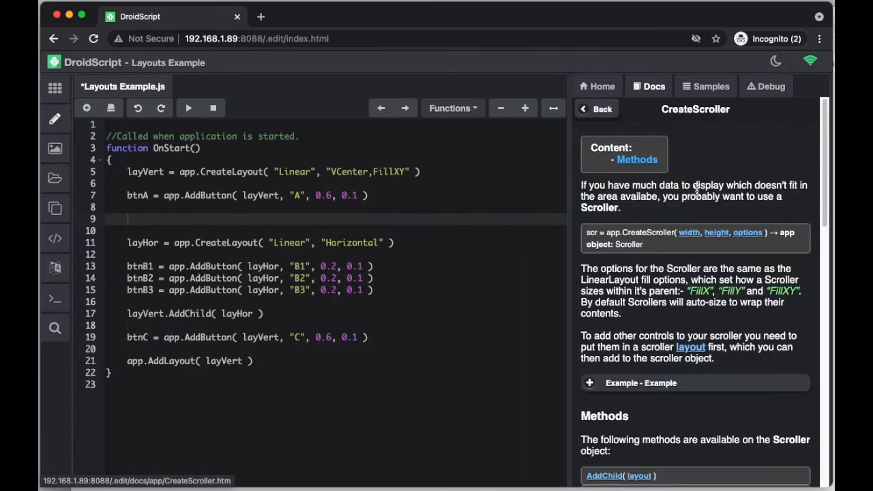
mouse_move(630, 258)
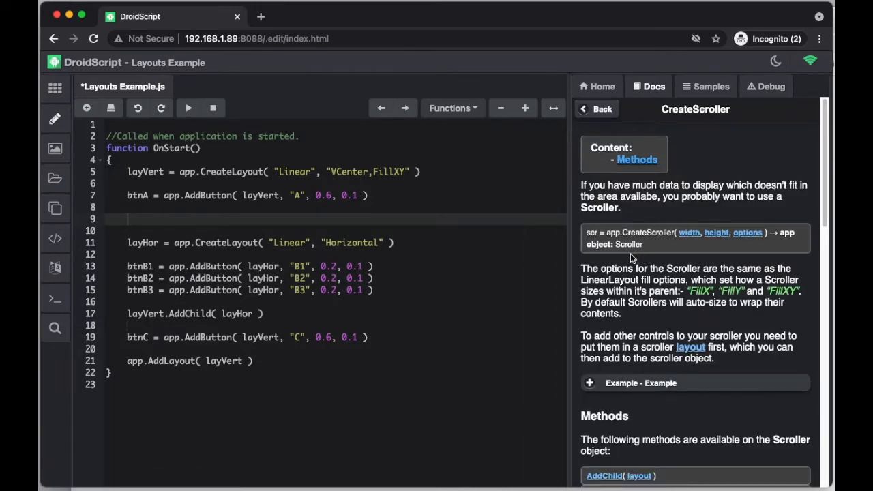
mouse_move(721, 250)
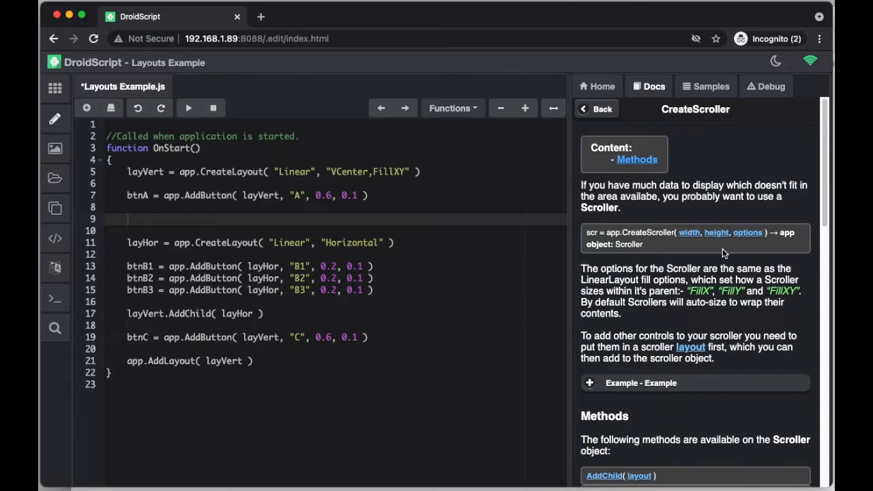
scroll("down", 3)
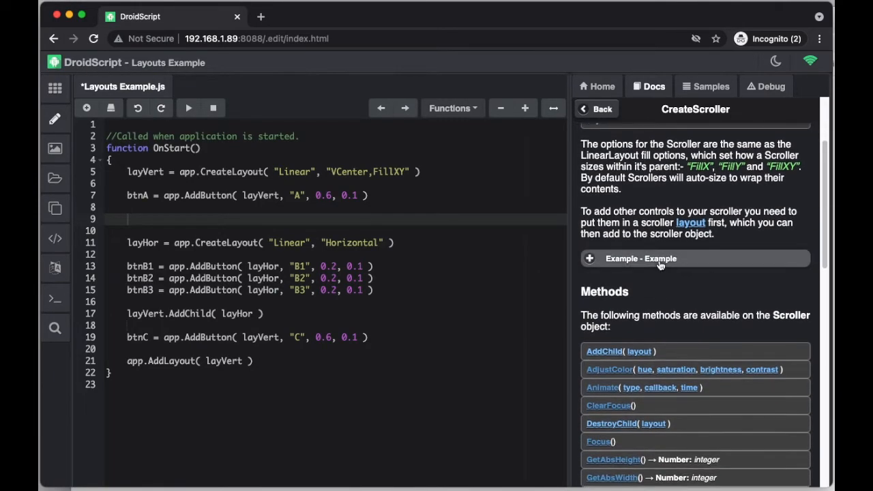
left_click(641, 258)
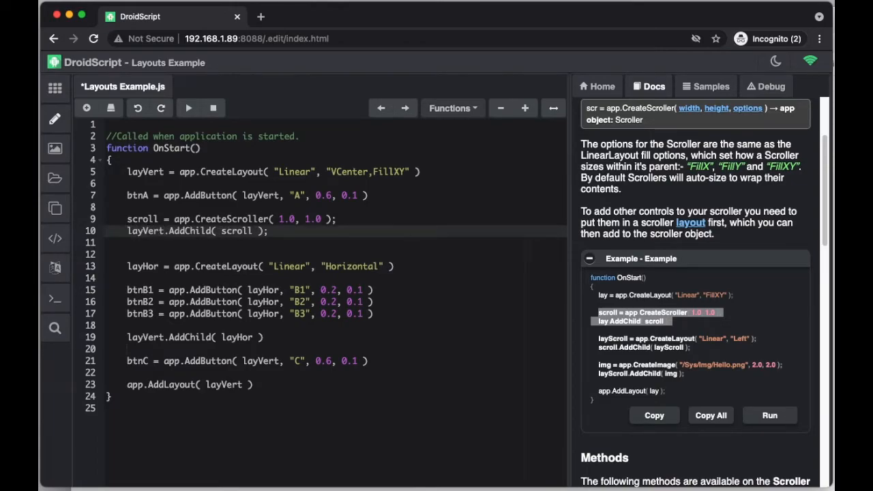
mouse_move(202, 231)
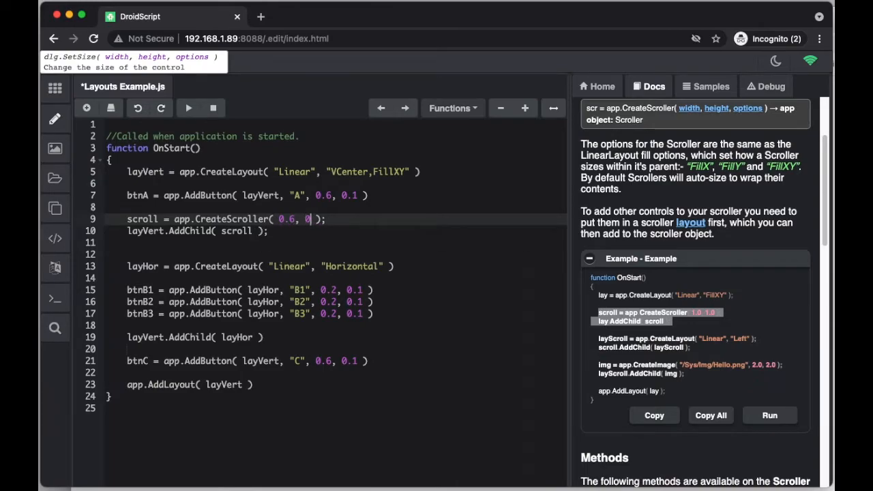
Step: Create a 0.6 by 0.4 scroller and add layHor to it with scroll.AddChild( layHor );
type(".4")
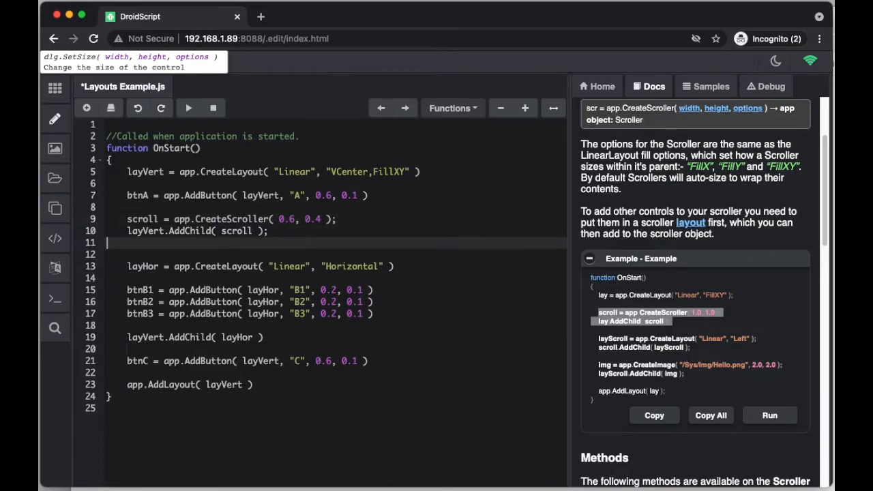
mouse_move(611, 336)
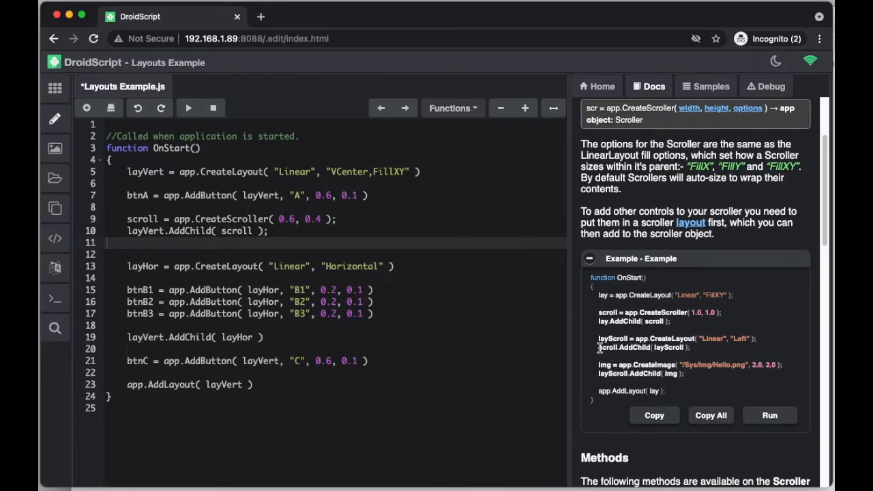
double_click(642, 348)
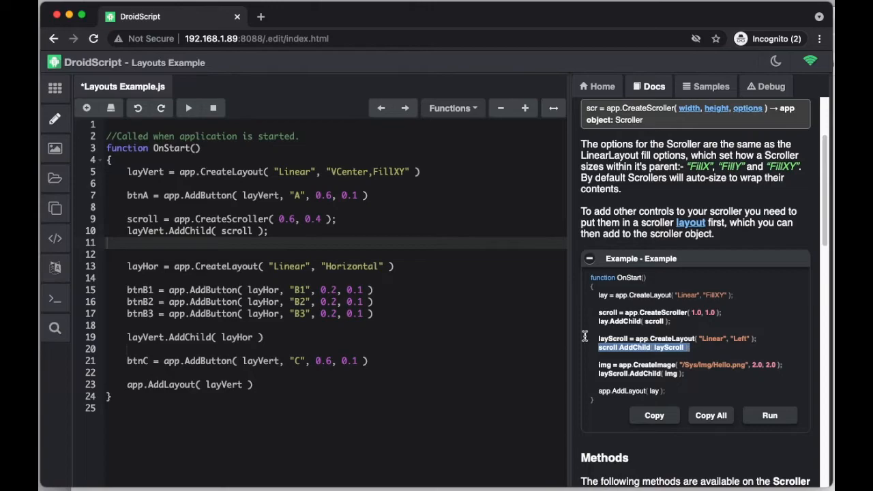
left_click(394, 266)
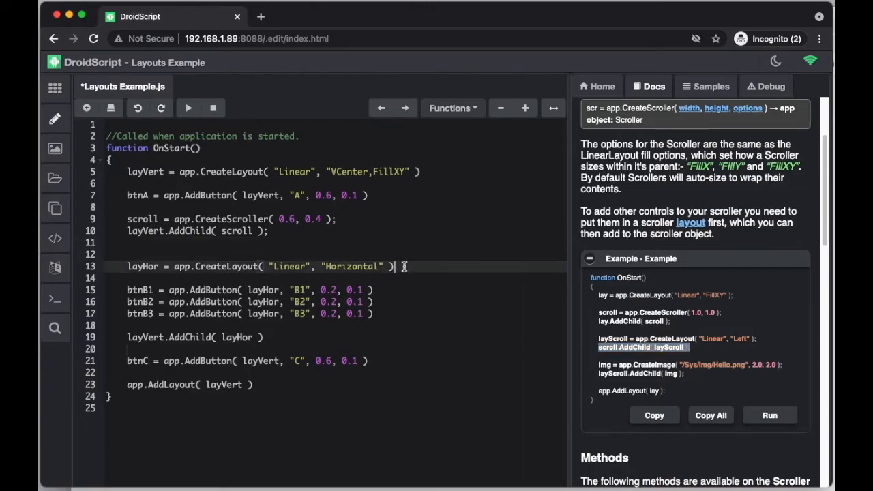
type("scroll.AddChild( layScroll );")
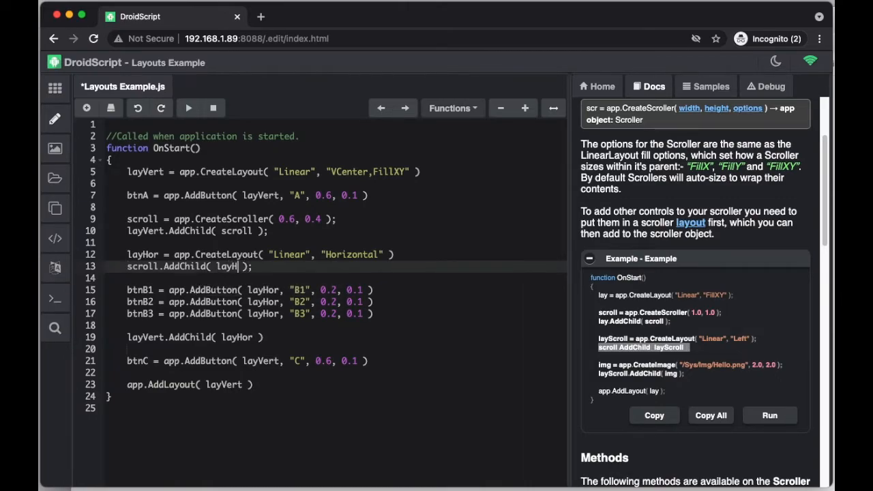
type("or );")
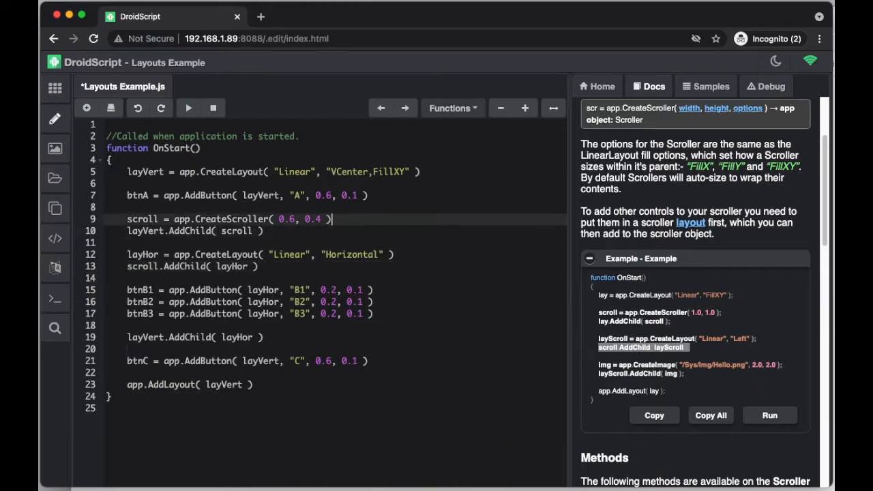
mouse_move(317, 336)
type("6")
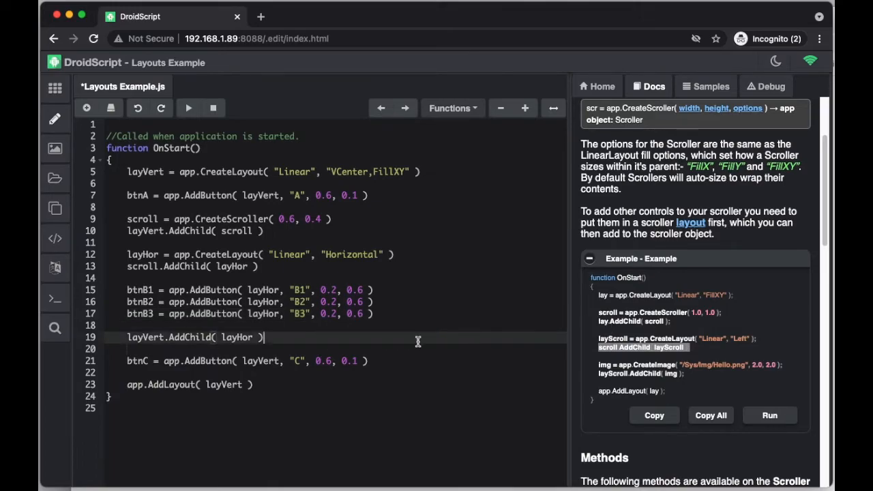
mouse_move(404, 336)
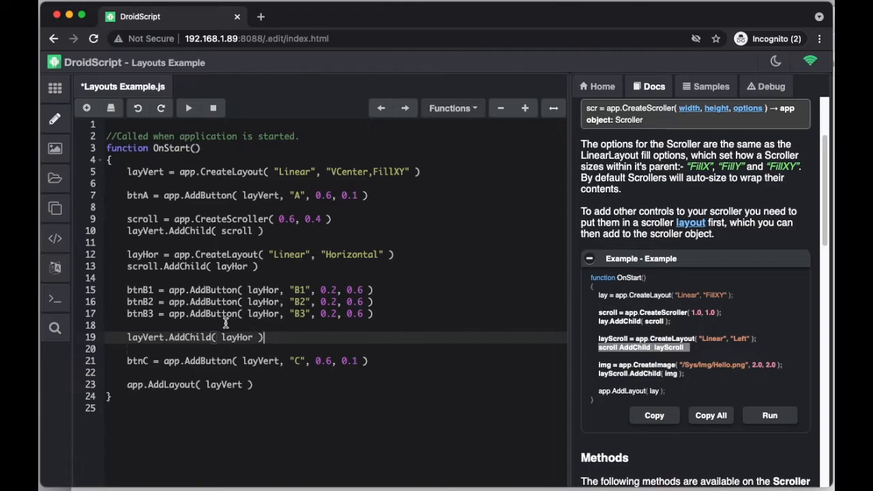
mouse_move(188, 108)
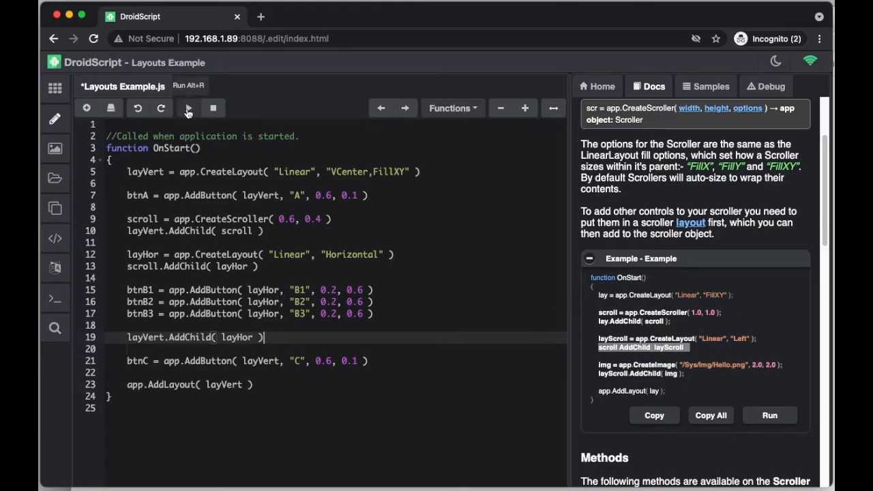
left_click(188, 108)
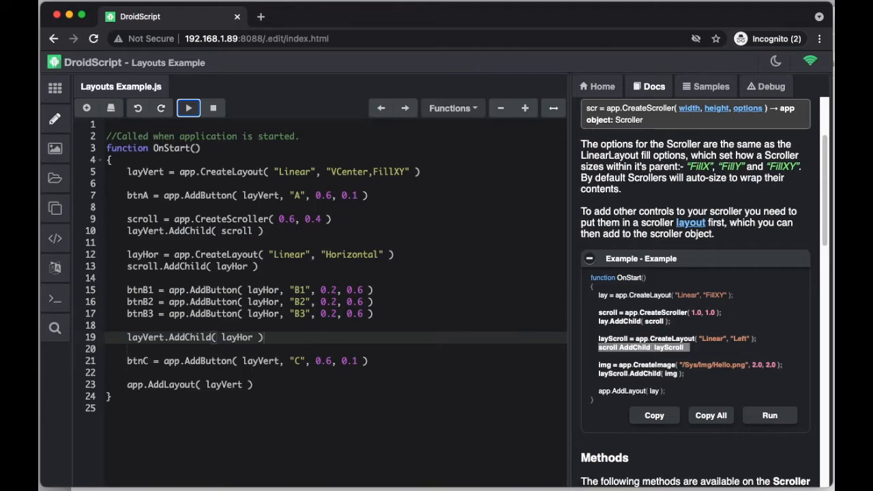
left_click(189, 108)
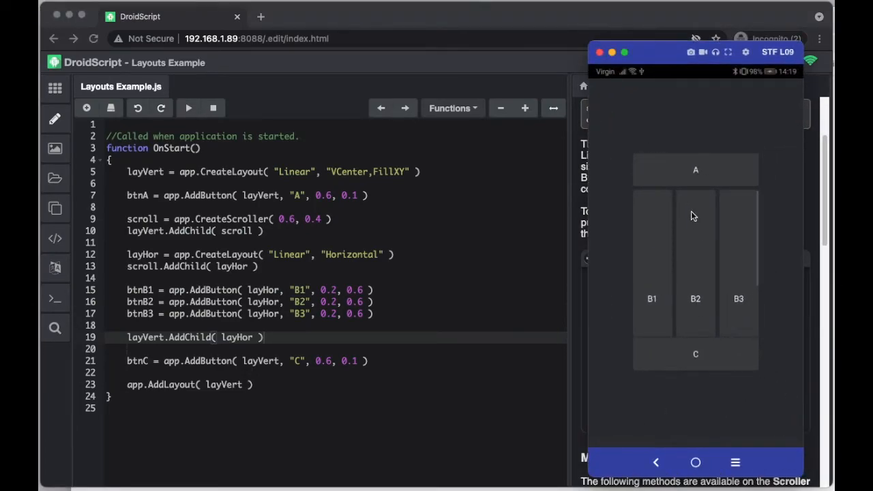
mouse_move(693, 243)
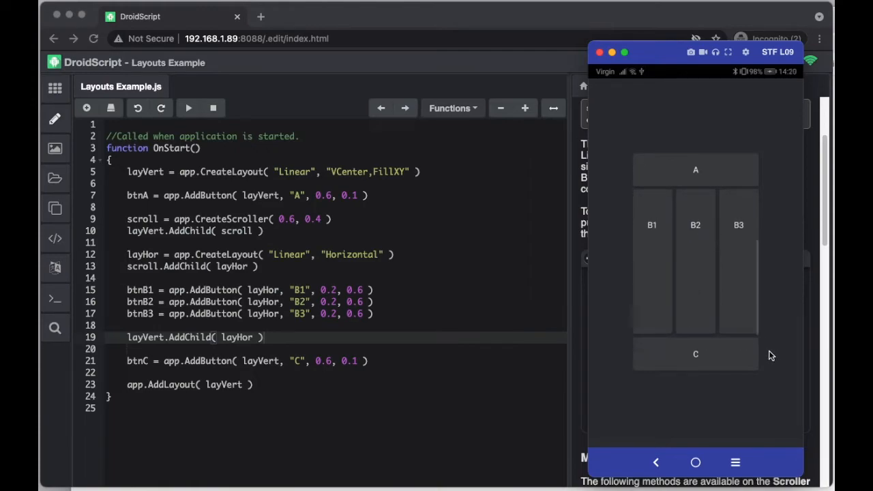
mouse_move(688, 360)
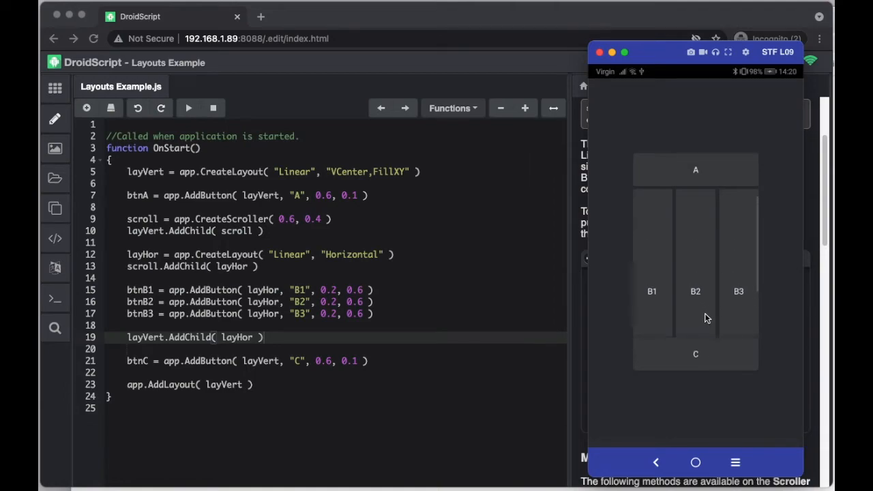
scroll("down", 3)
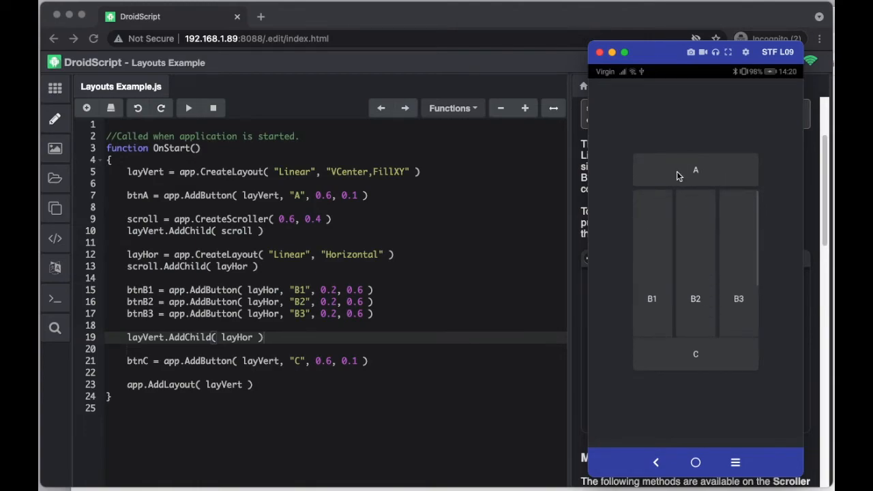
mouse_move(593, 114)
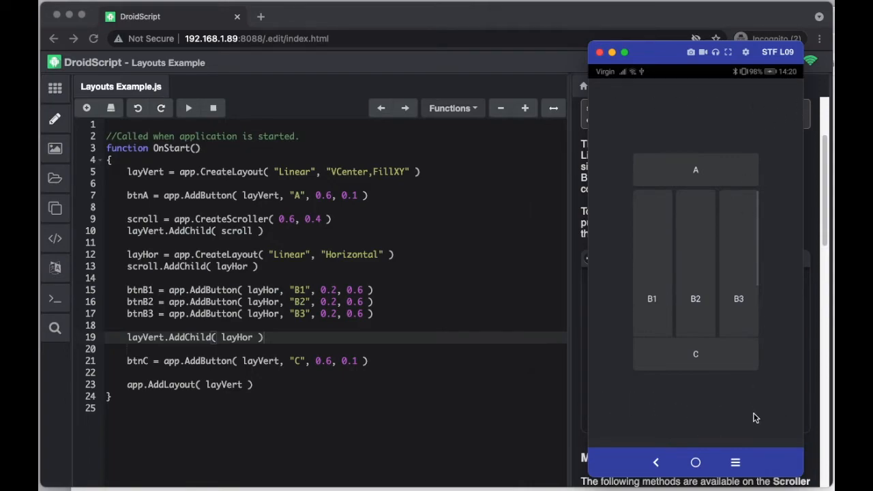
mouse_move(353, 226)
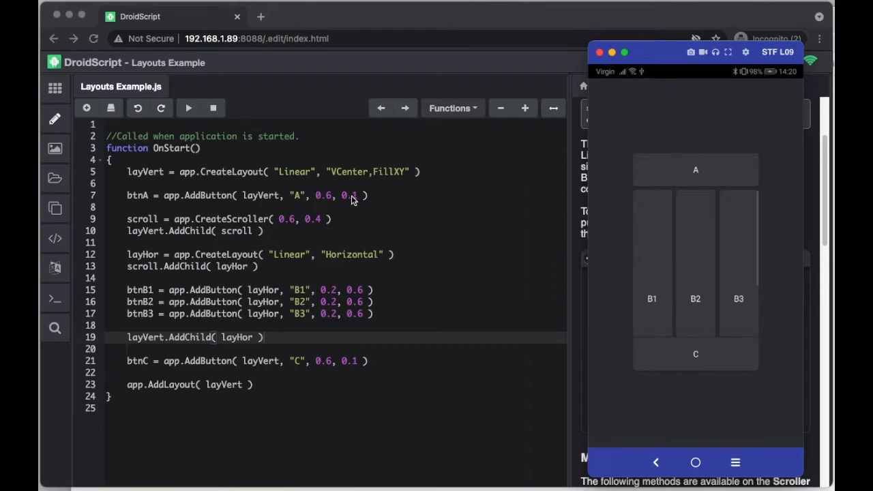
mouse_move(334, 202)
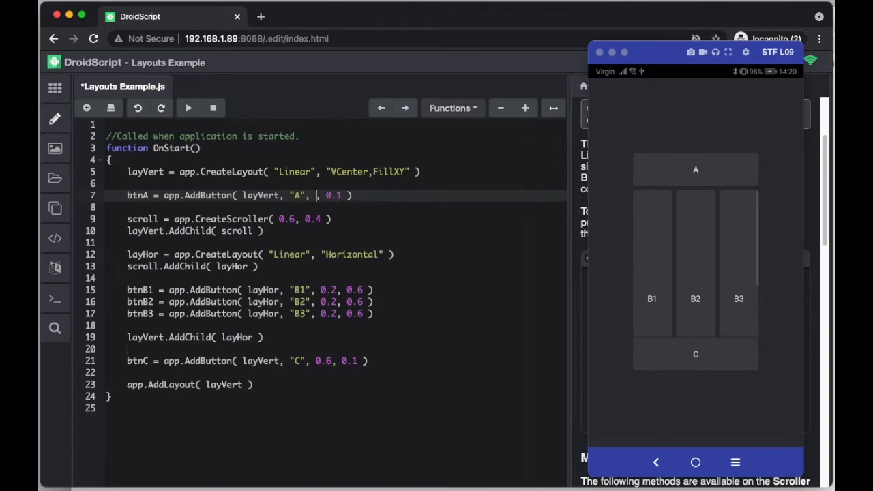
Step: Set btnA and btnC widths to 1.0 and the scroller to 1.0 by 0.8
type("1.0,")
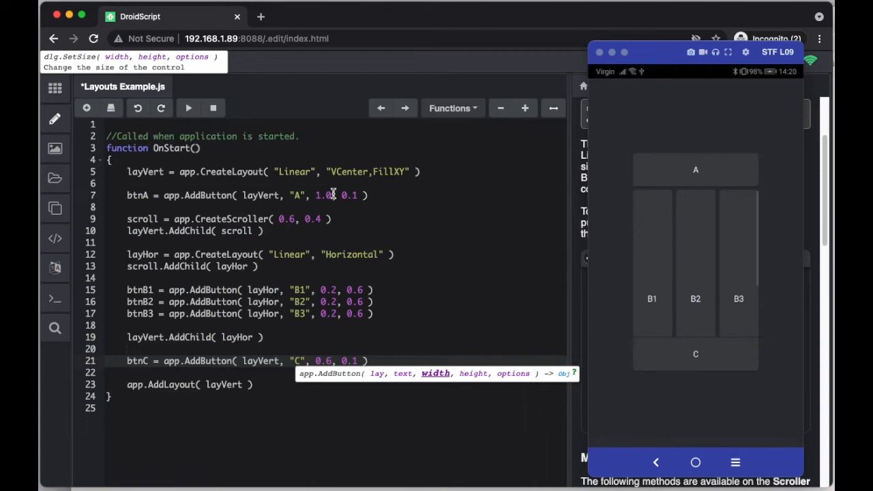
double_click(324, 195)
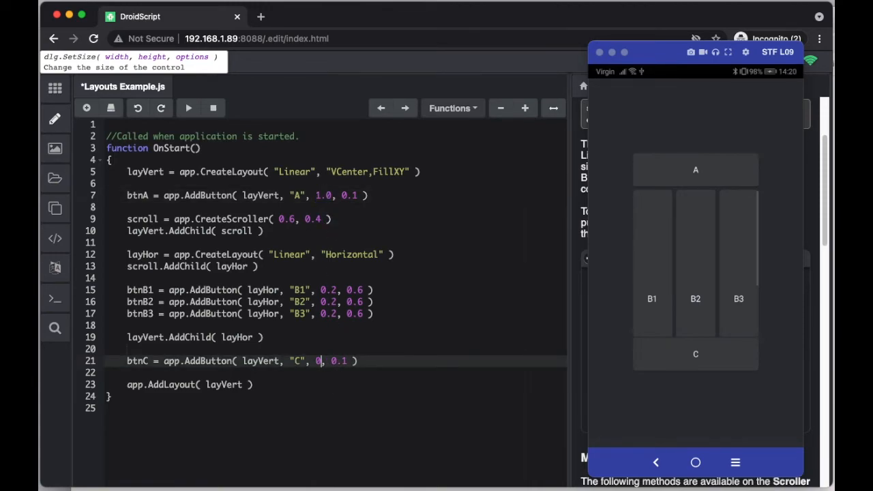
type("1.0")
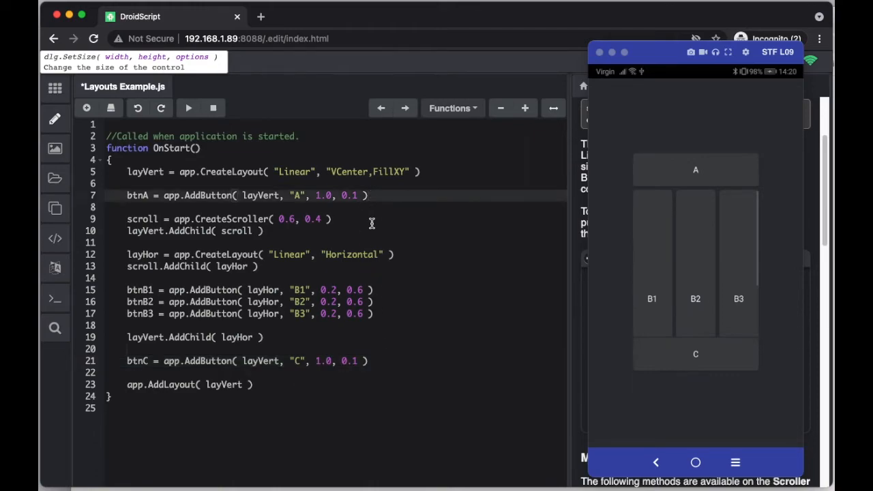
left_click(295, 219)
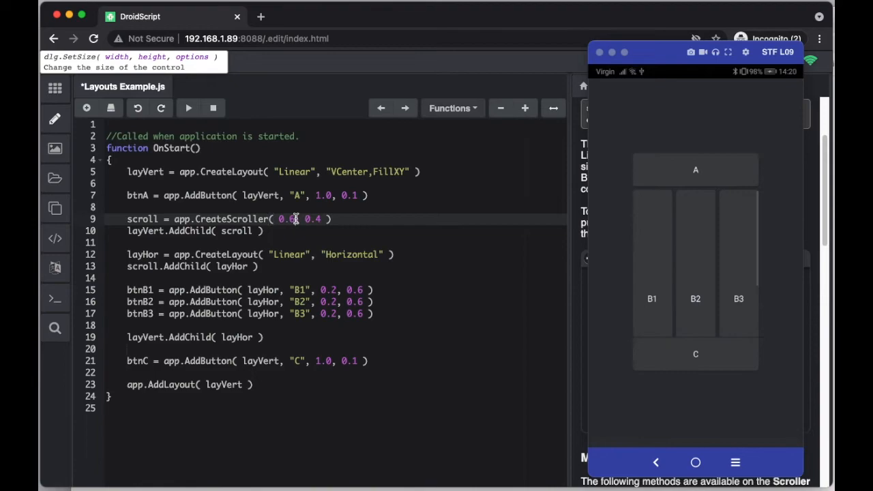
mouse_move(295, 218)
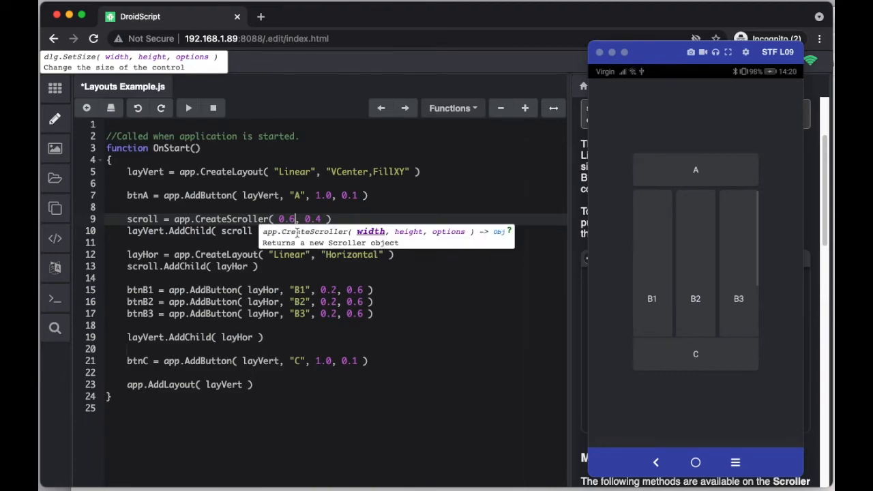
type("01.")
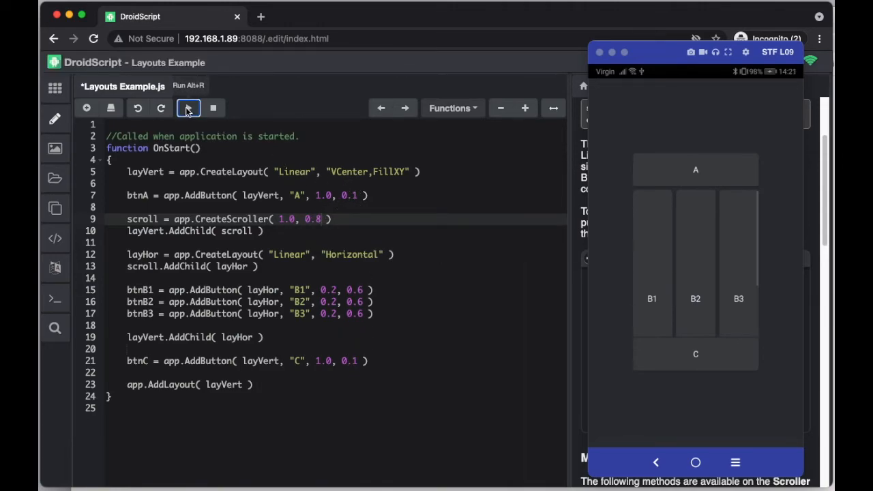
Step: Run the app so the phone shows full-width A and C around the taller scroller
left_click(188, 108)
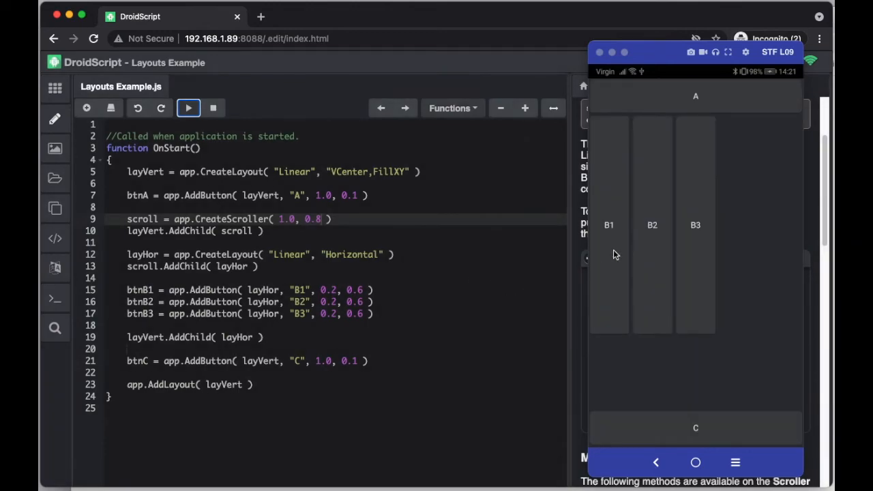
mouse_move(703, 392)
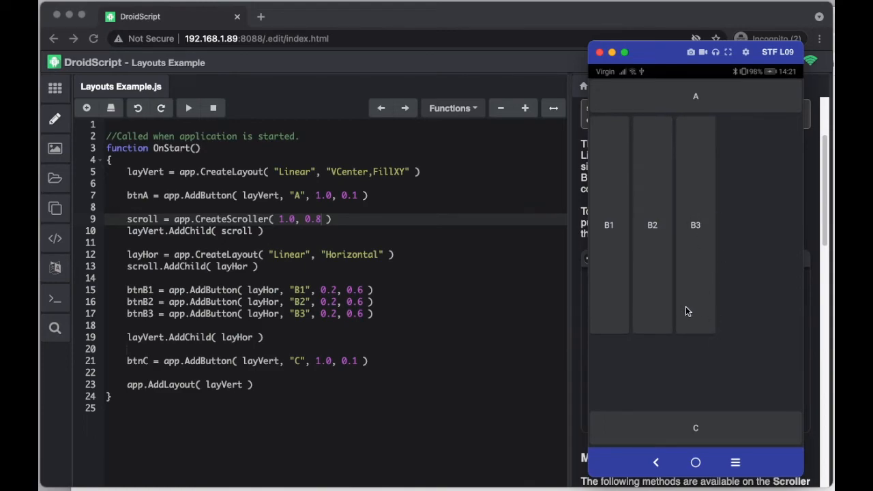
mouse_move(382, 292)
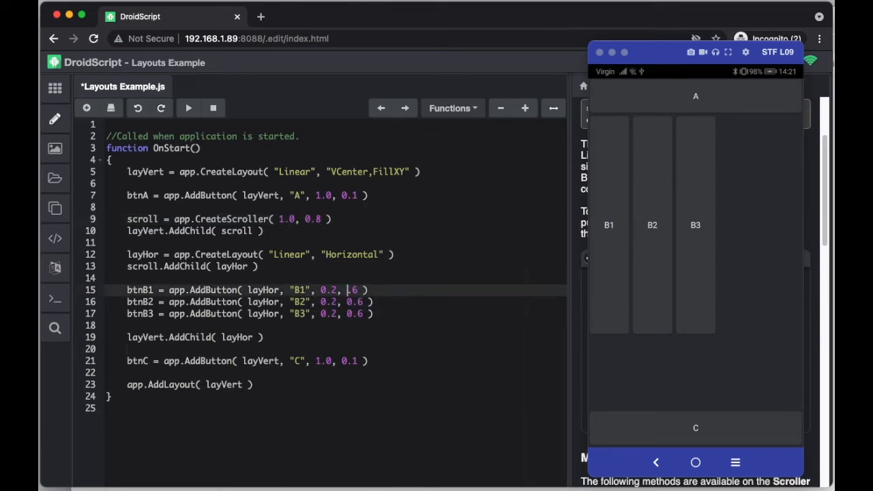
Step: Make B1–B3 1.6 tall, rerun, and scroll the tall buttons inside the scroller on the phone
type("1")
left_click(336, 313)
type("1")
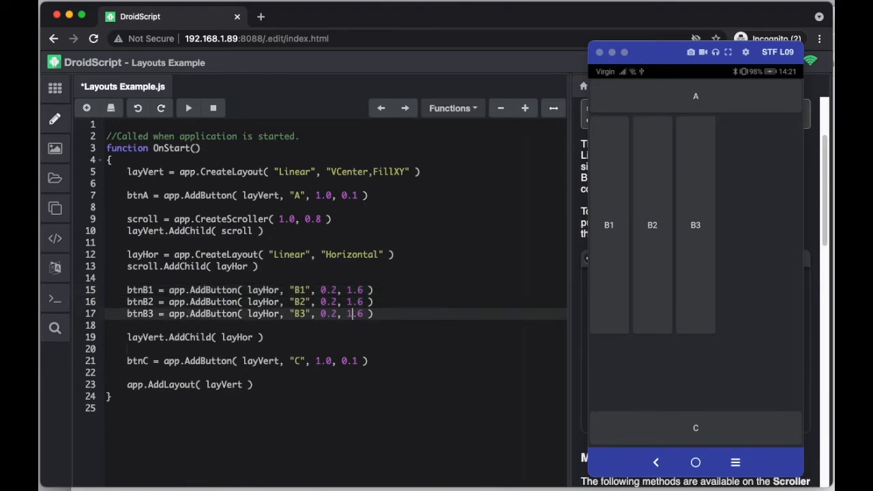
left_click(189, 108)
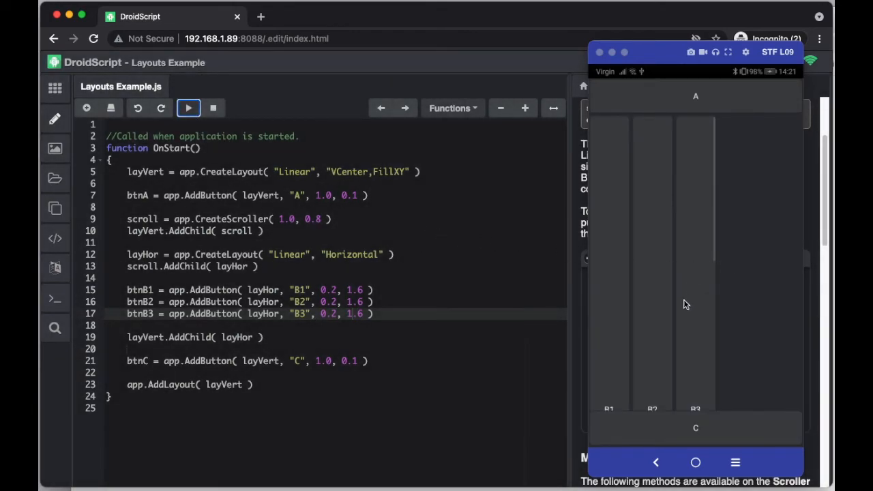
left_click(188, 108)
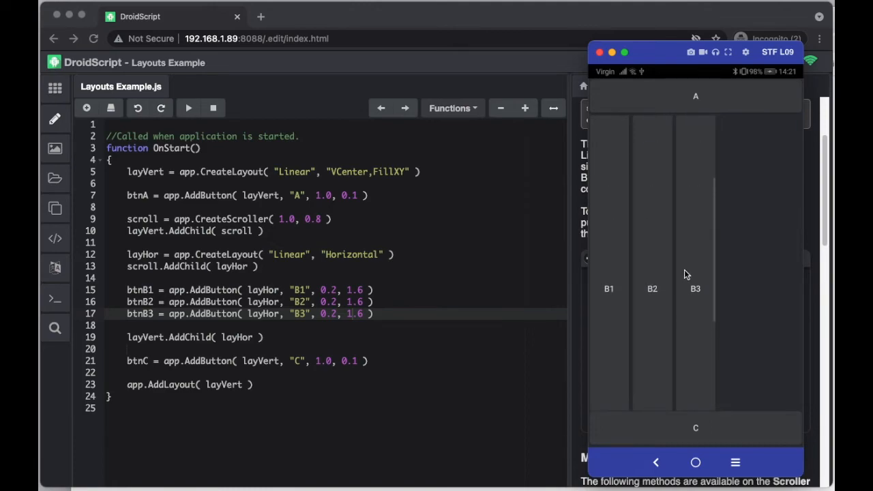
scroll("down", 3)
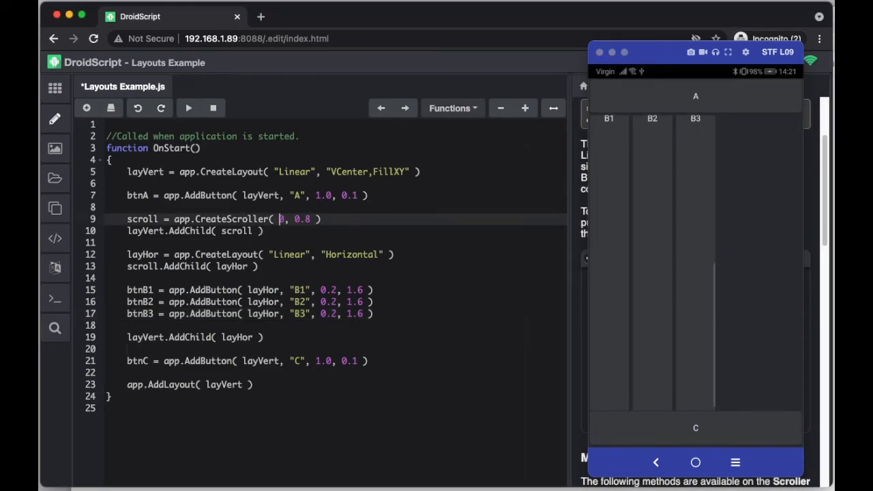
Step: Set the CreateScroller width argument back to 0.6, keeping height 0.8
type("0.6")
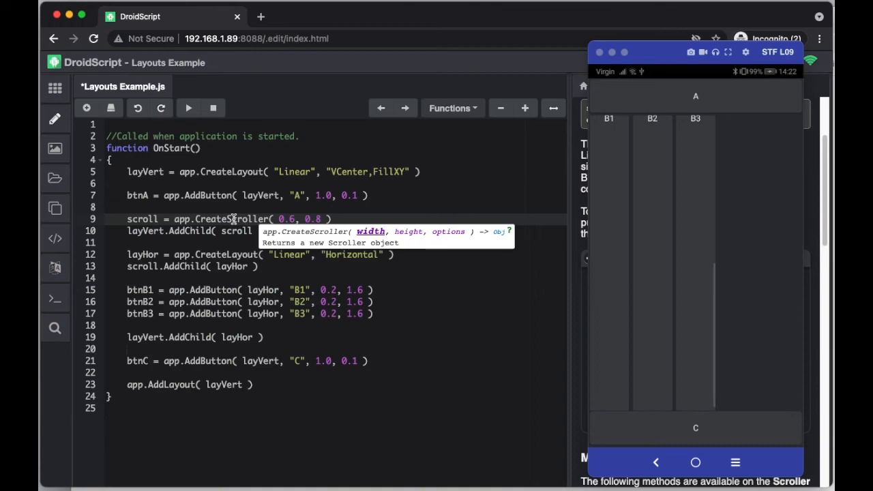
mouse_move(369, 218)
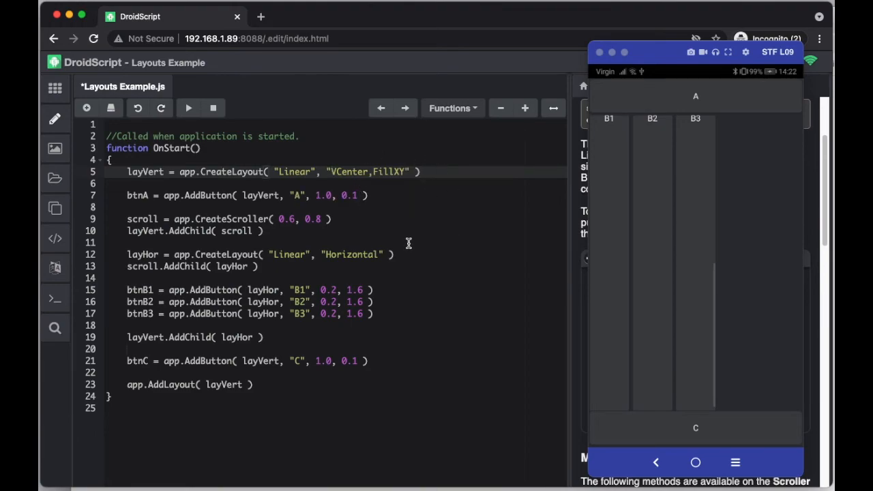
mouse_move(406, 265)
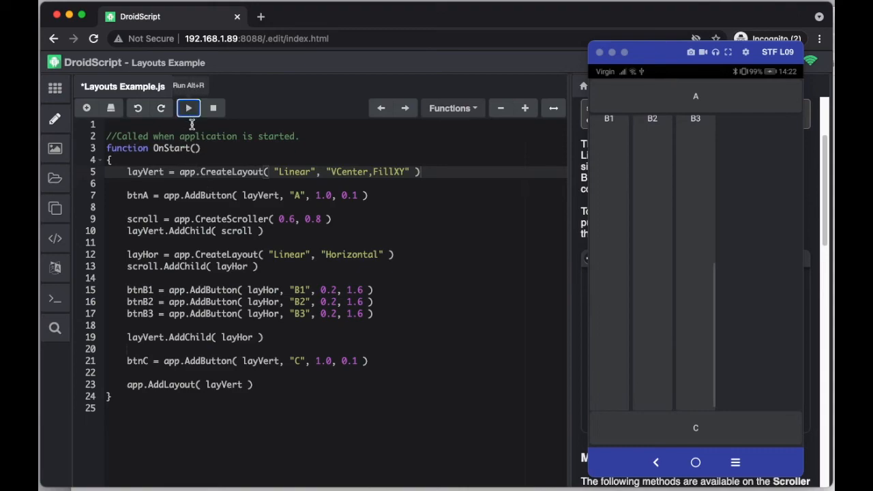
Step: Run the app and swipe the narrower scroller to scroll B1–B3 vertically between A and C
left_click(188, 107)
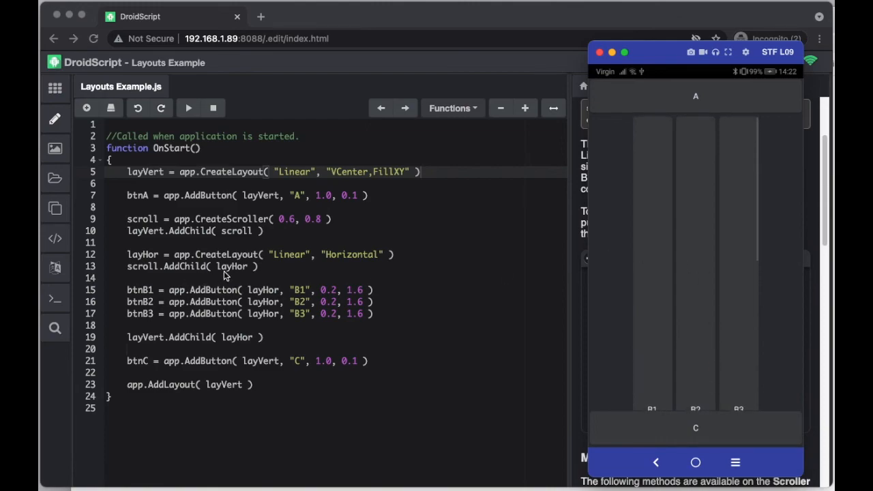
mouse_move(660, 210)
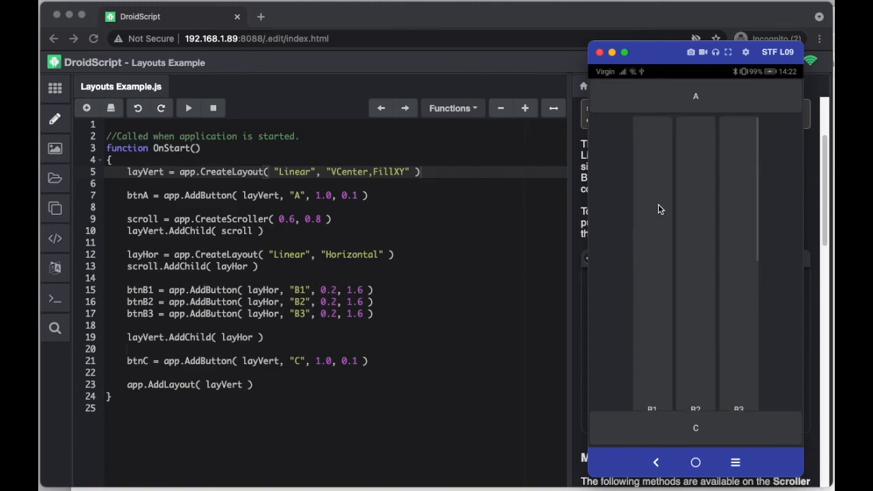
scroll("down", 3)
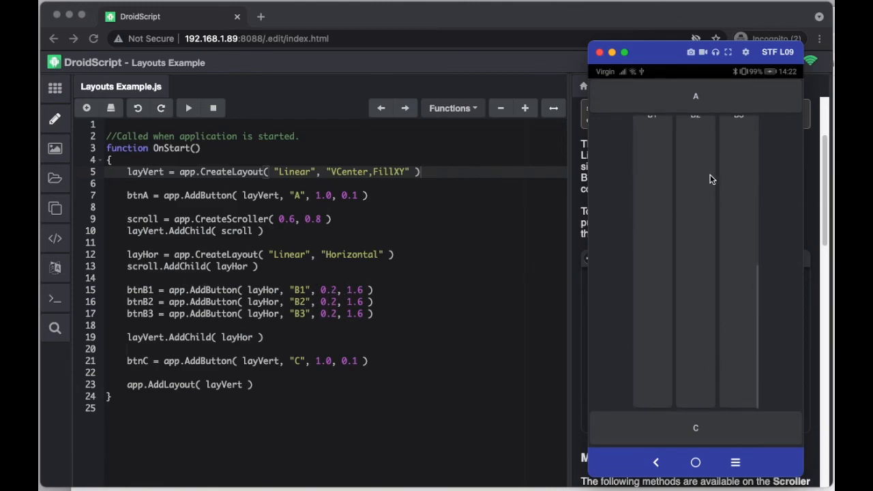
left_click_drag(712, 180, 704, 295)
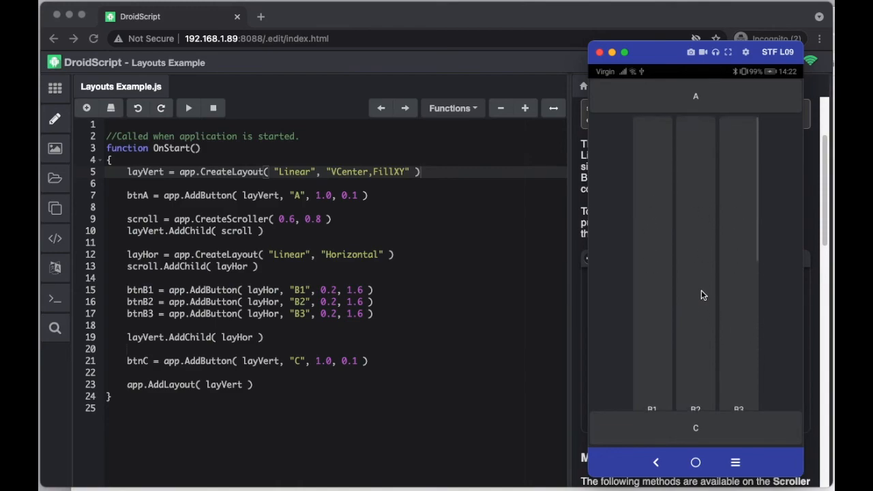
mouse_move(698, 251)
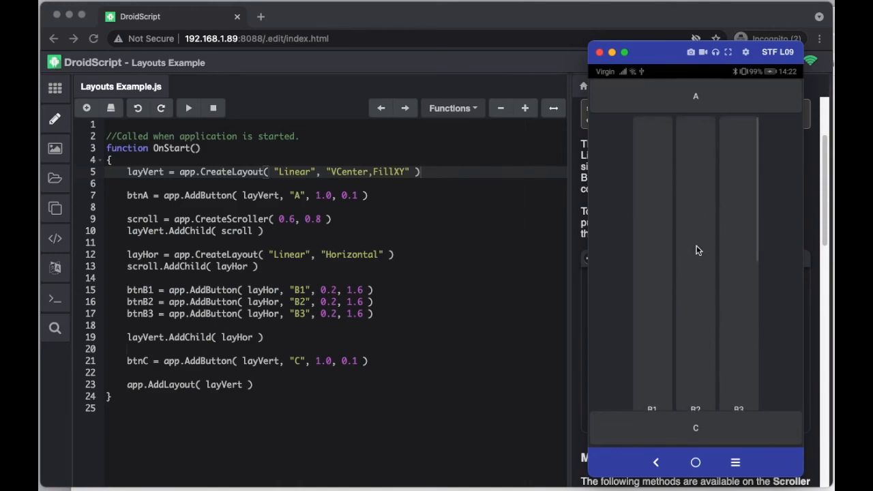
scroll("down", 3)
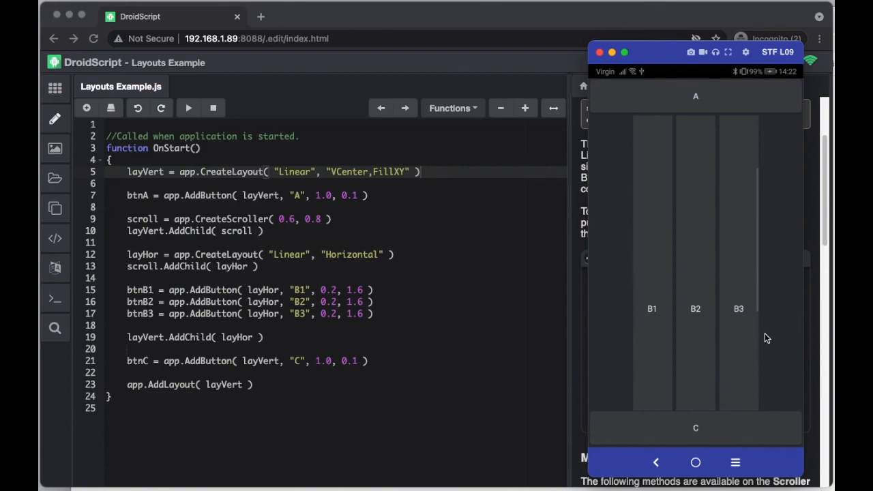
mouse_move(680, 256)
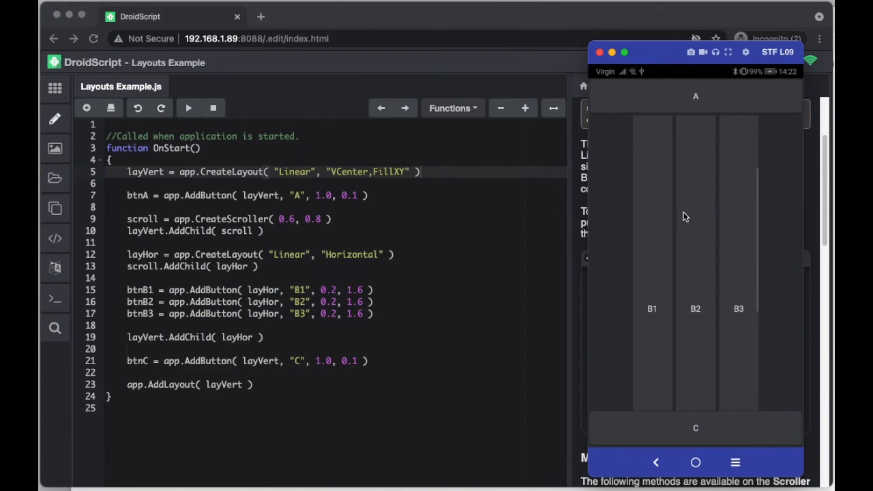
scroll("down", 3)
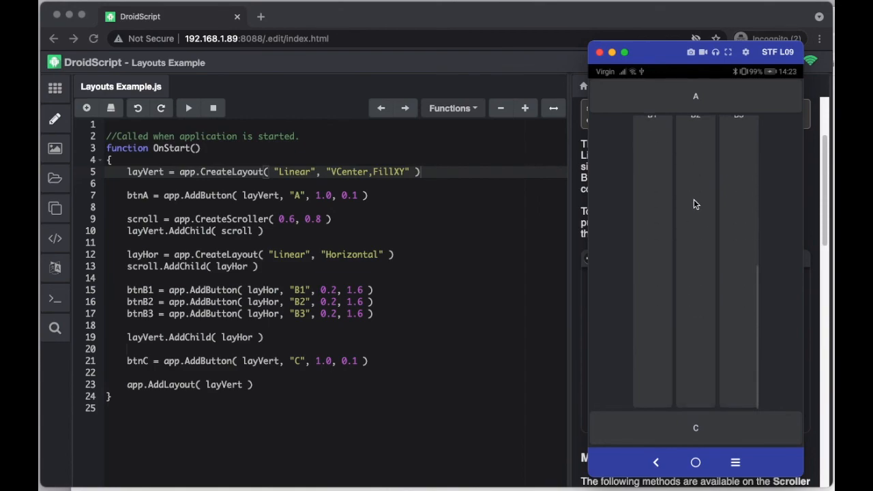